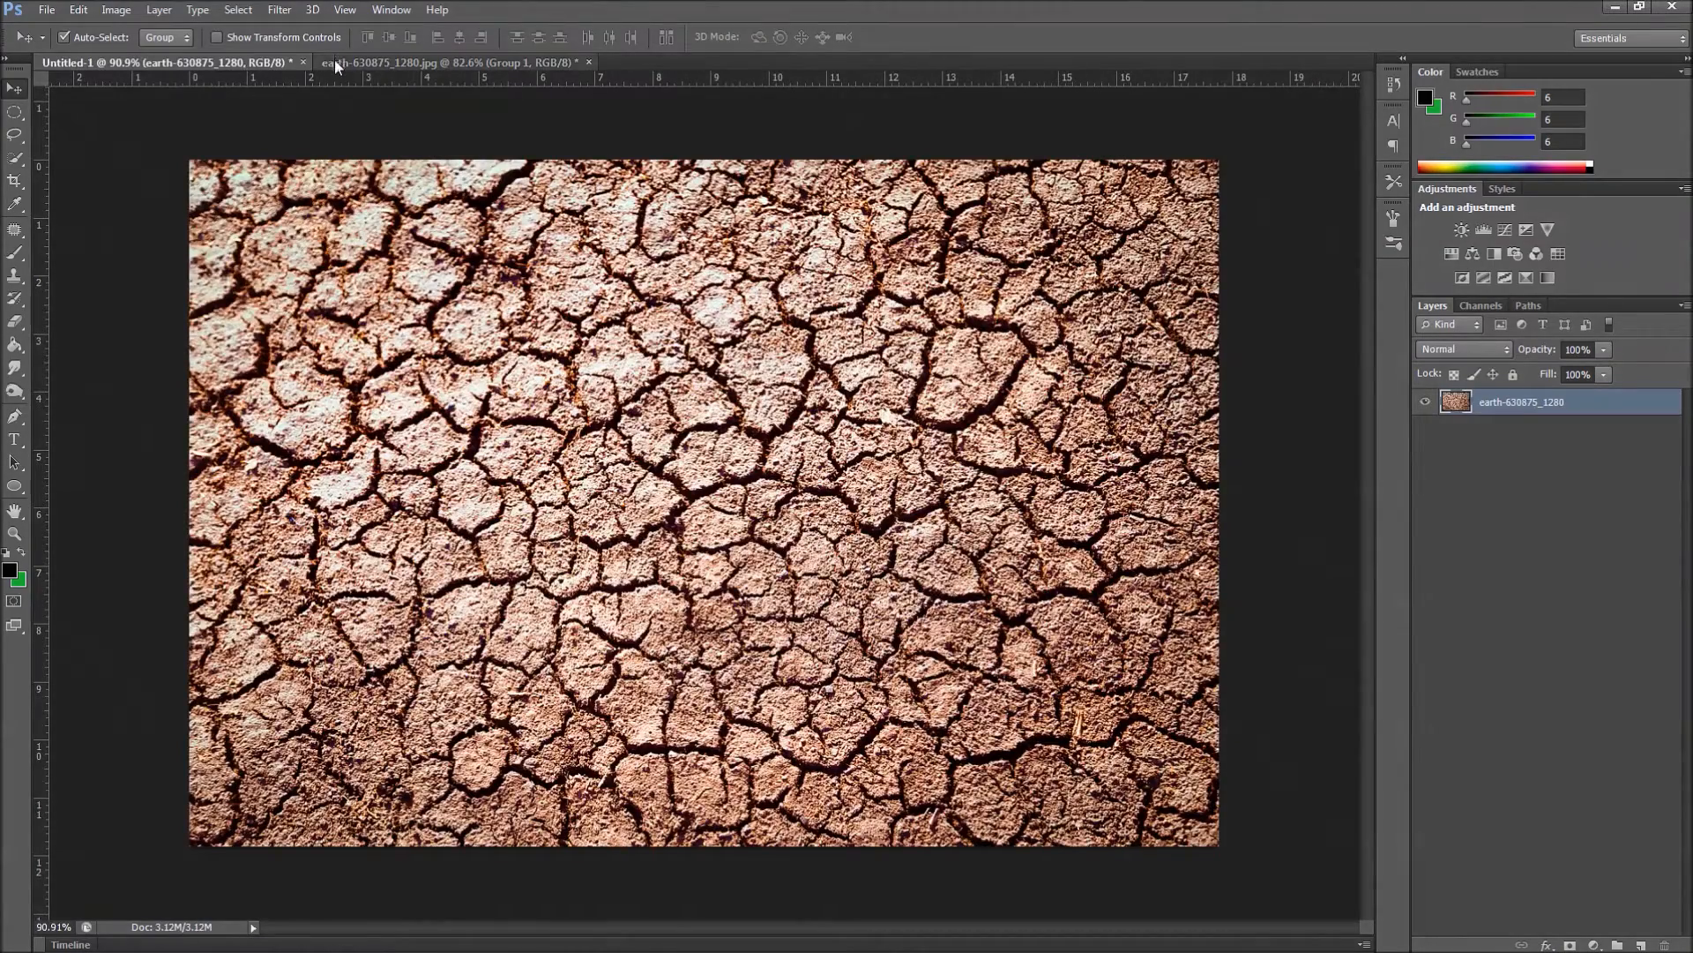
Switch to the earth-630875_1280.jpg document showing the completed glowing blue sphere
click(452, 62)
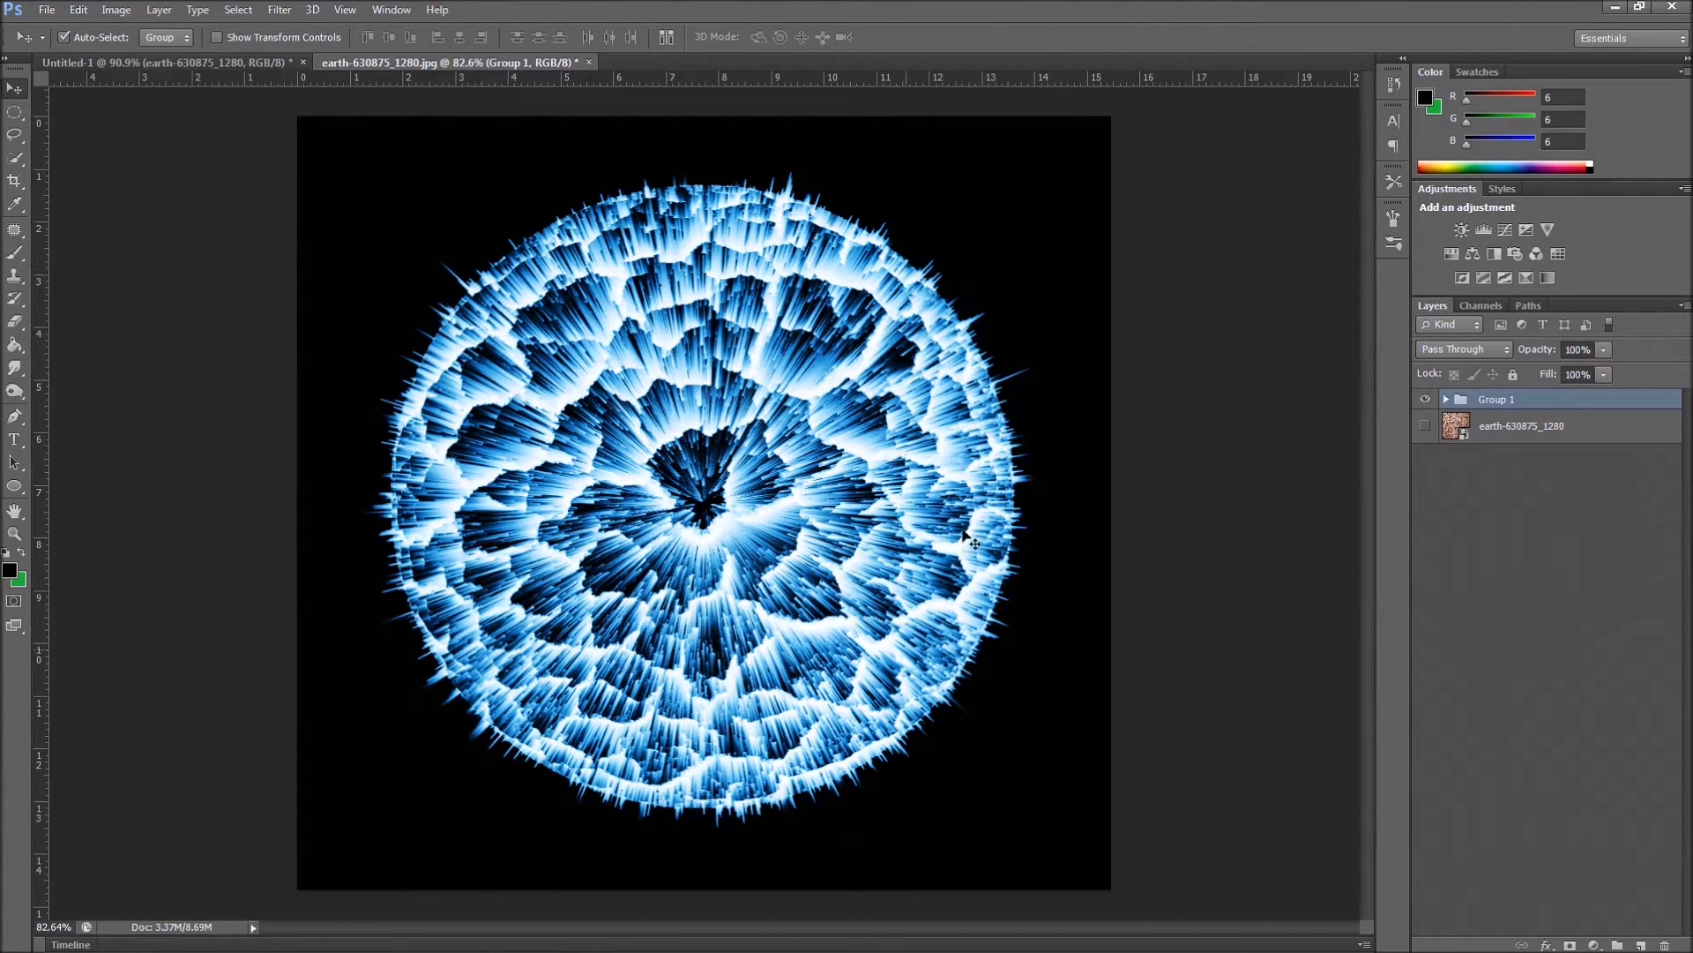
mouse_move(896, 402)
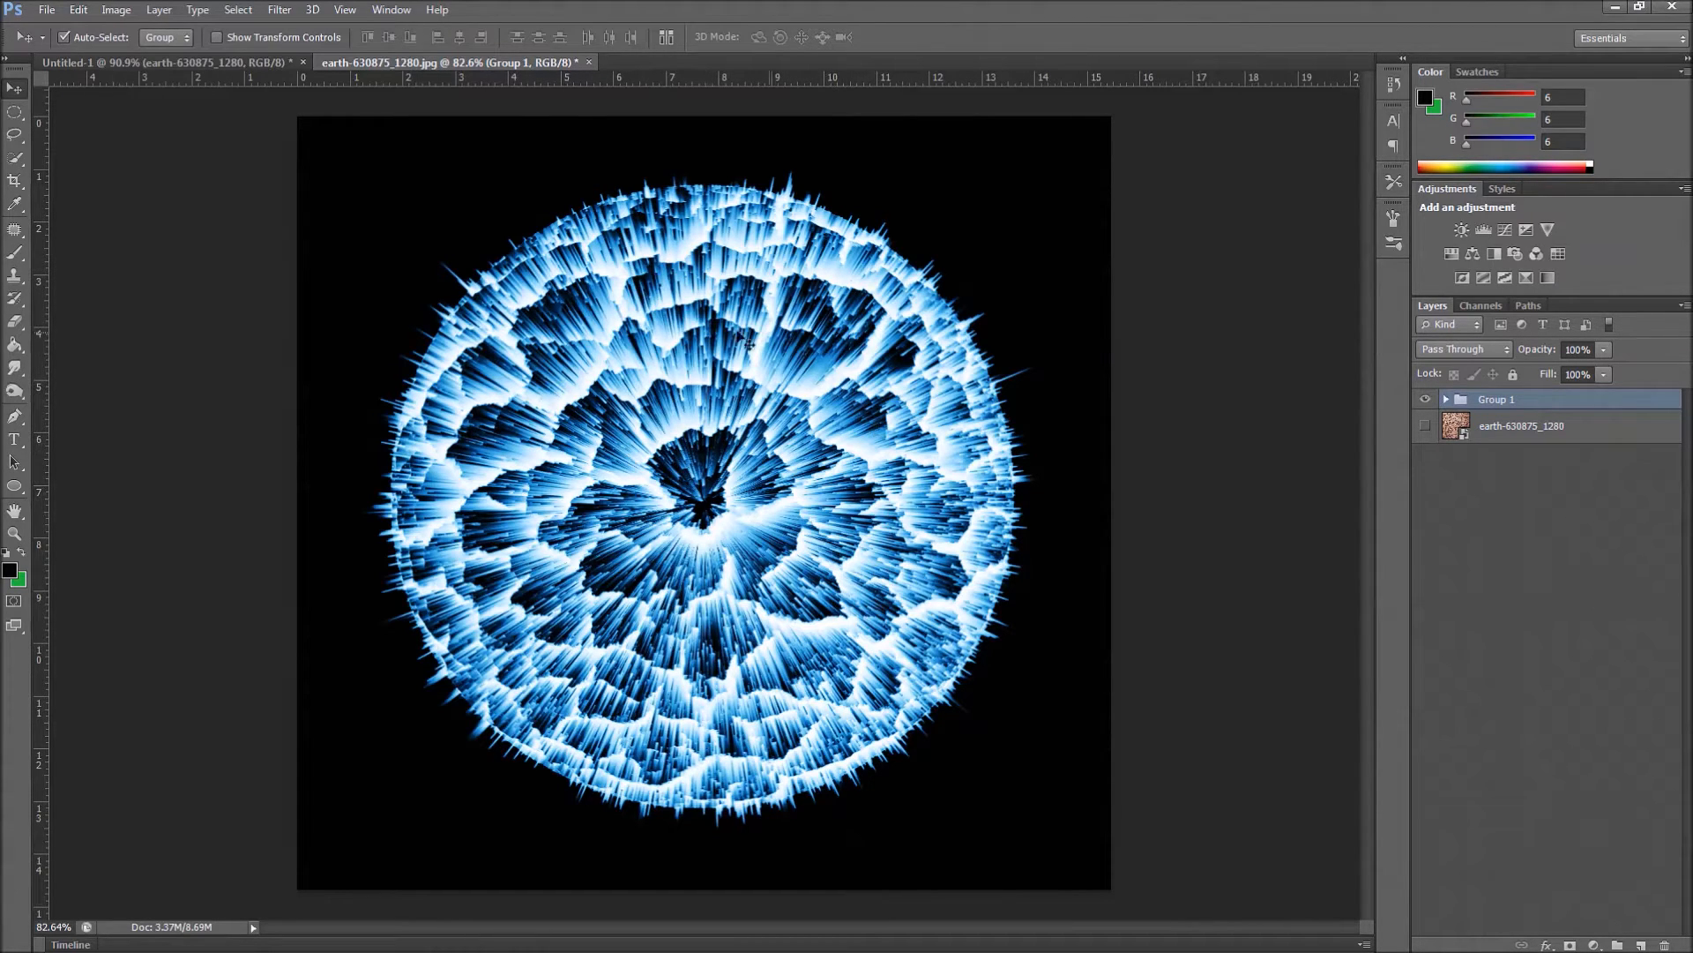
mouse_move(519, 421)
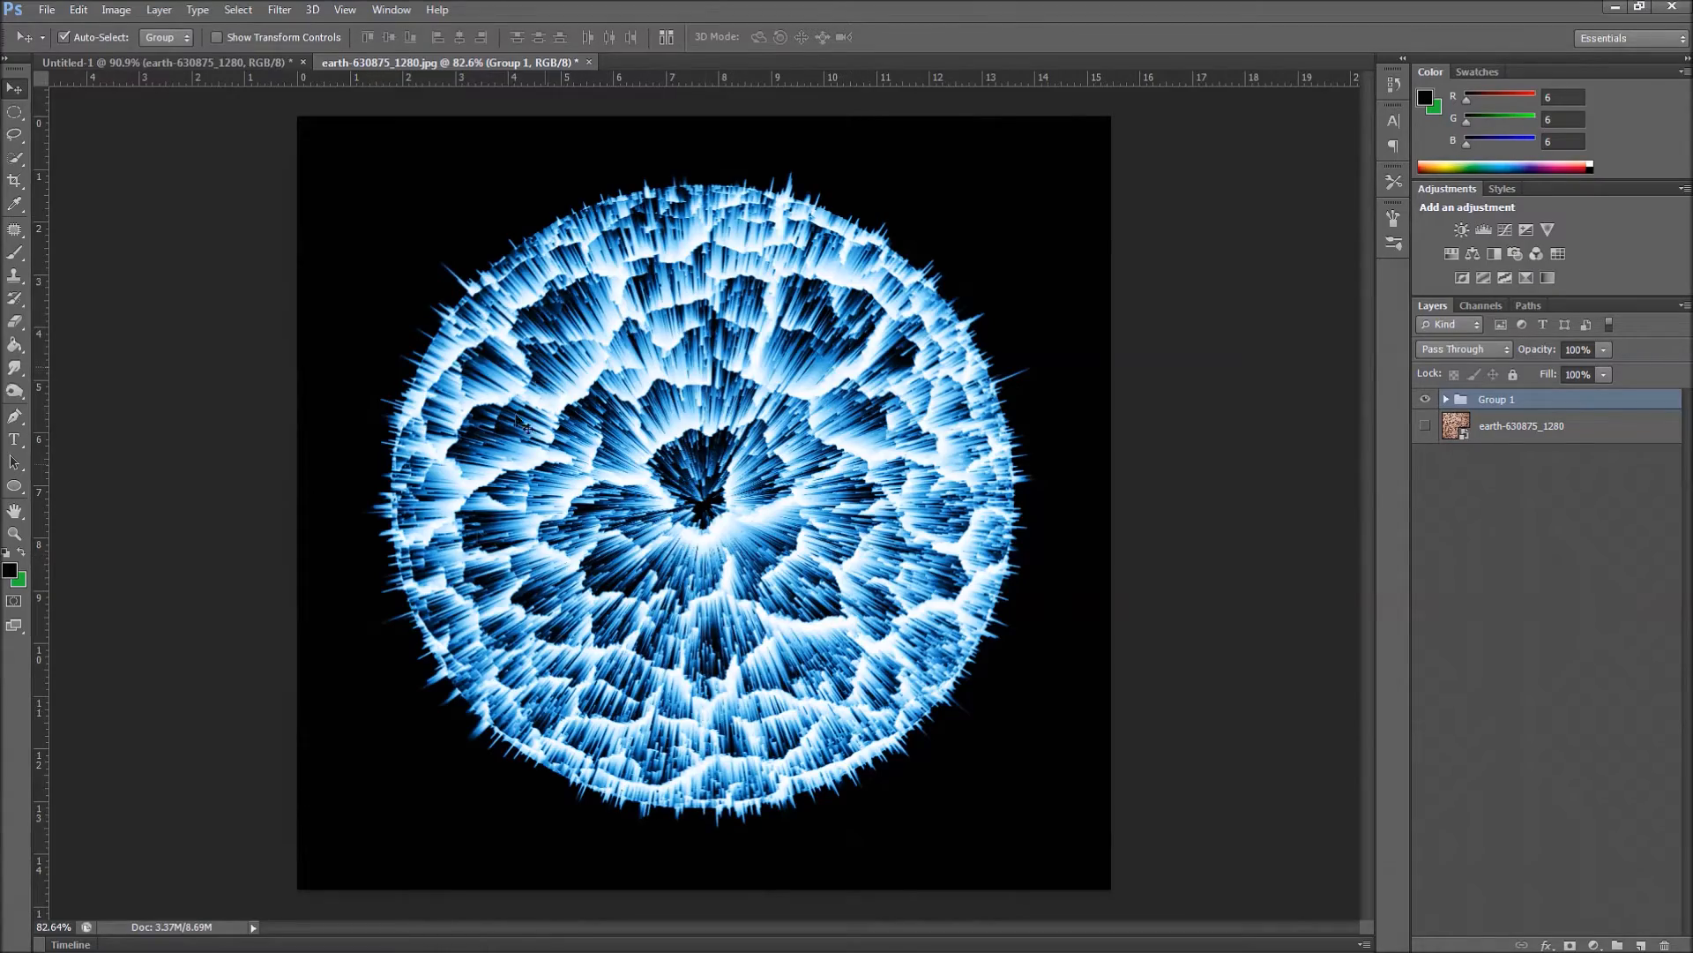
mouse_move(708, 378)
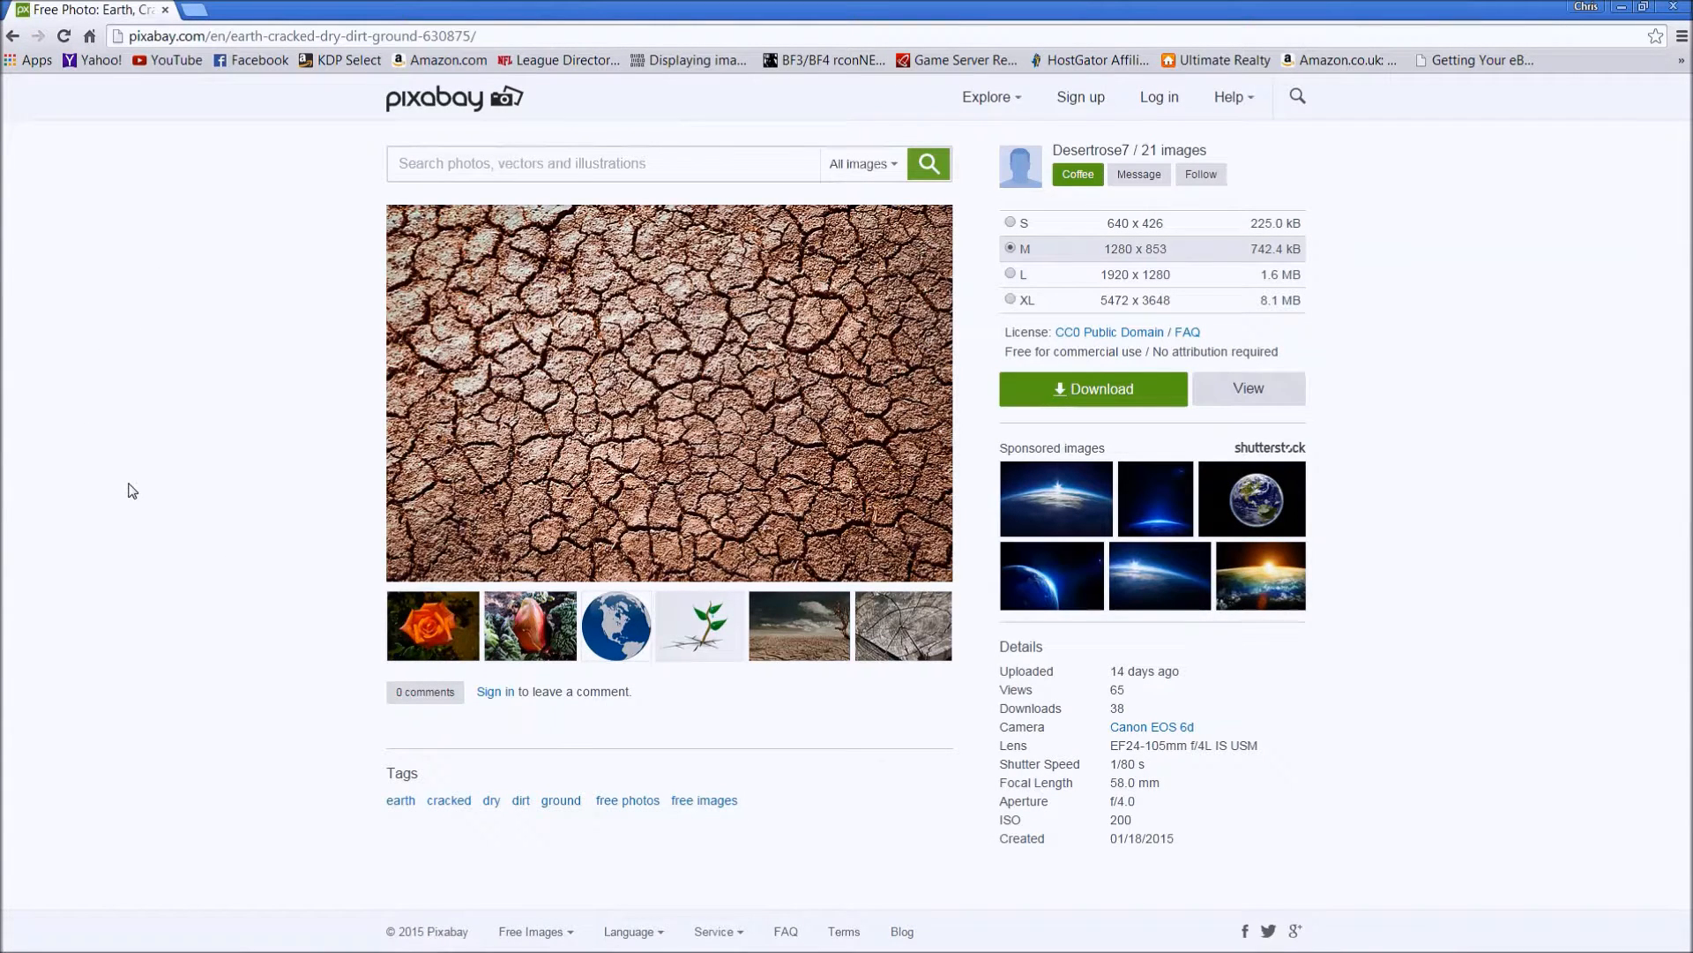
mouse_move(465, 400)
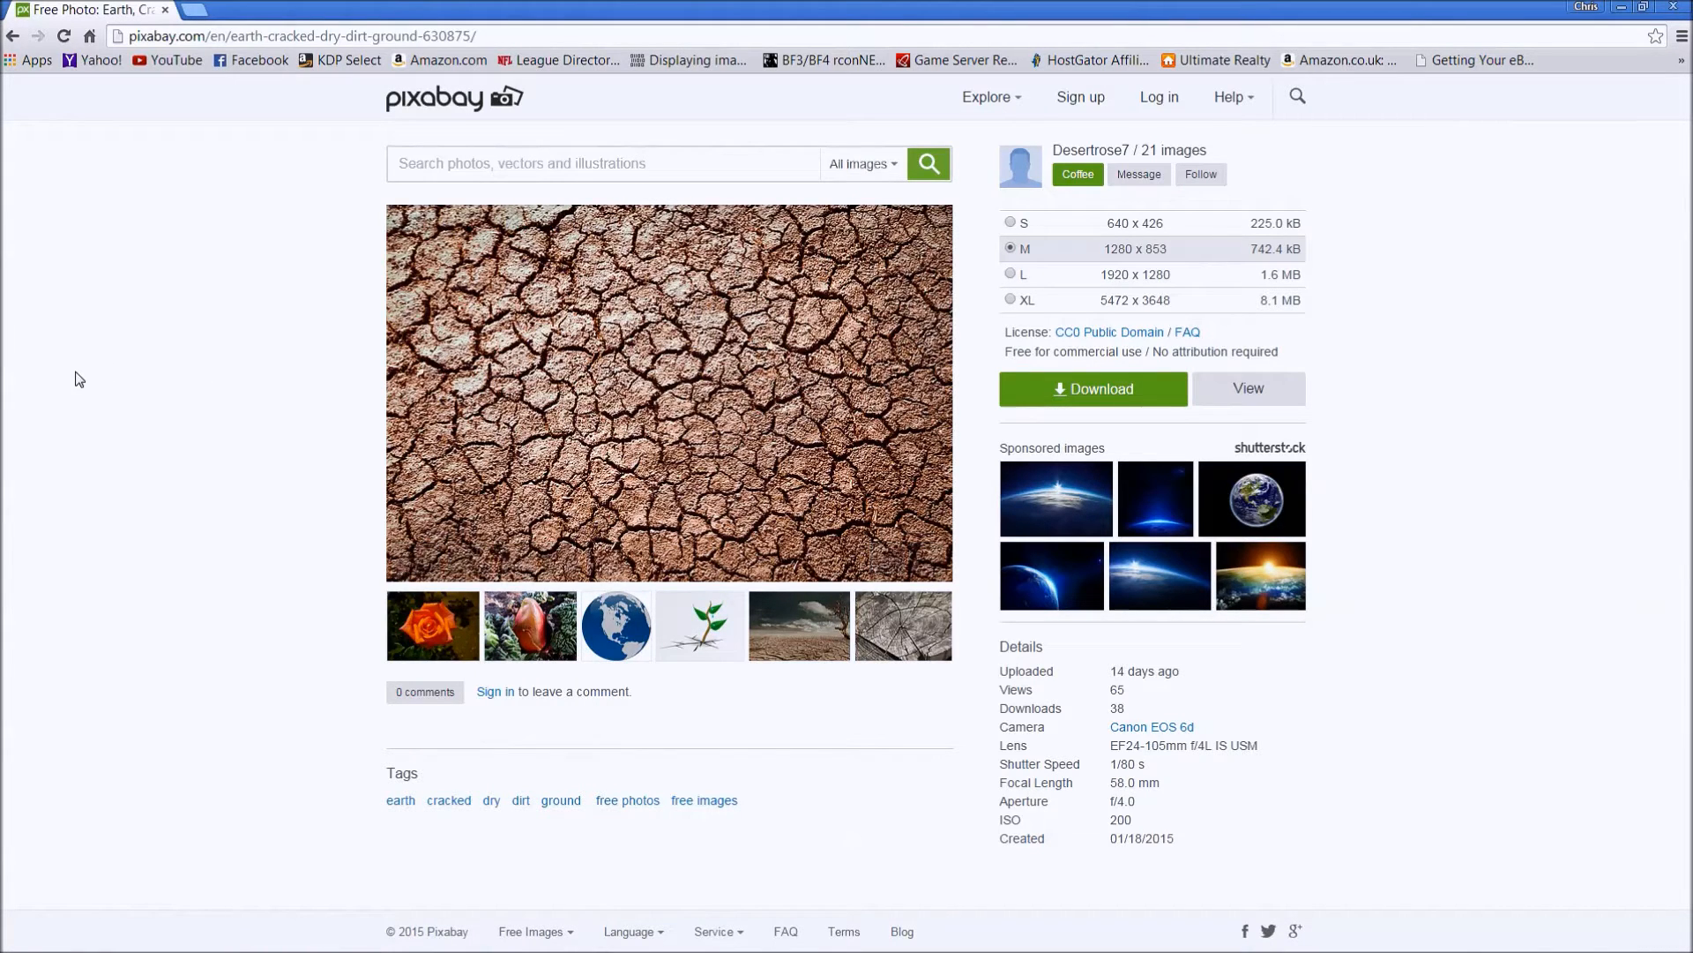
mouse_move(289, 397)
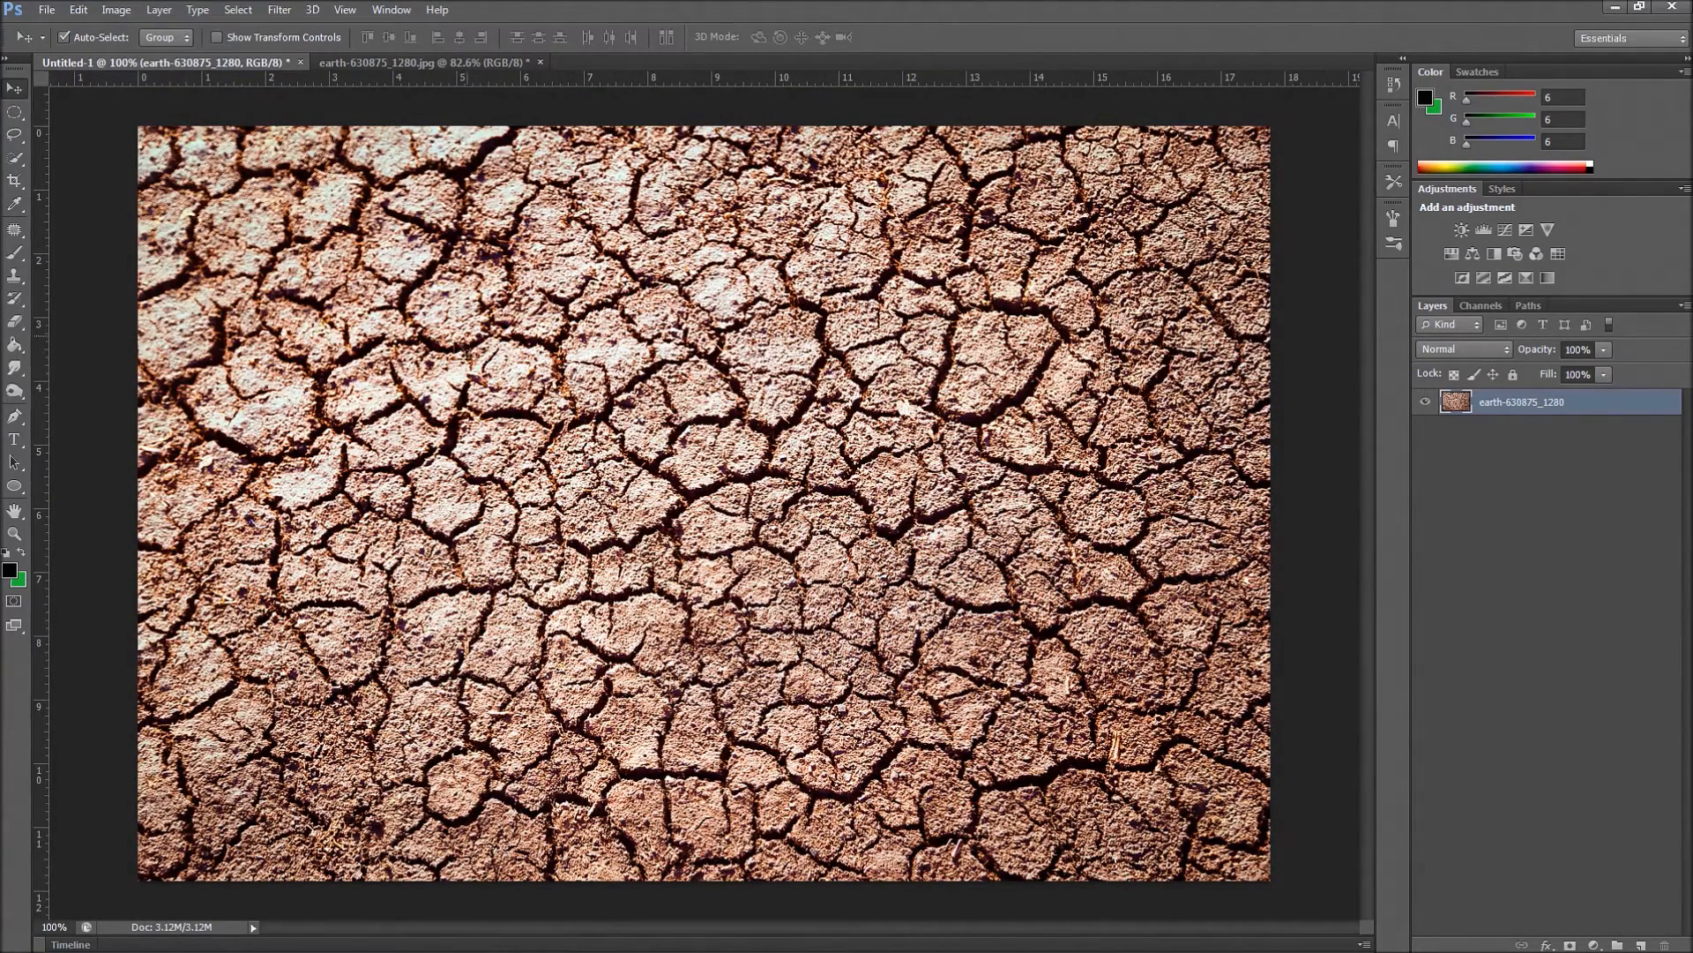
mouse_move(513, 400)
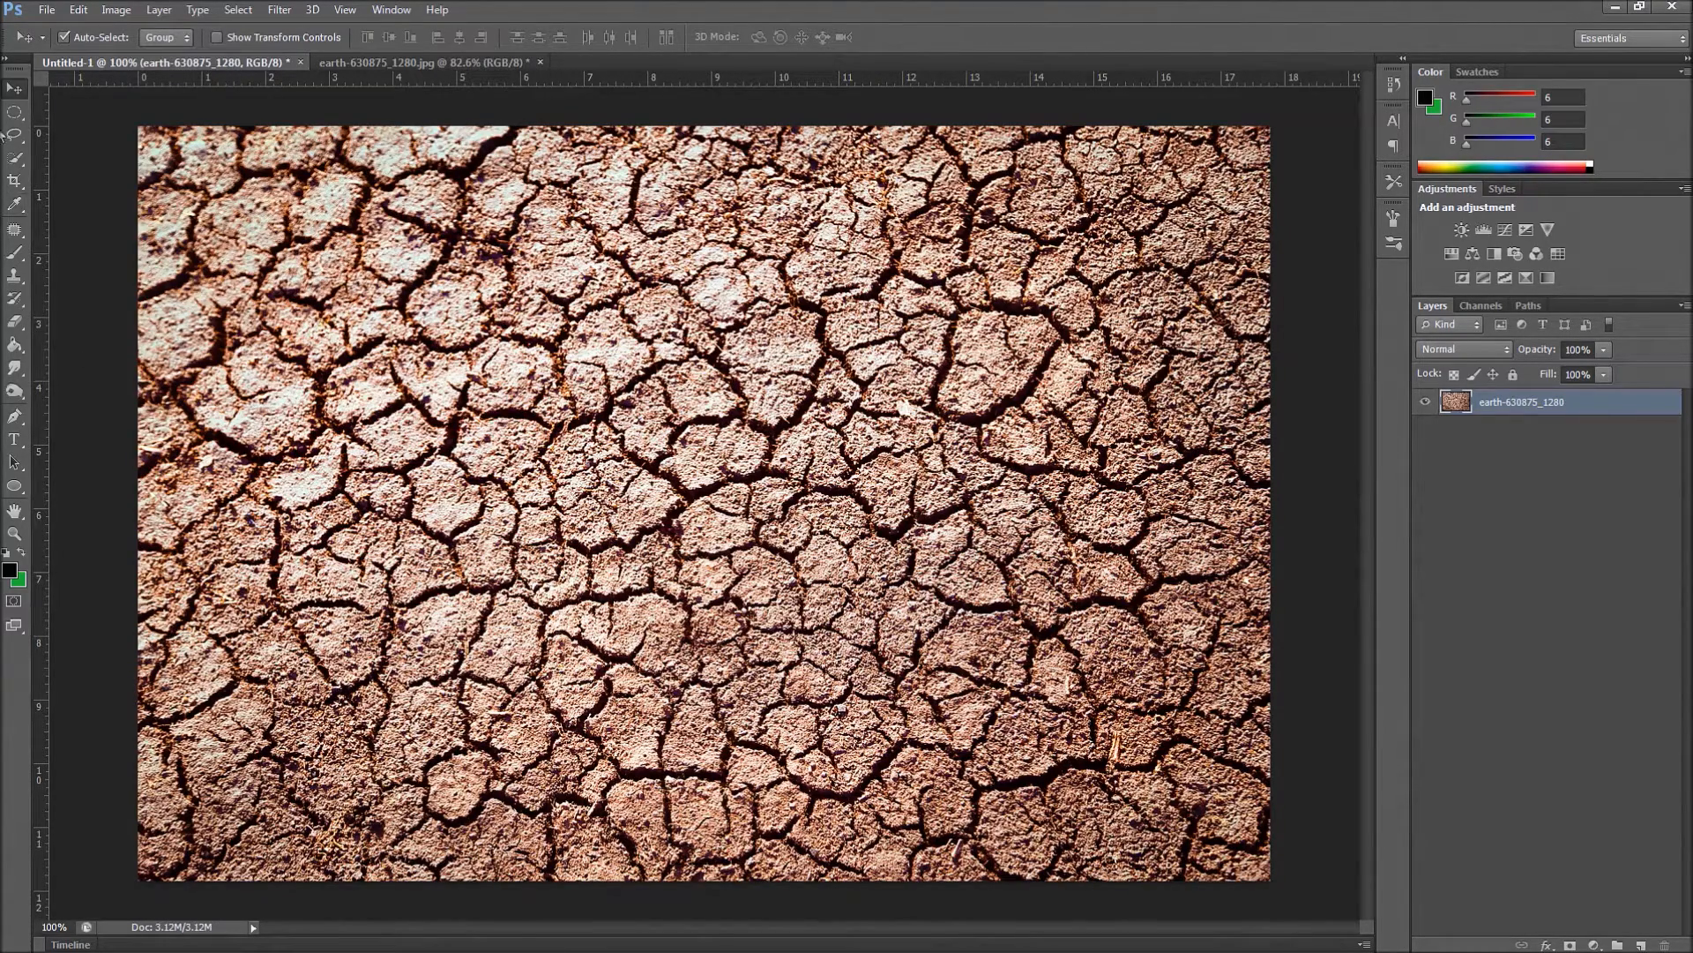
Duplicate the photo layer, hide the original, and start cropping the image to a square
click(15, 106)
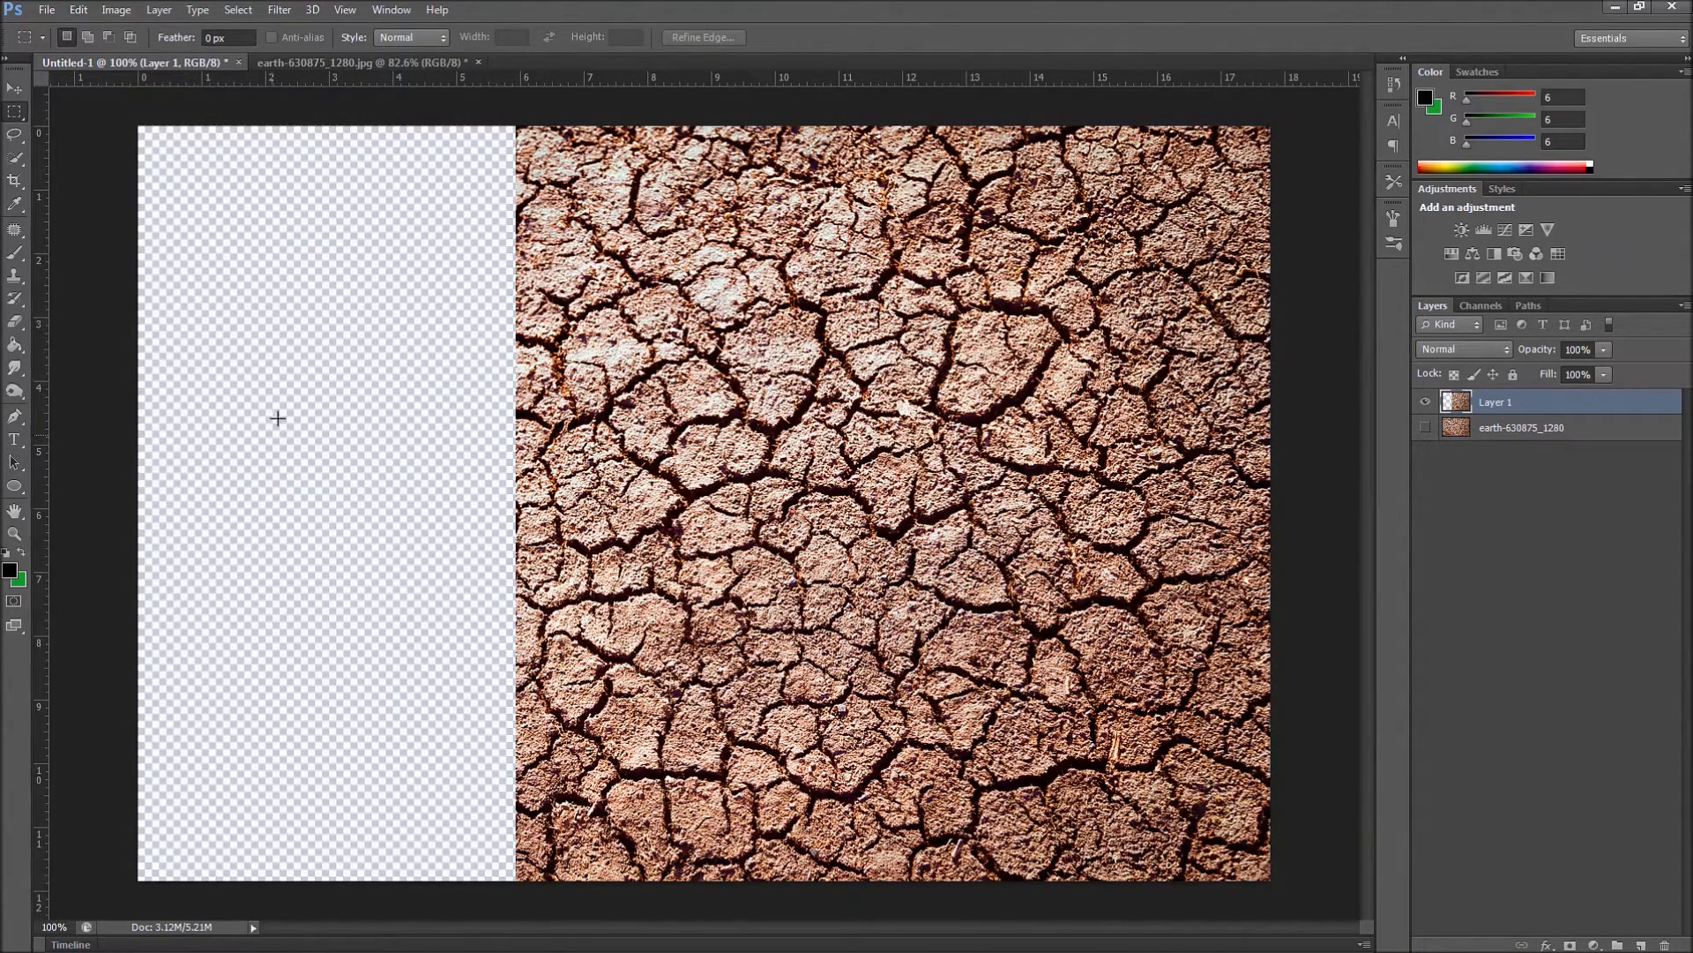
mouse_move(16, 194)
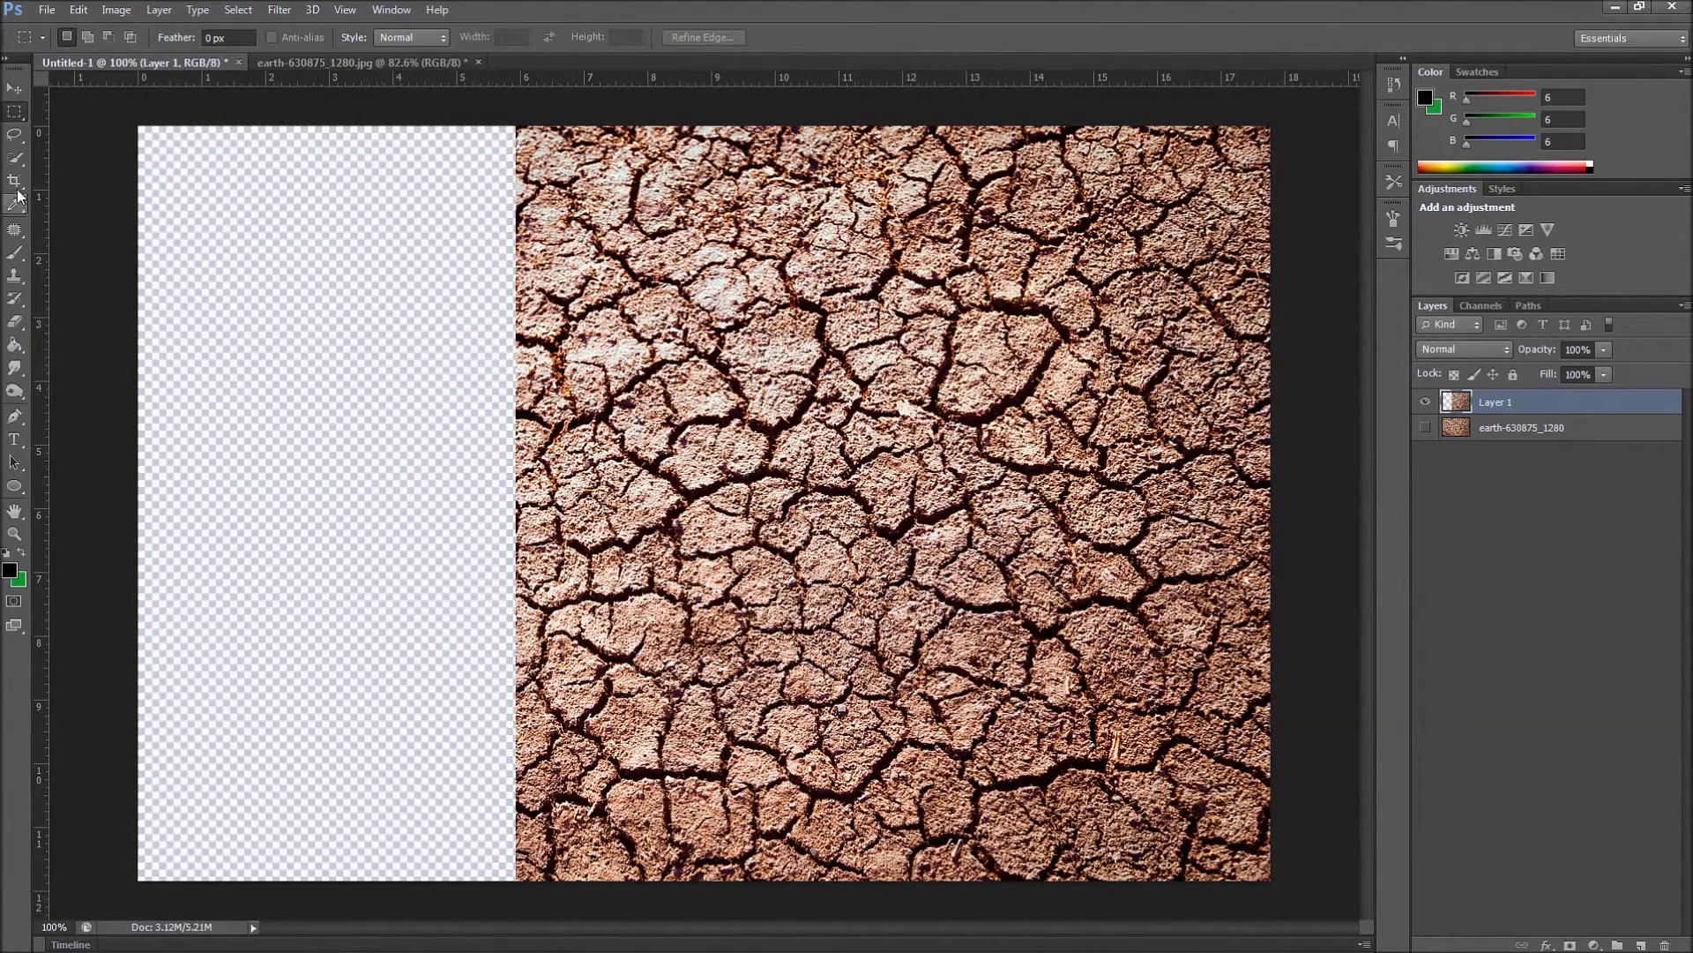
click(15, 180)
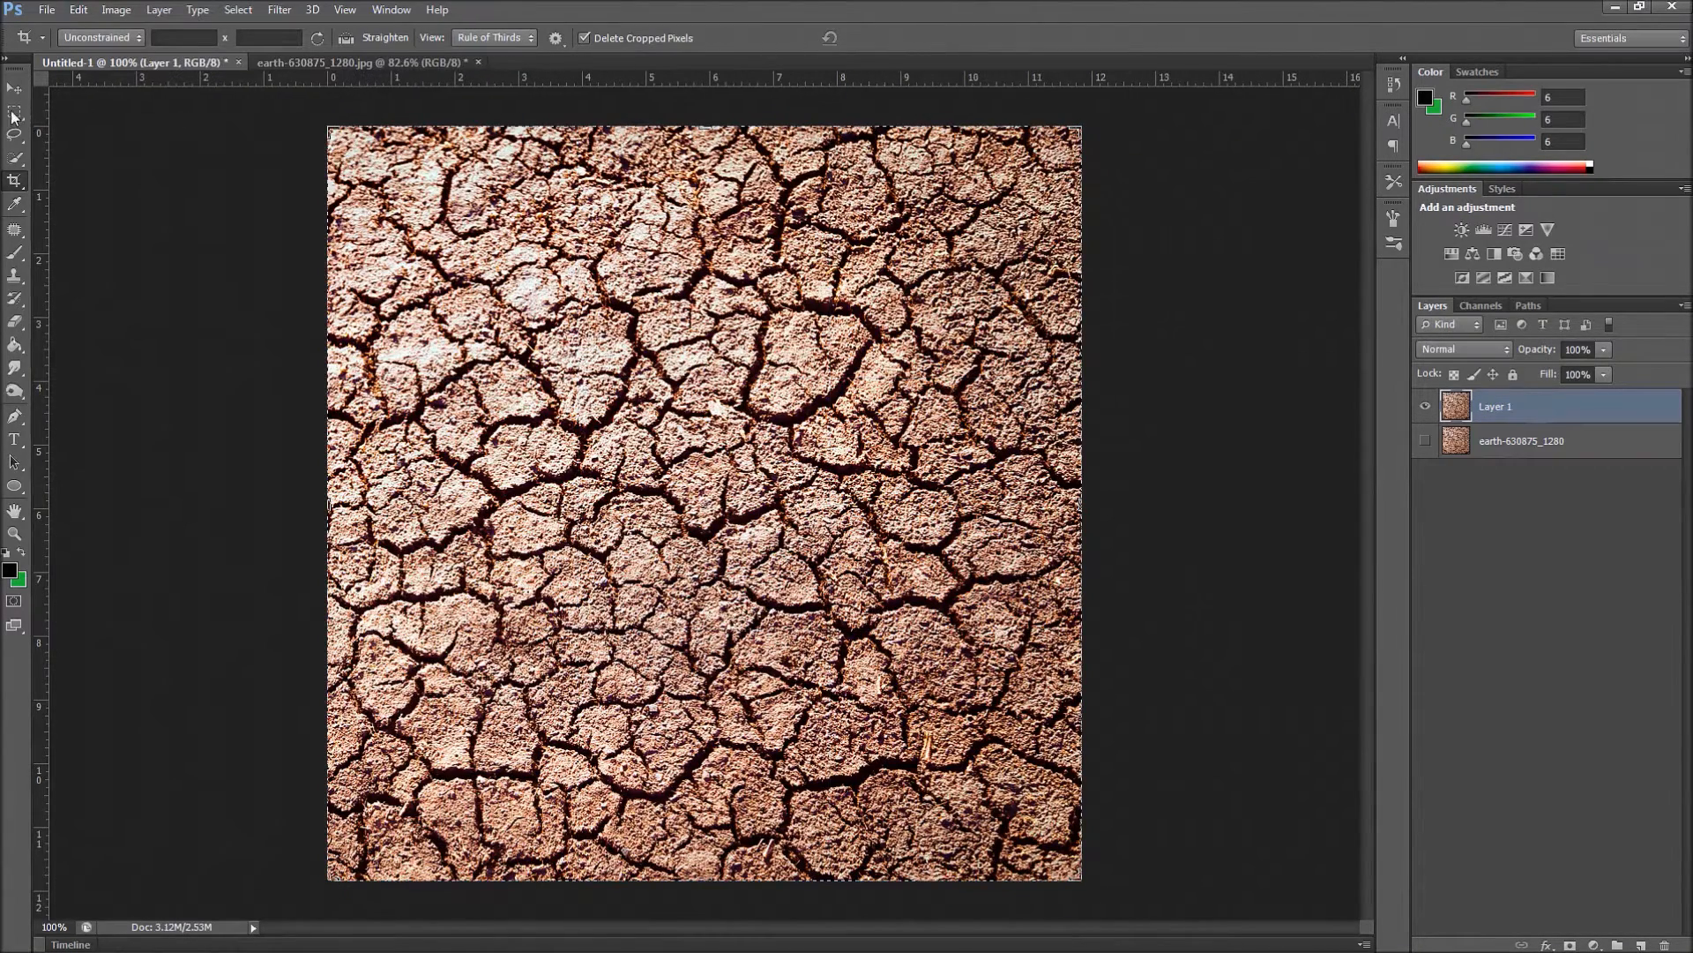
Commit the square crop and confirm the image size is 853 x 853 pixels
click(15, 88)
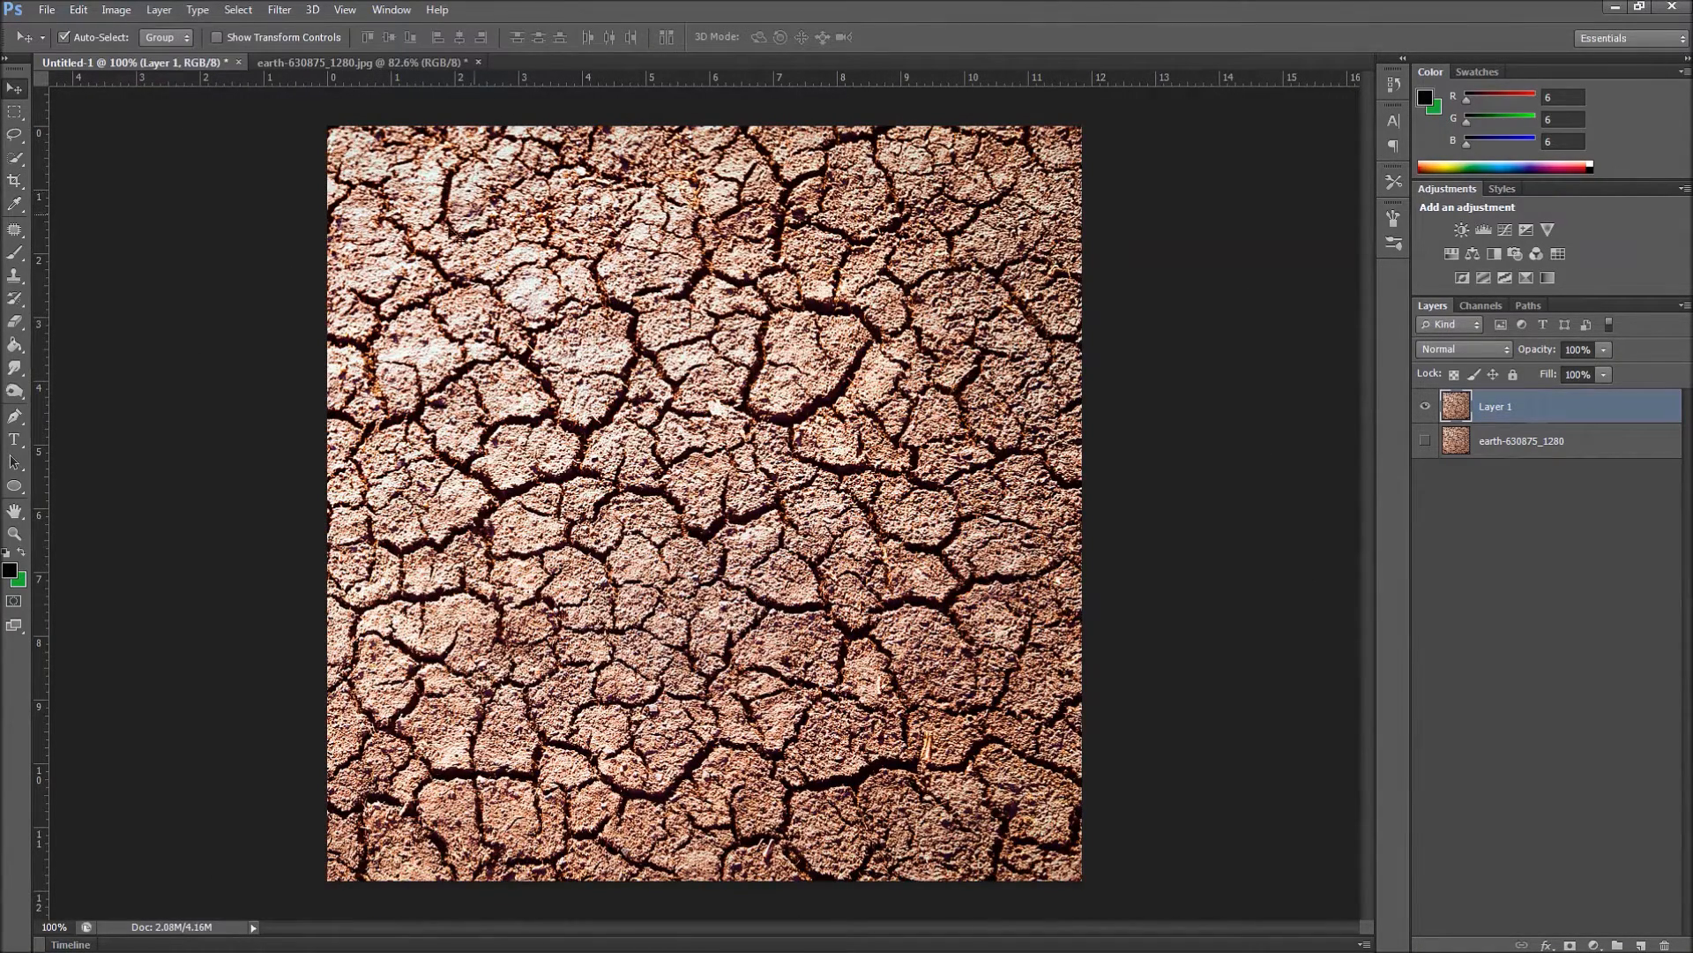
click(116, 10)
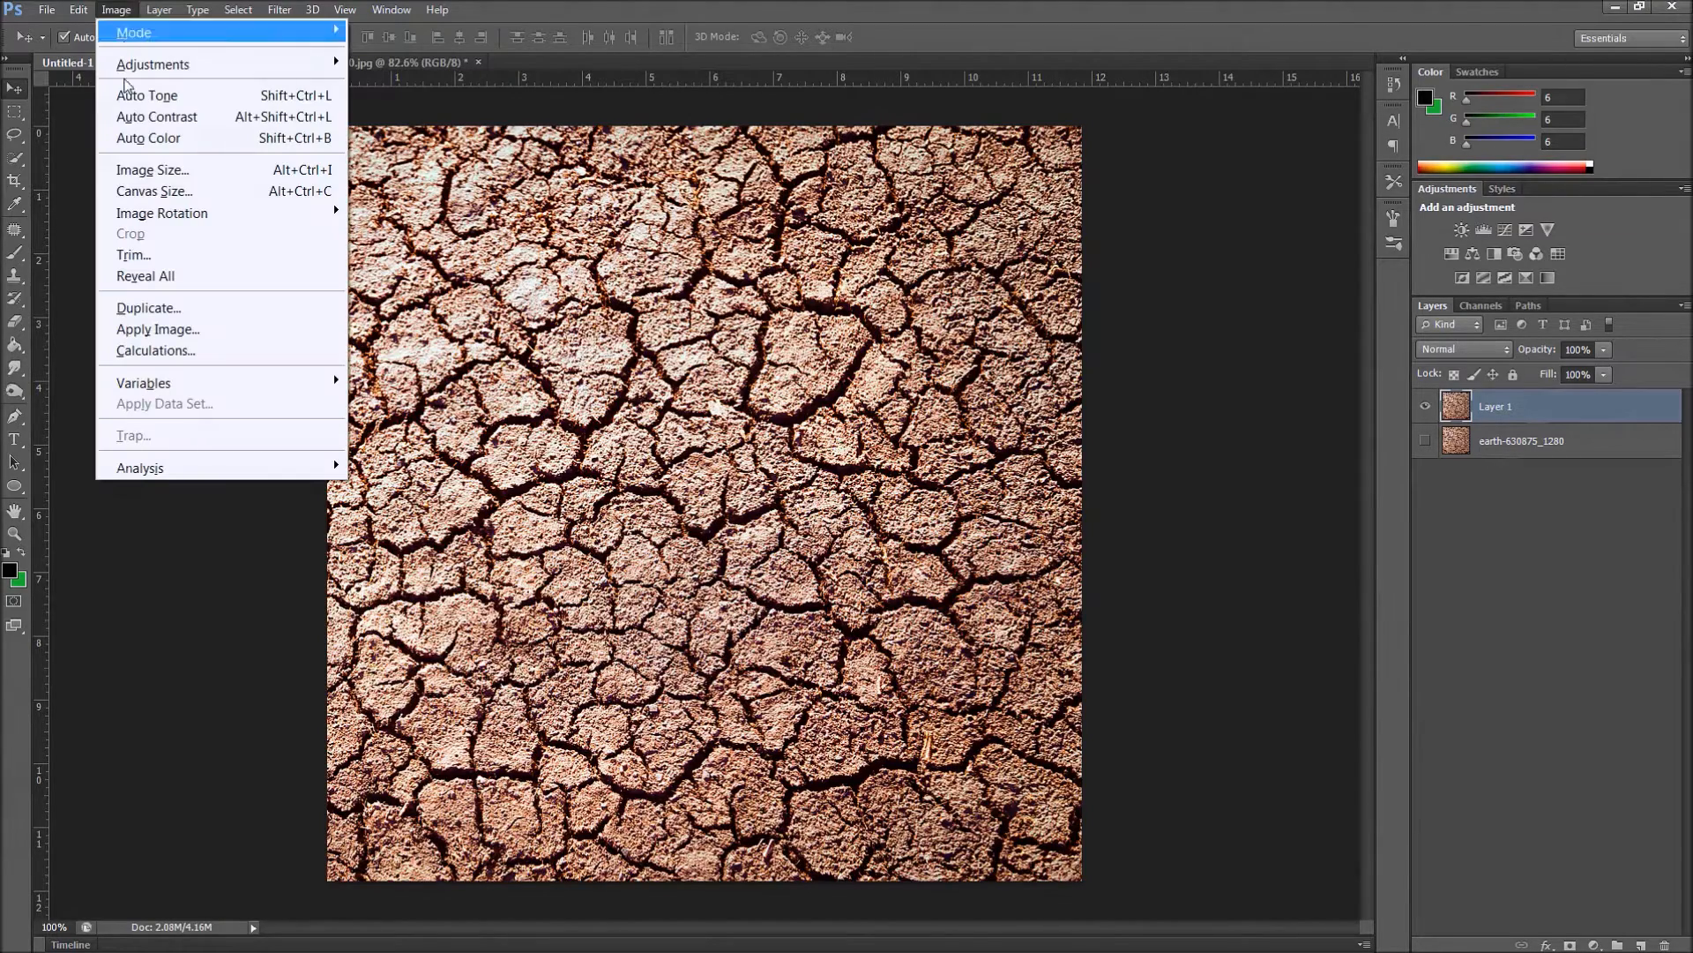
click(153, 169)
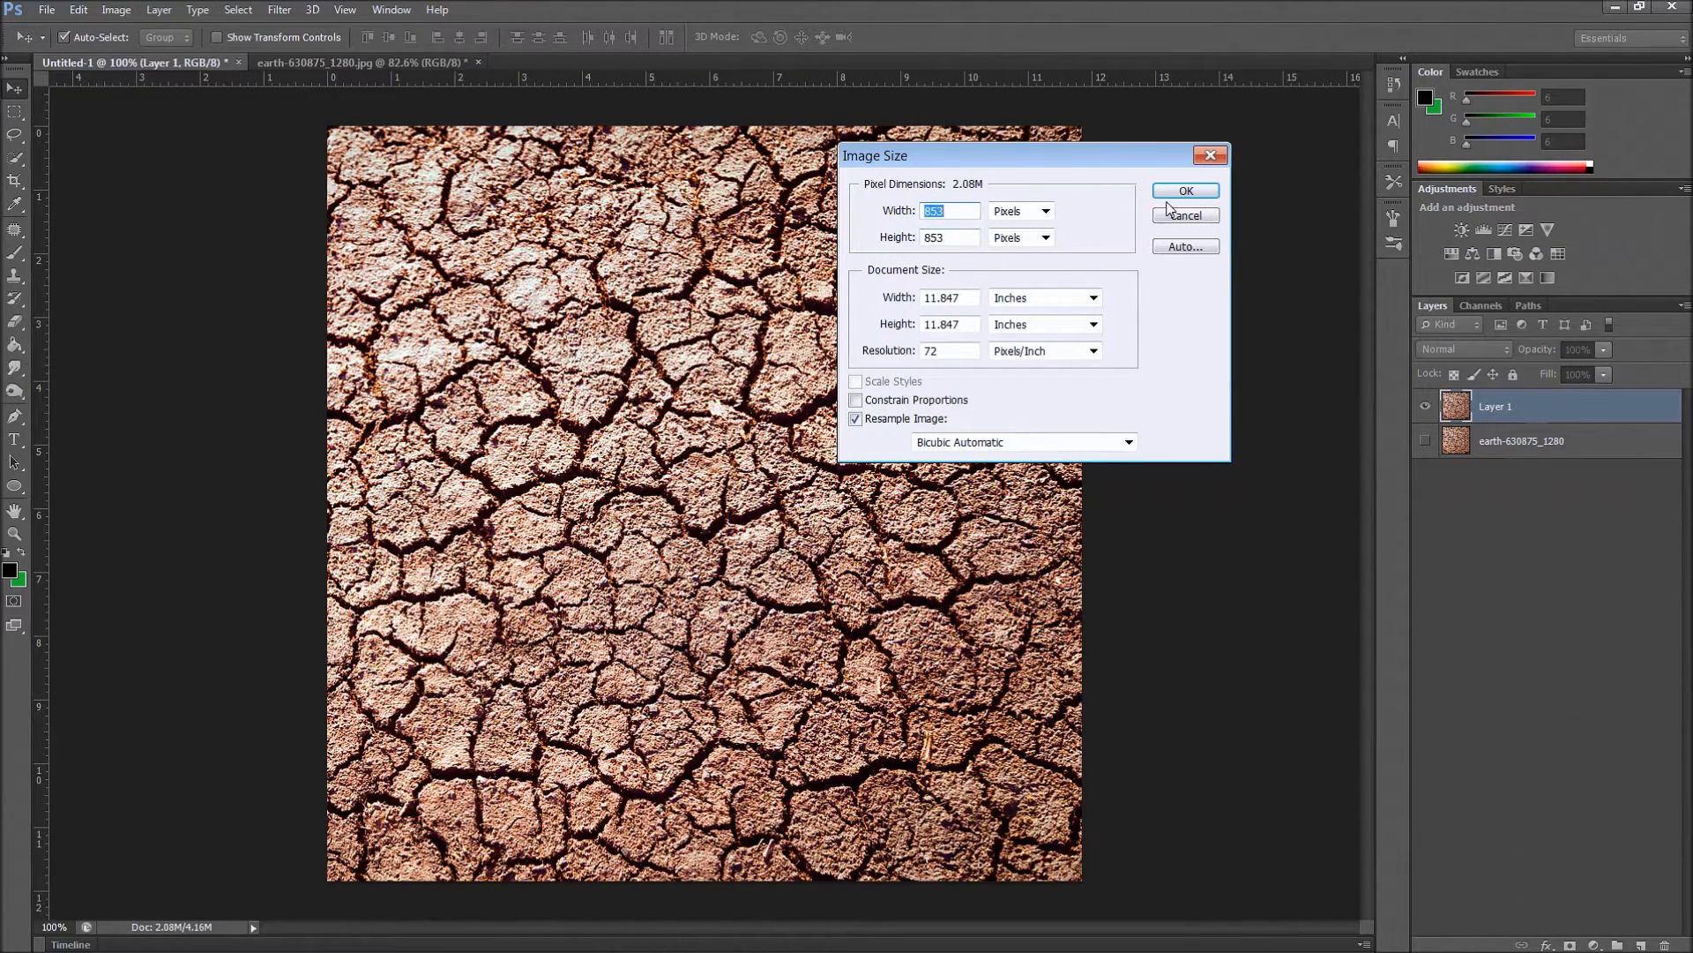
click(1185, 192)
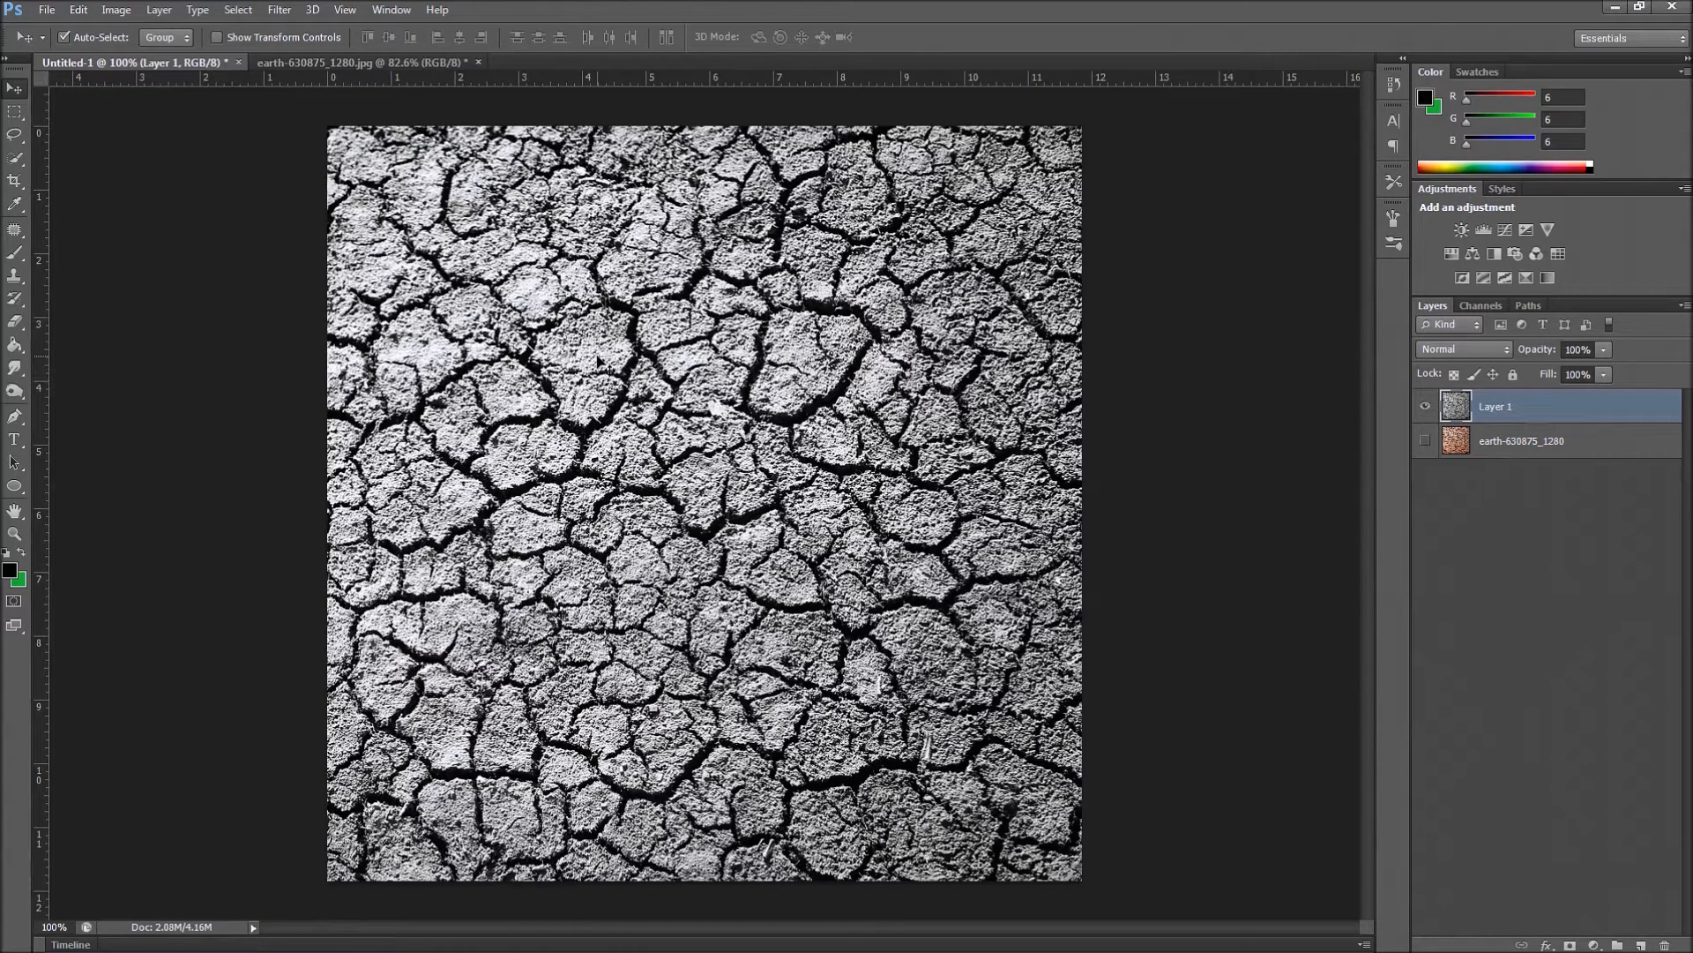
mouse_move(610, 372)
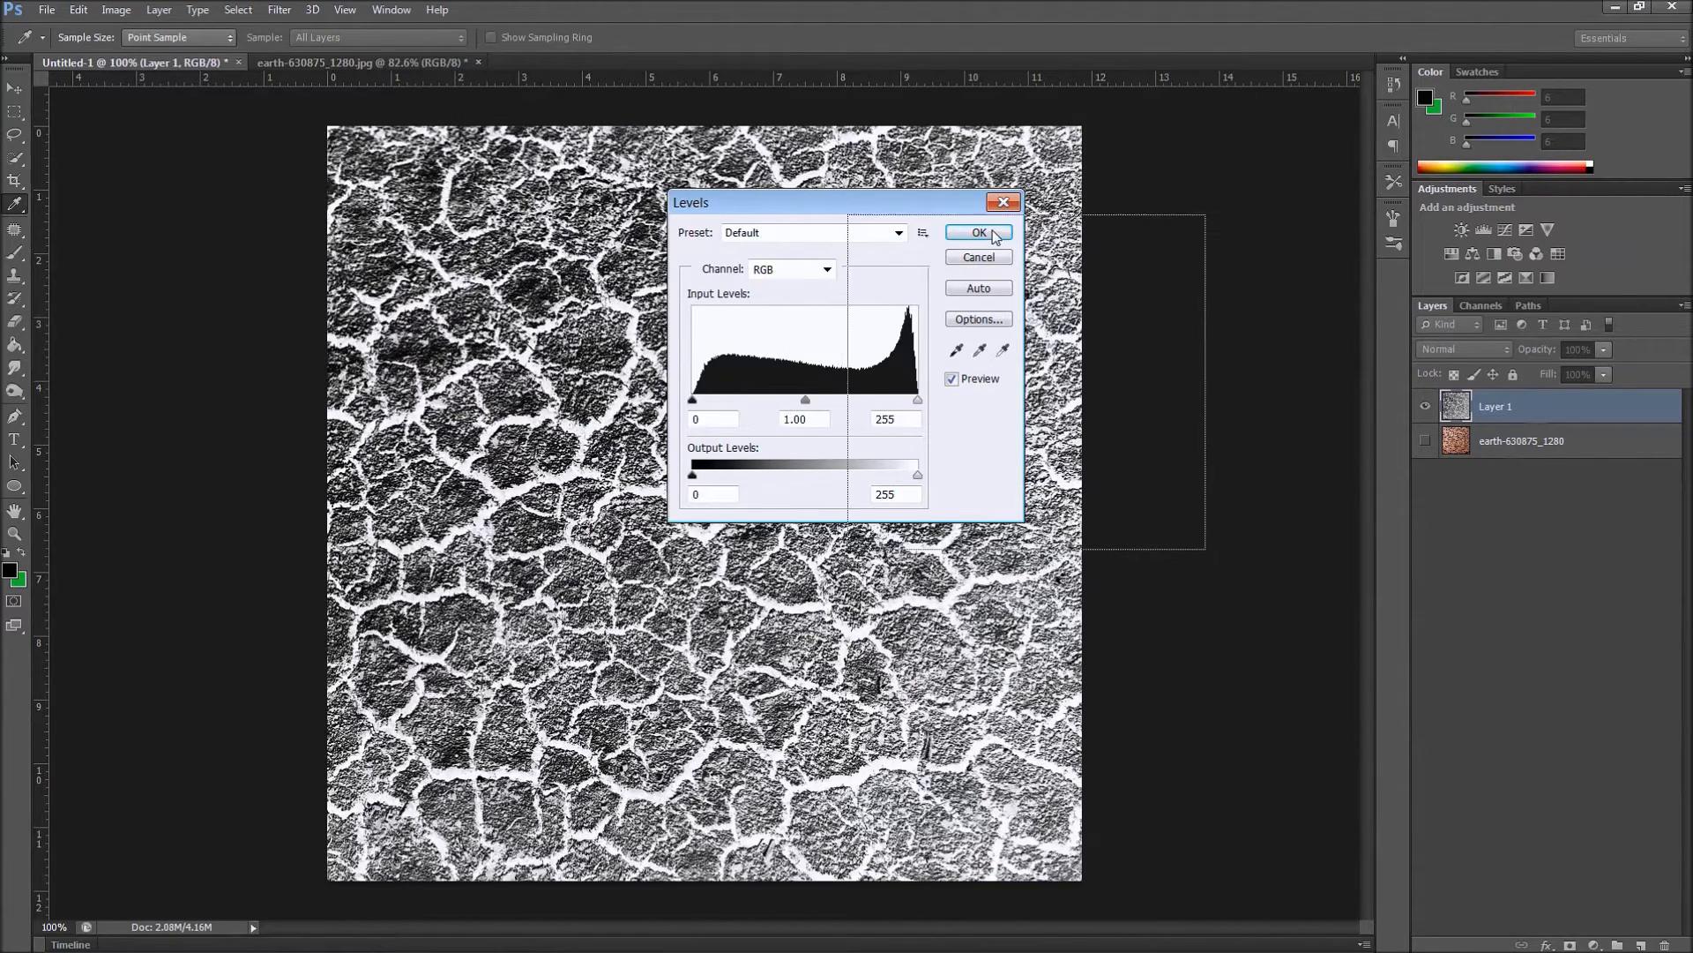
Apply Levels with input values 172, 1.00, 236 for bold white cracks on black
drag(690, 202, 872, 221)
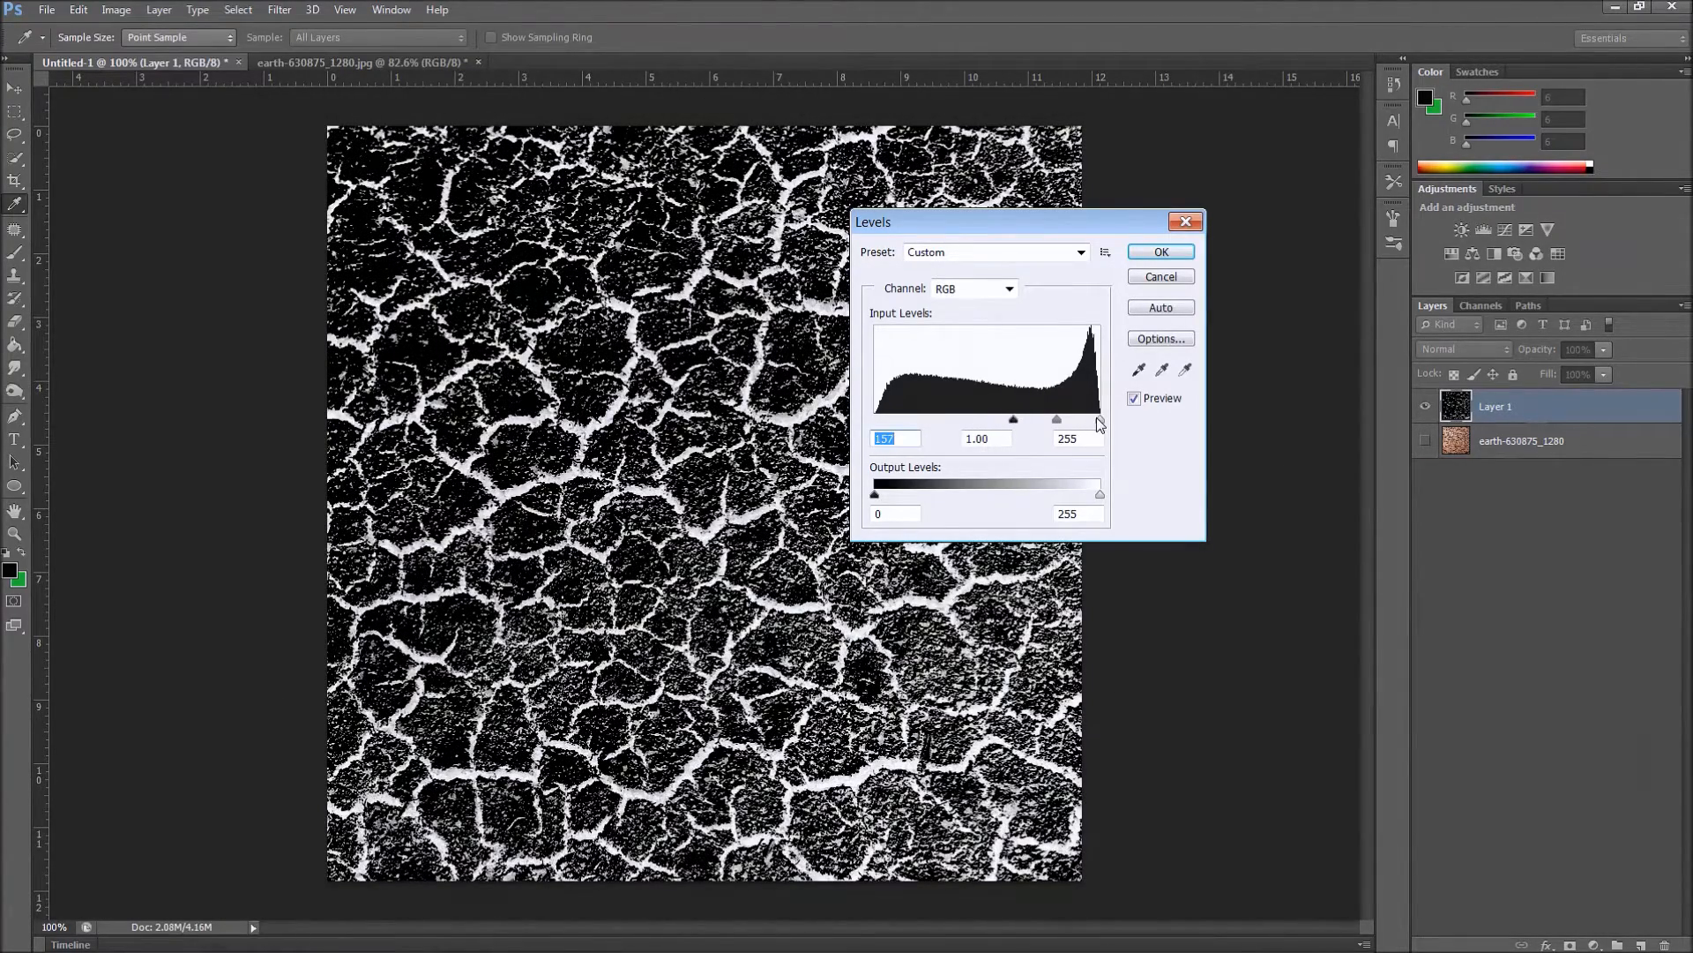
drag(1100, 424, 1092, 424)
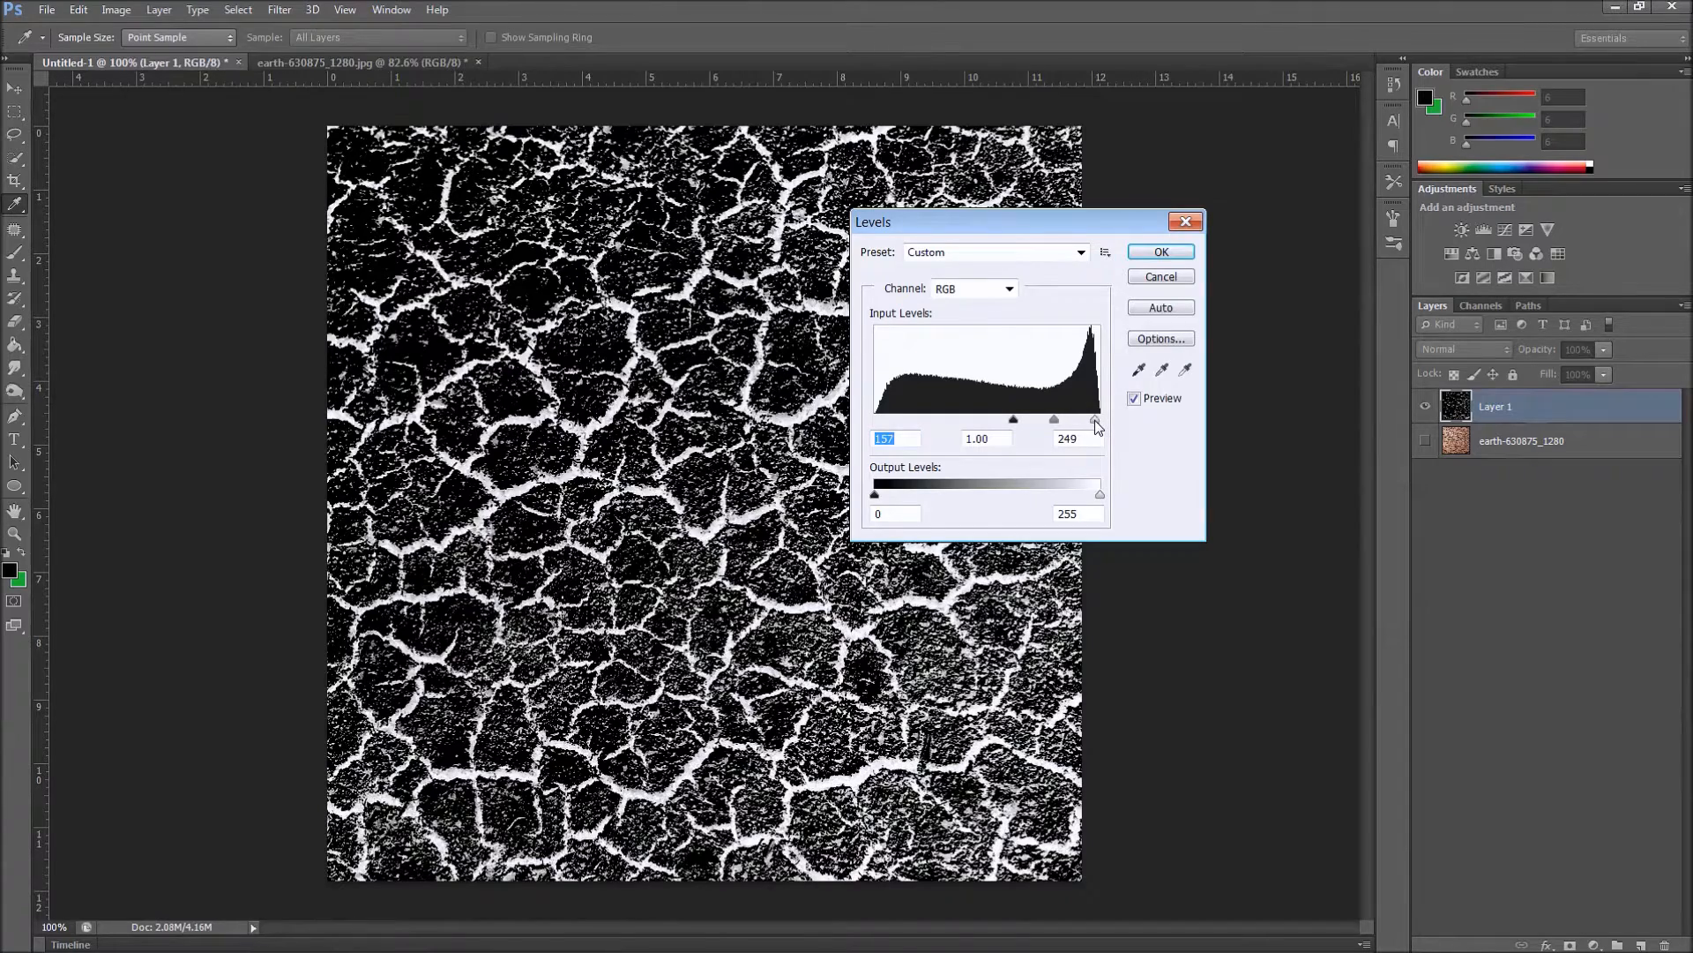
drag(1093, 422, 1082, 422)
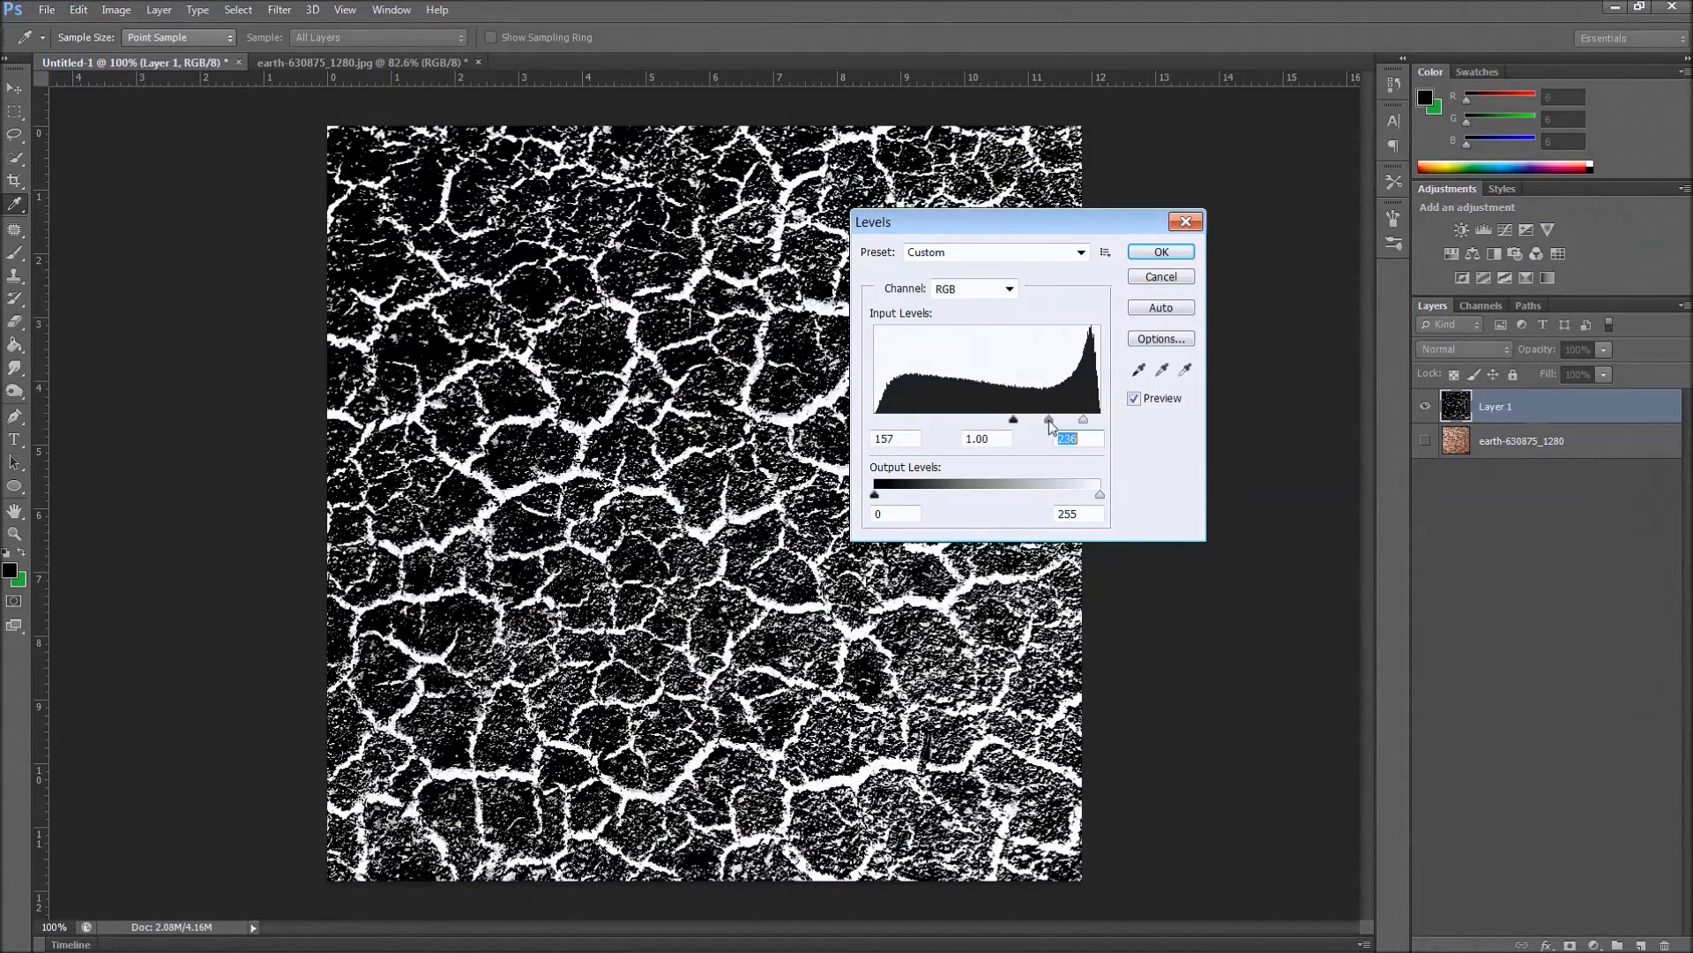
drag(1048, 419, 1026, 419)
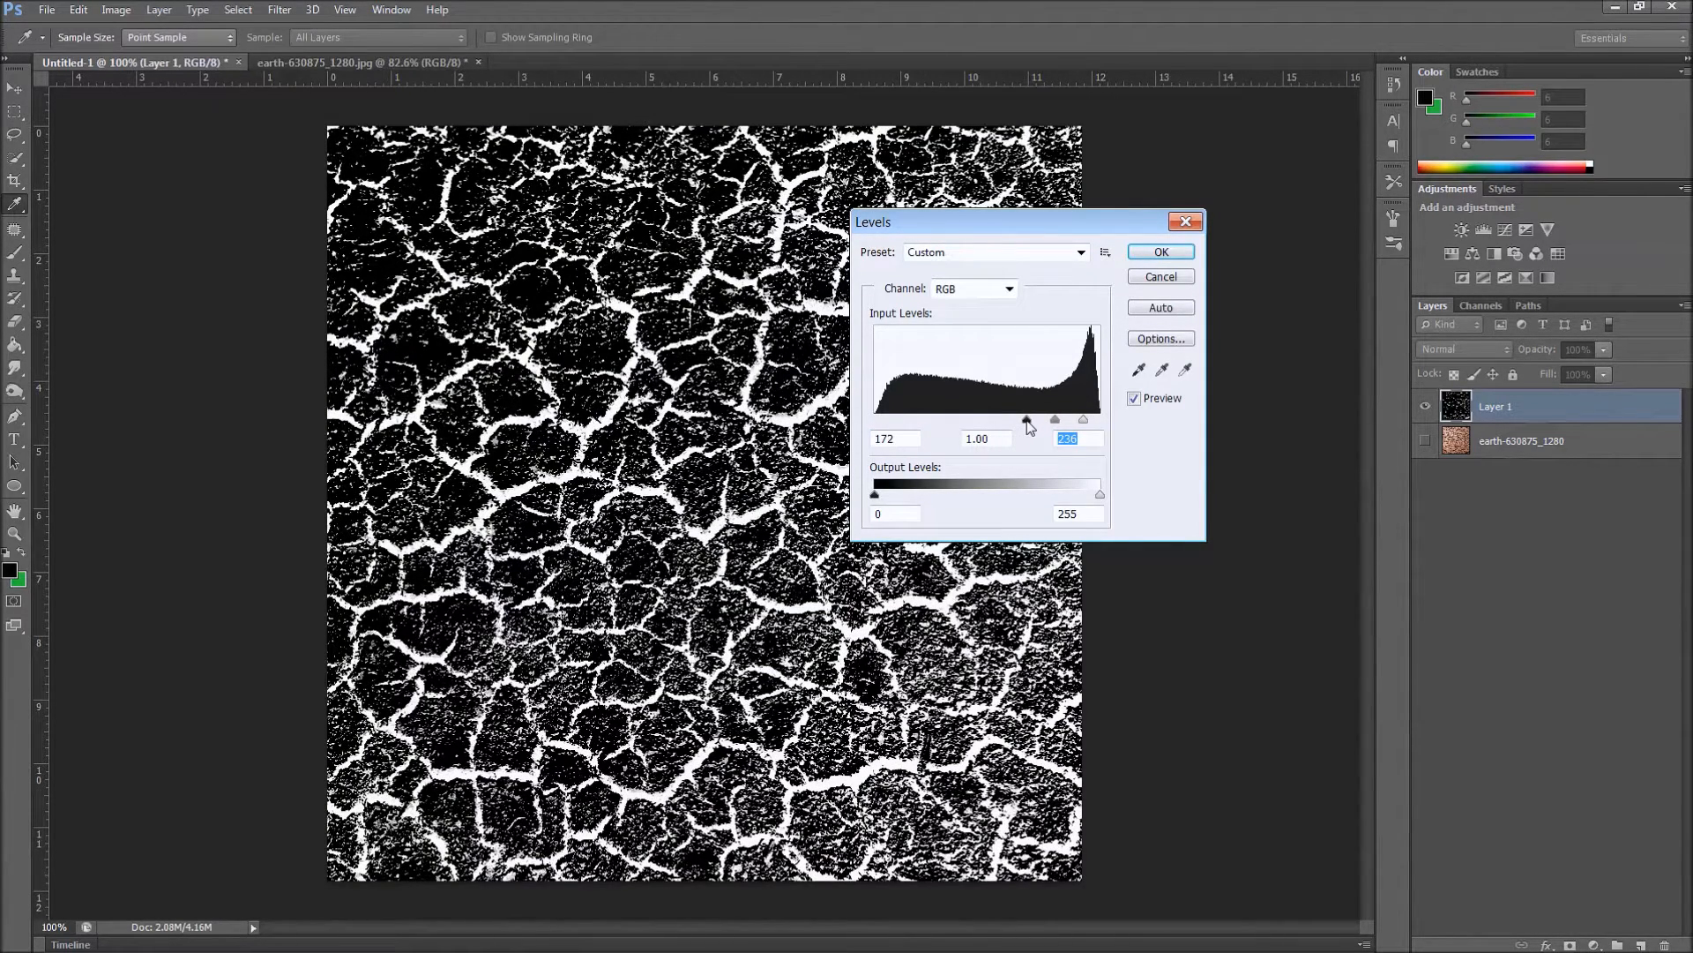
click(894, 438)
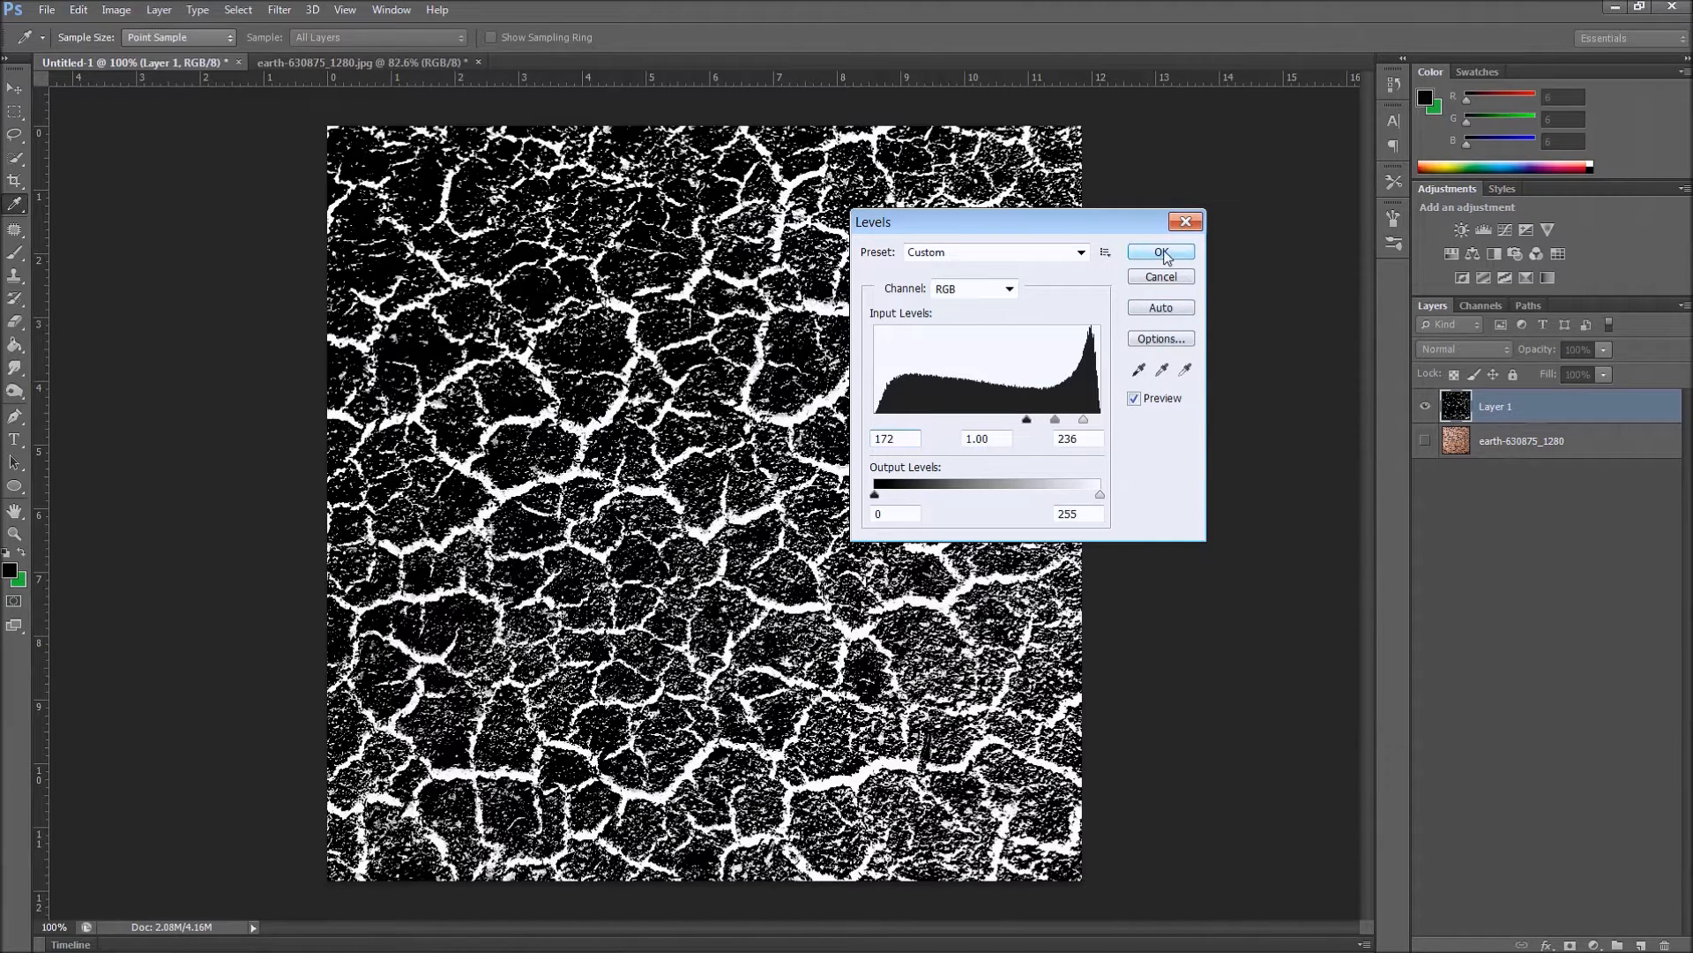
click(1160, 251)
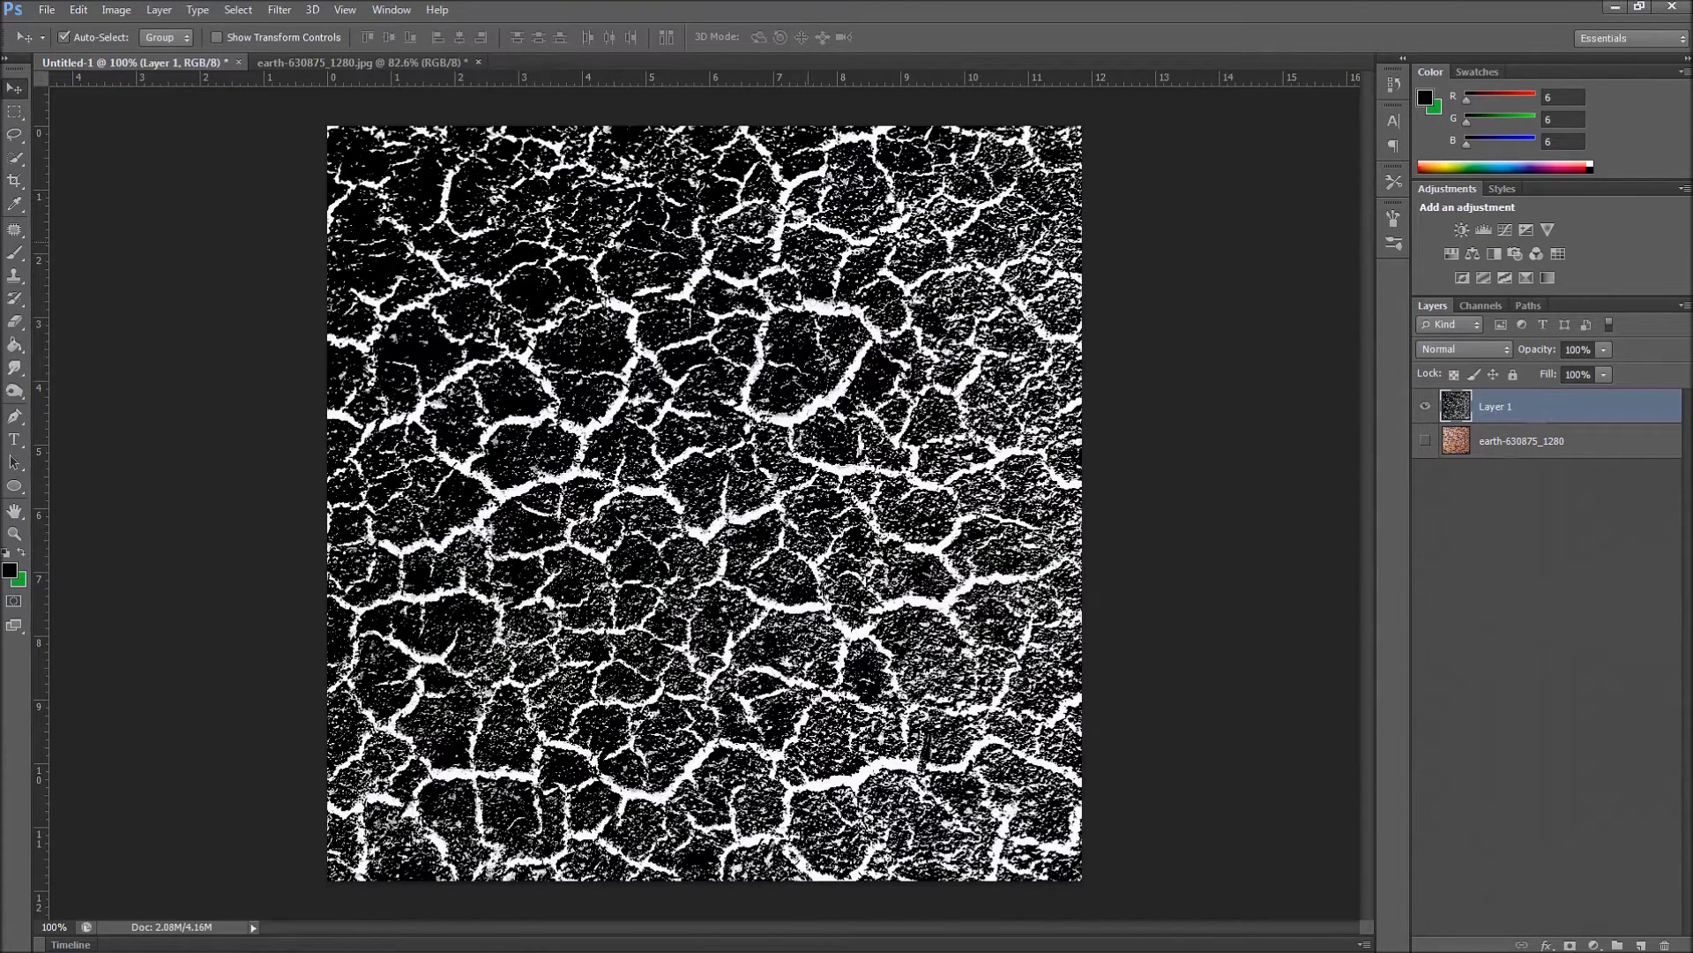
mouse_move(508, 540)
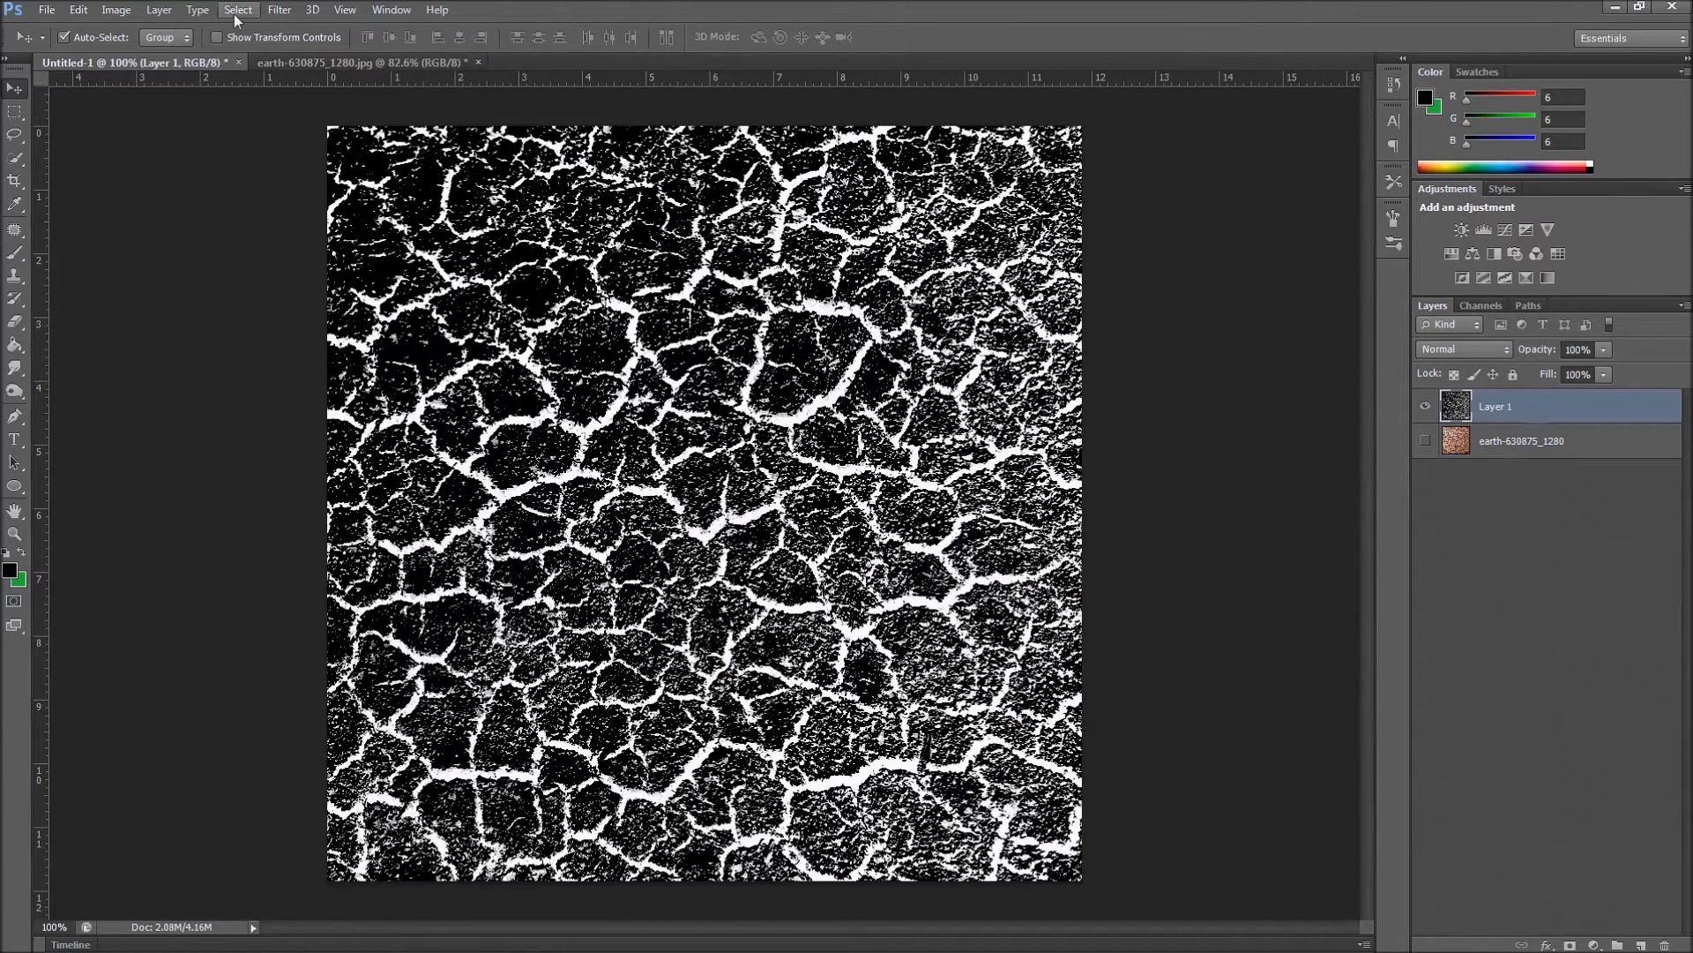
Apply Filter > Distort > Spherize at 100% Amount in Normal mode
click(278, 10)
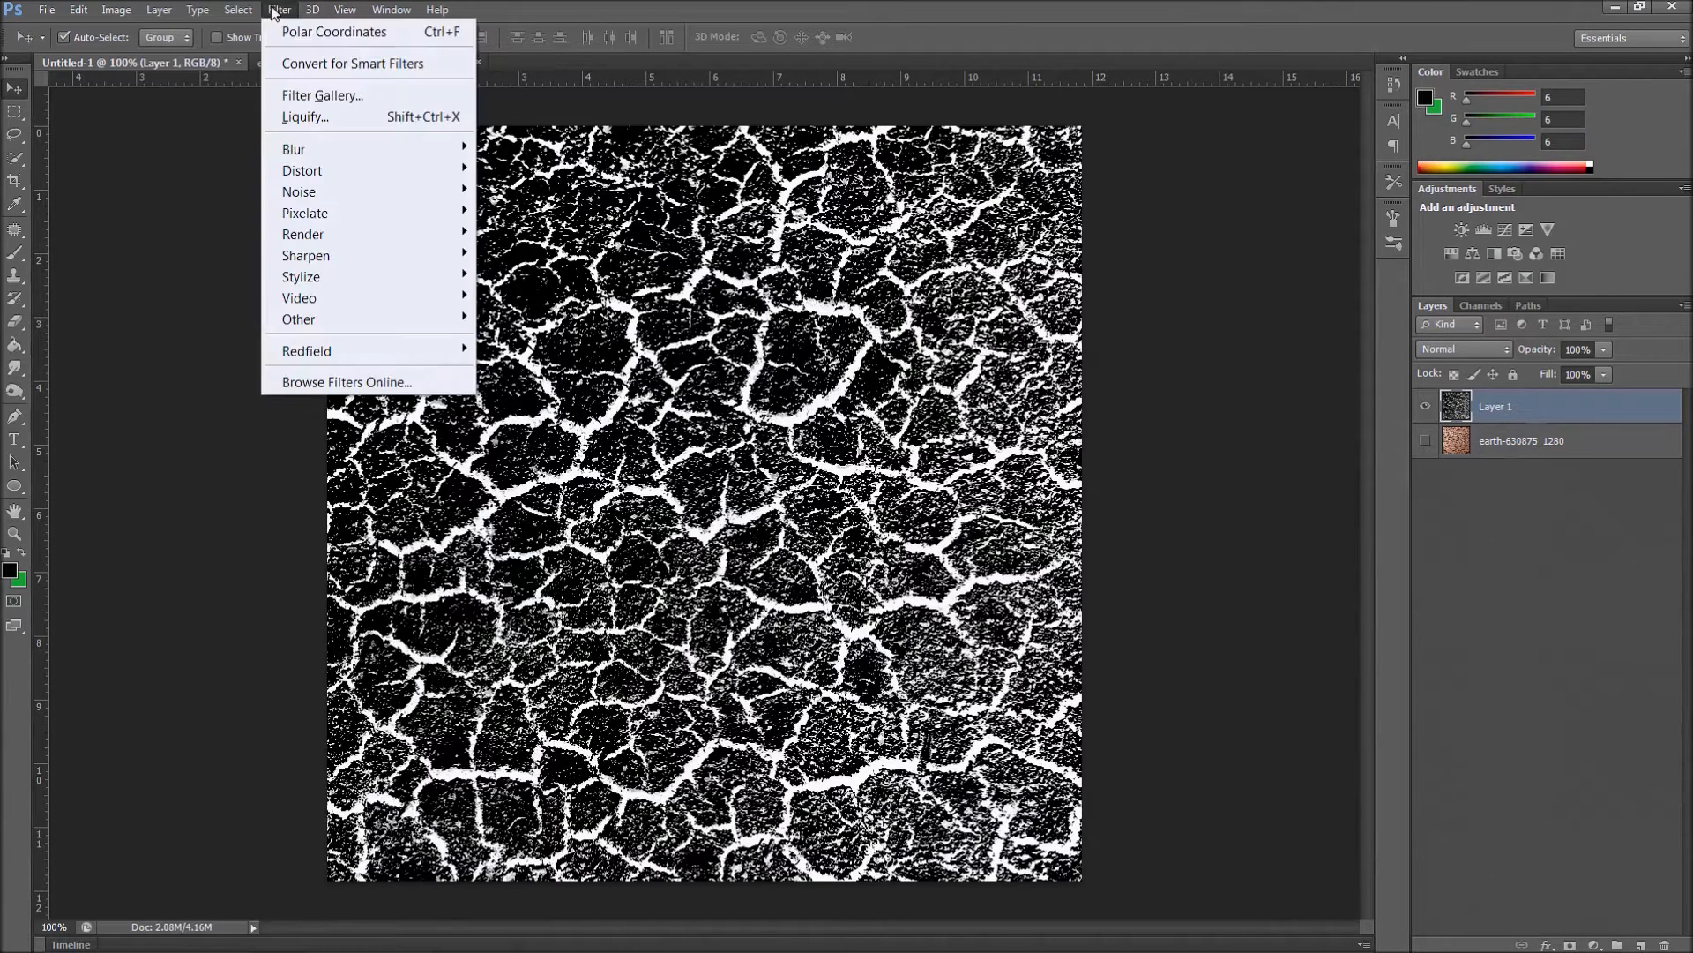
mouse_move(303, 169)
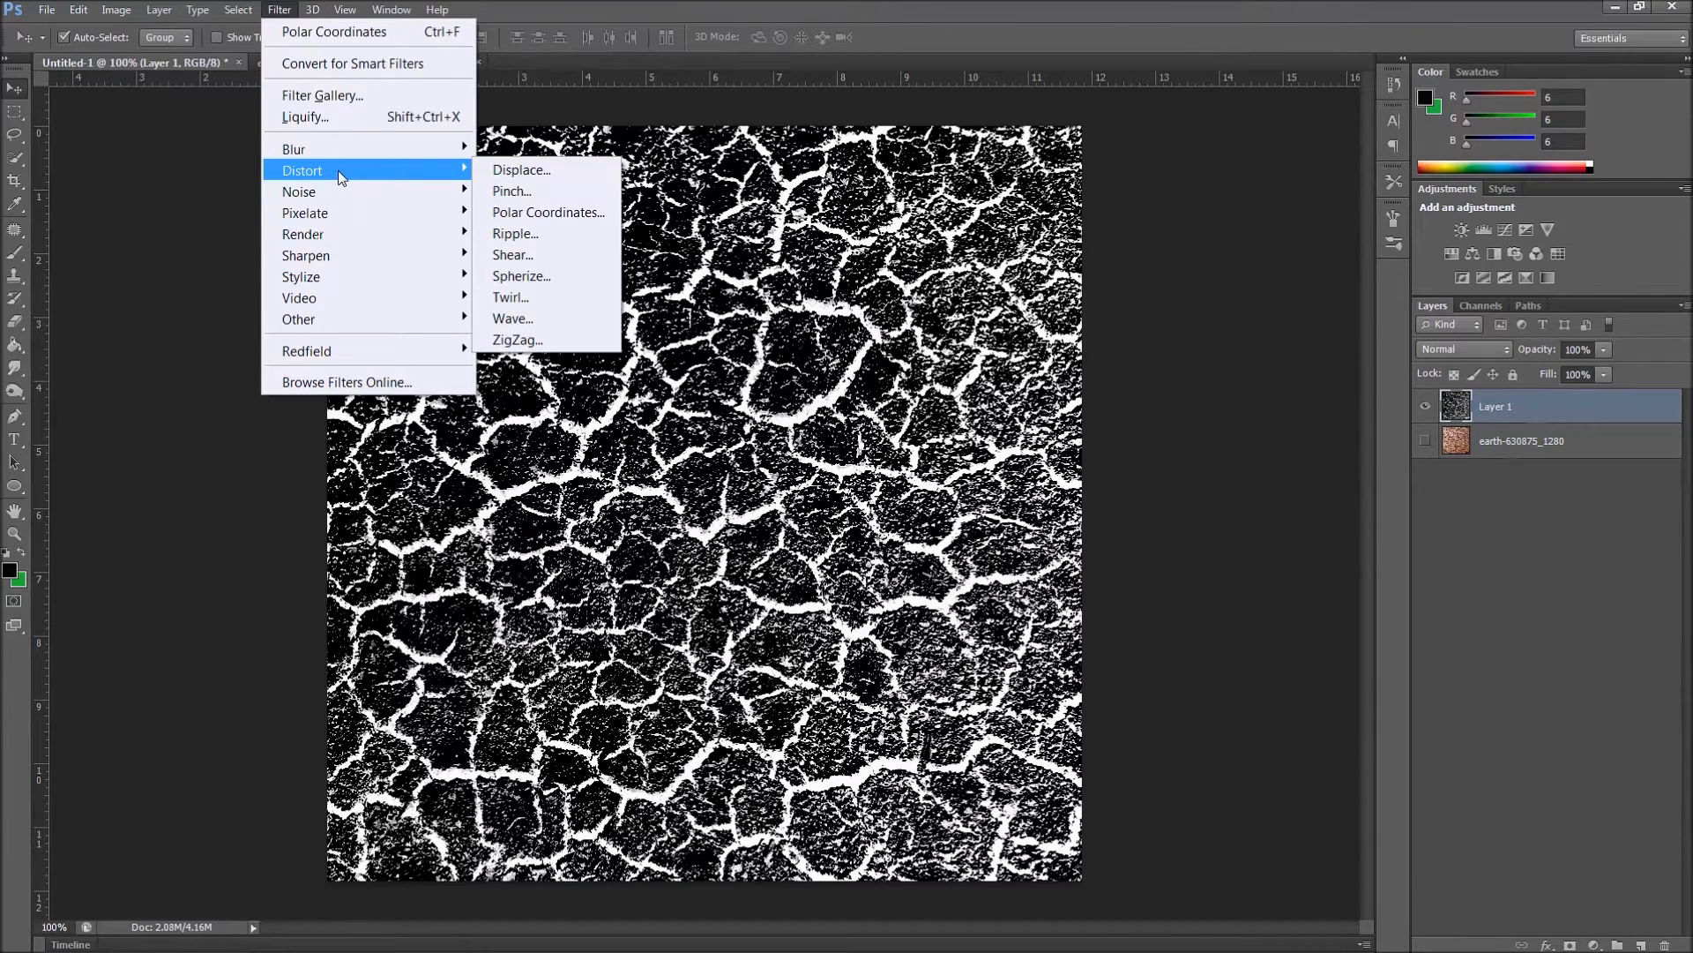
click(520, 276)
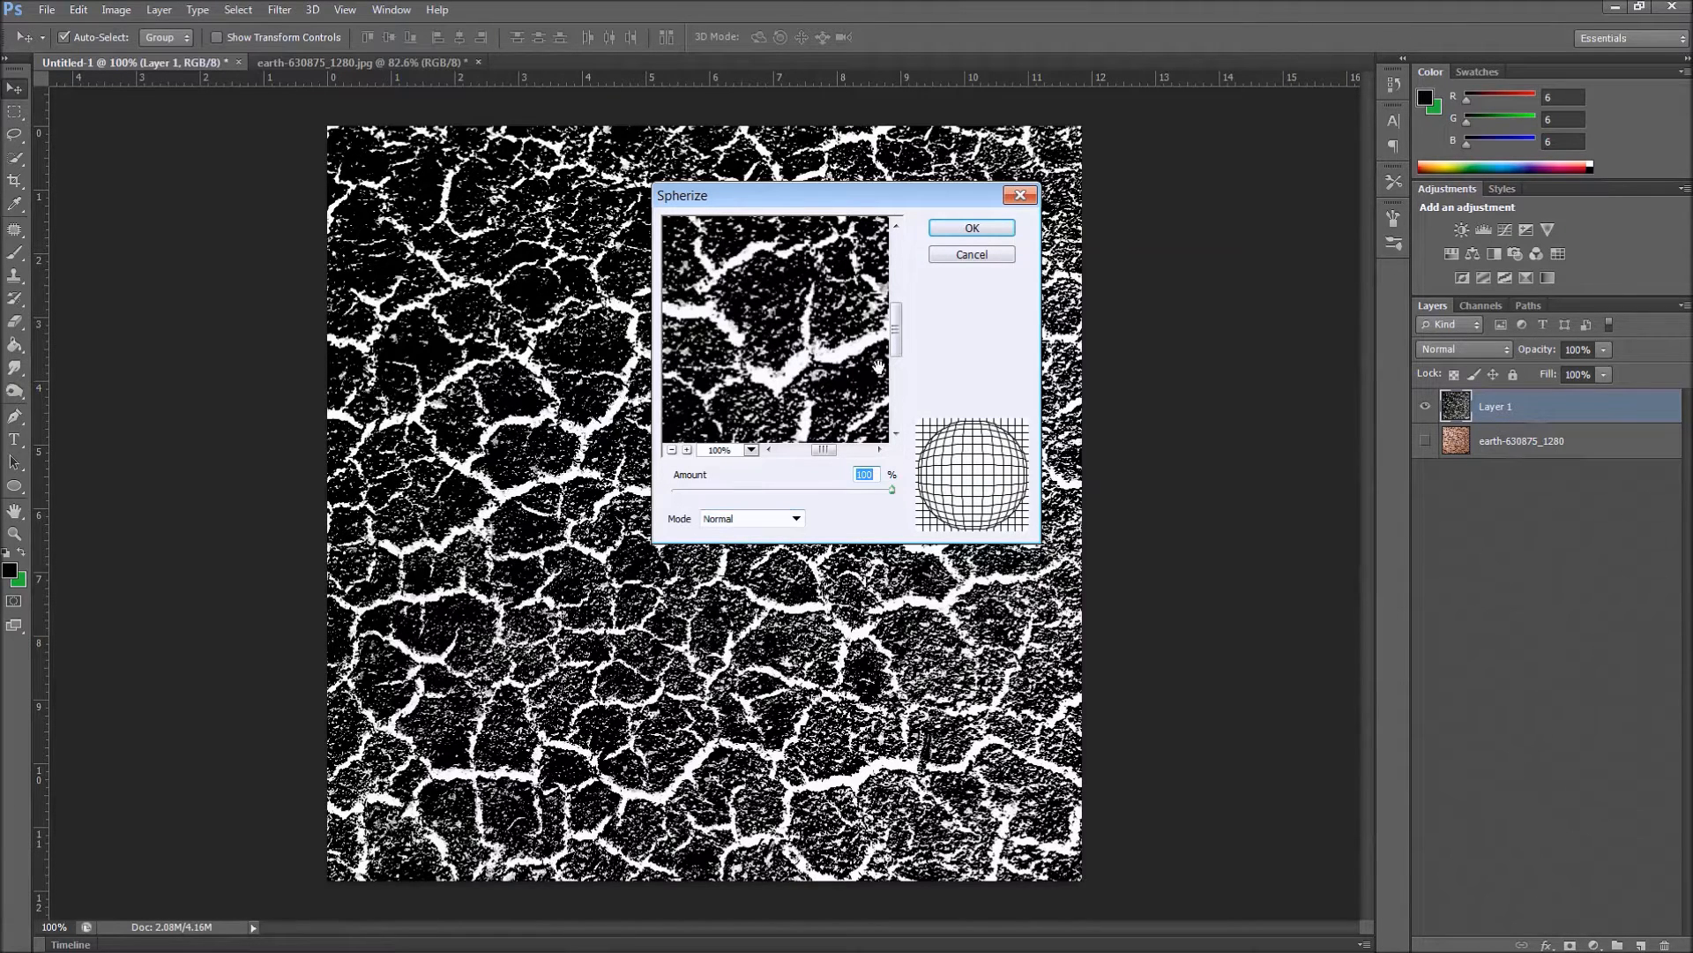
click(970, 226)
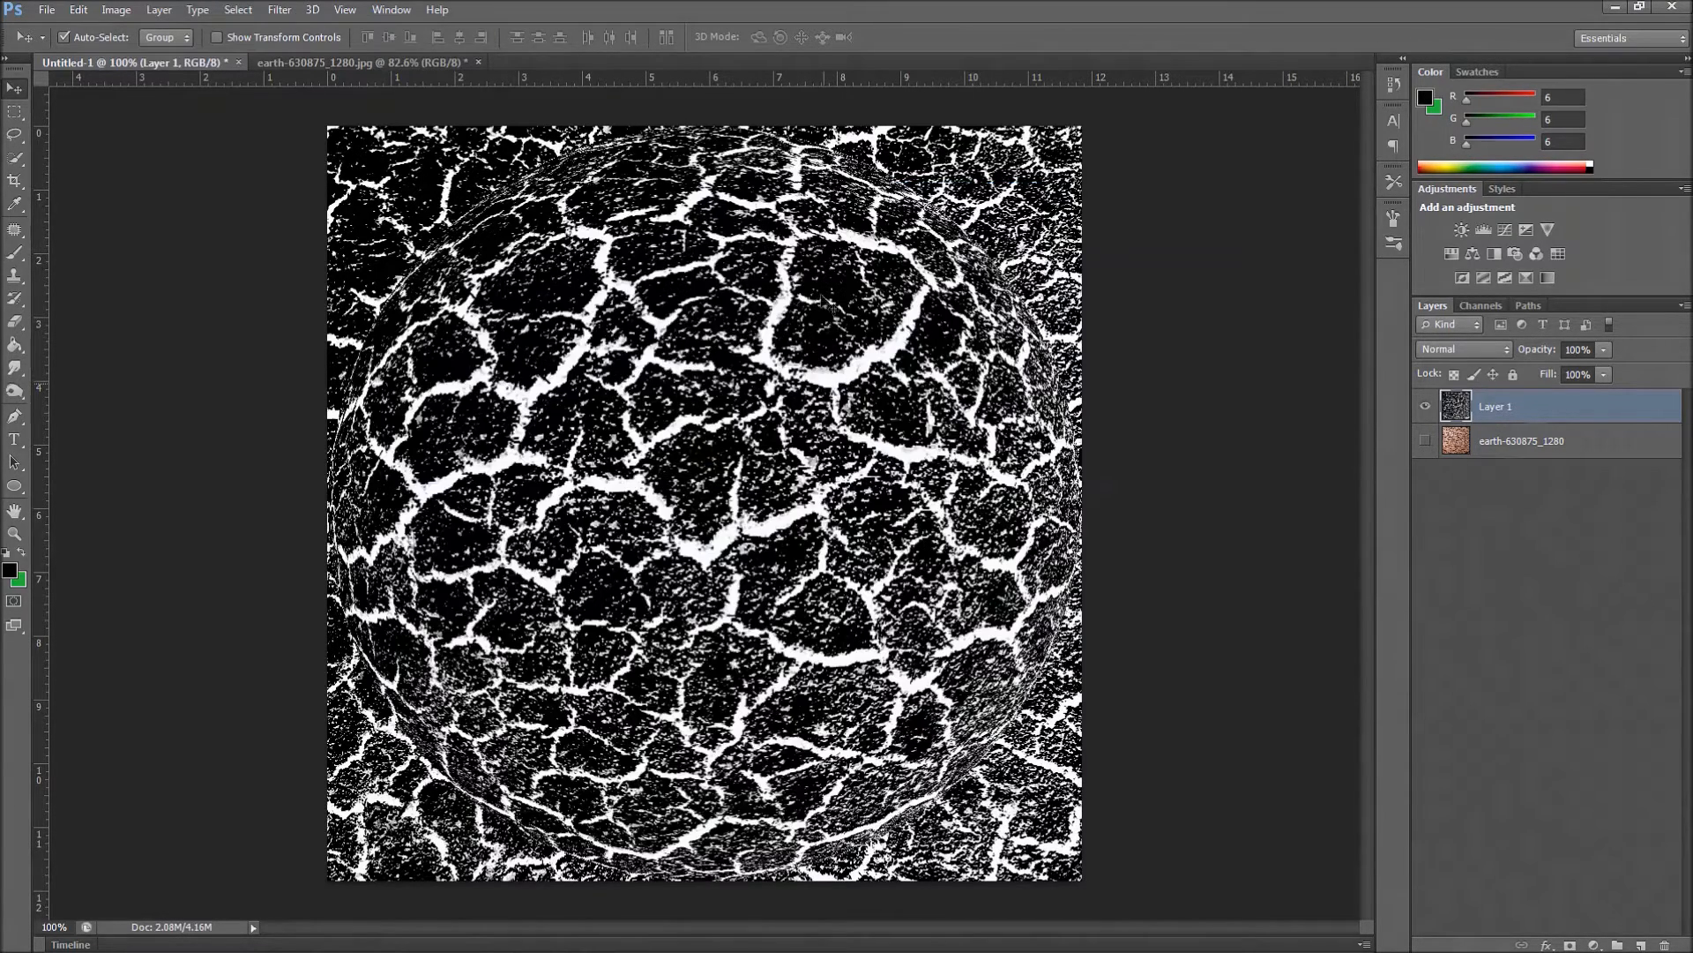
mouse_move(827, 303)
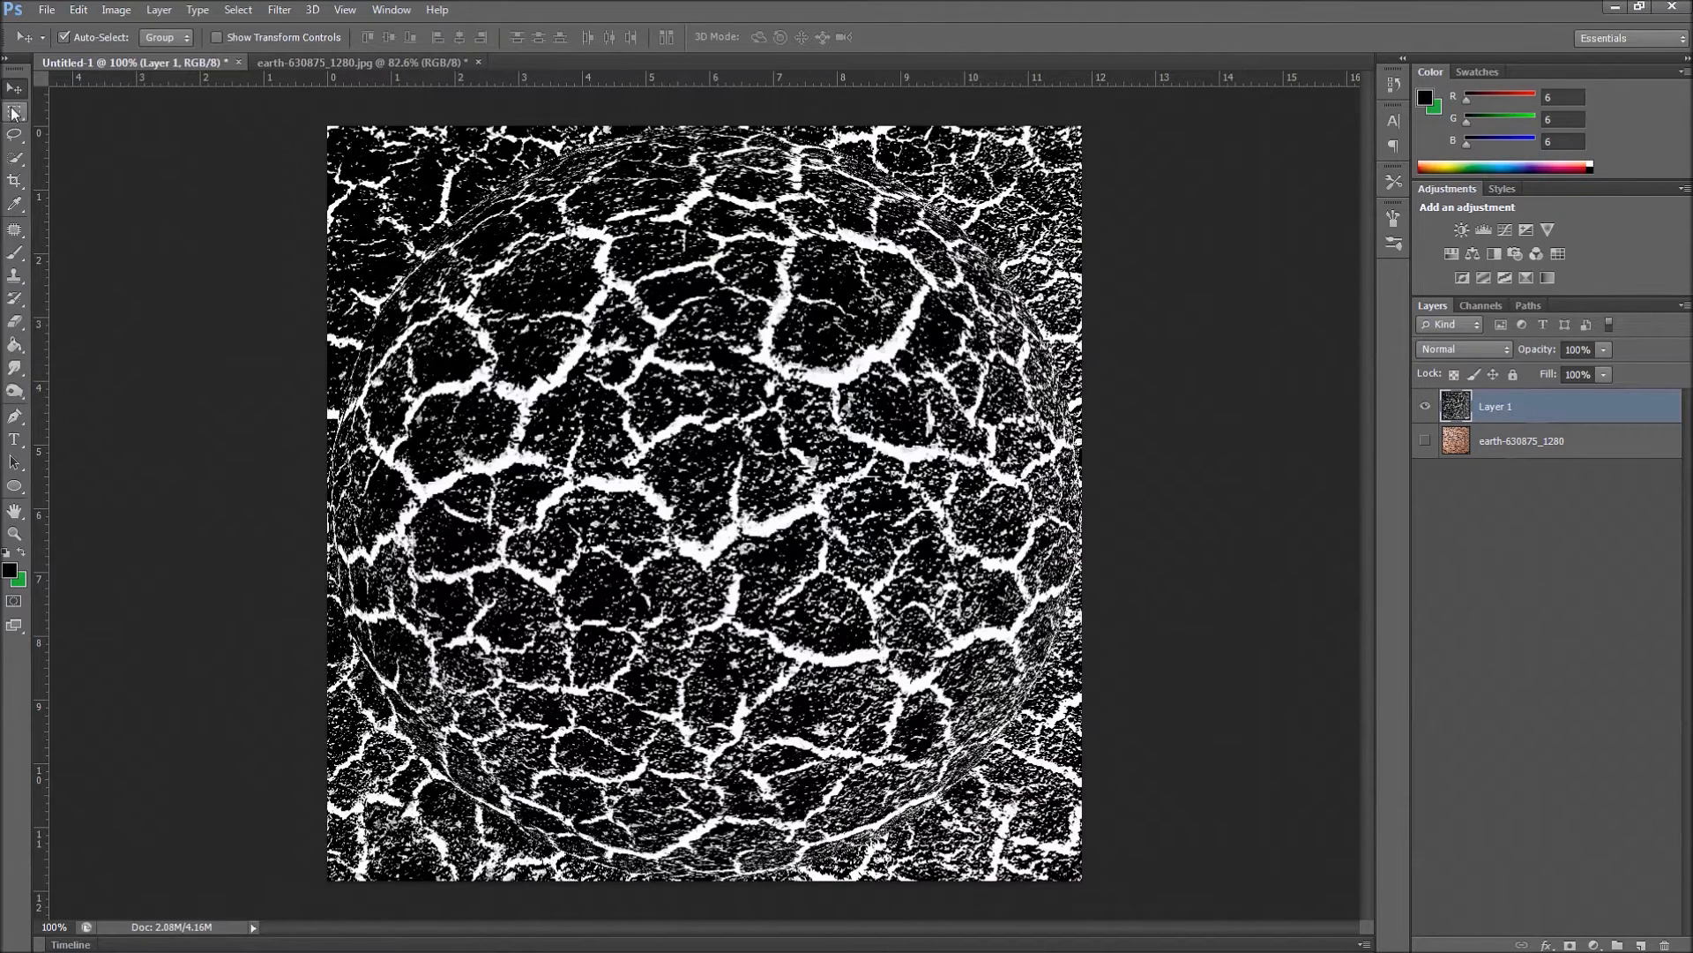
Switch to the Elliptical Marquee to isolate the sphere, then begin recropping the canvas
click(15, 112)
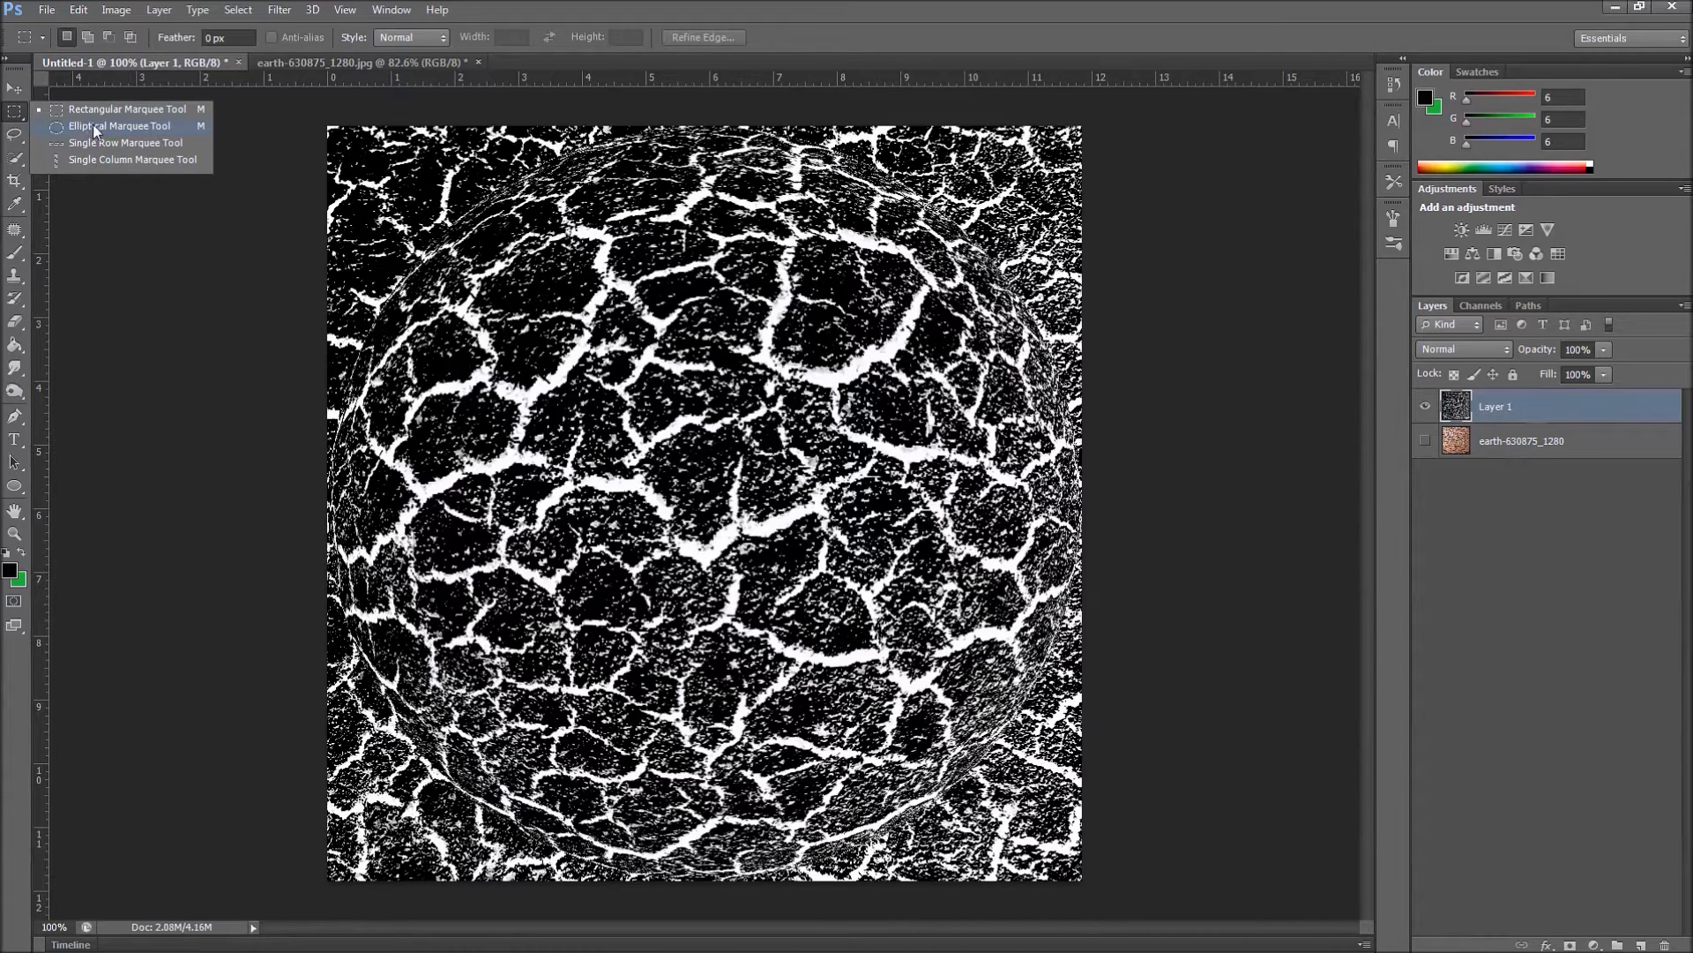
click(119, 125)
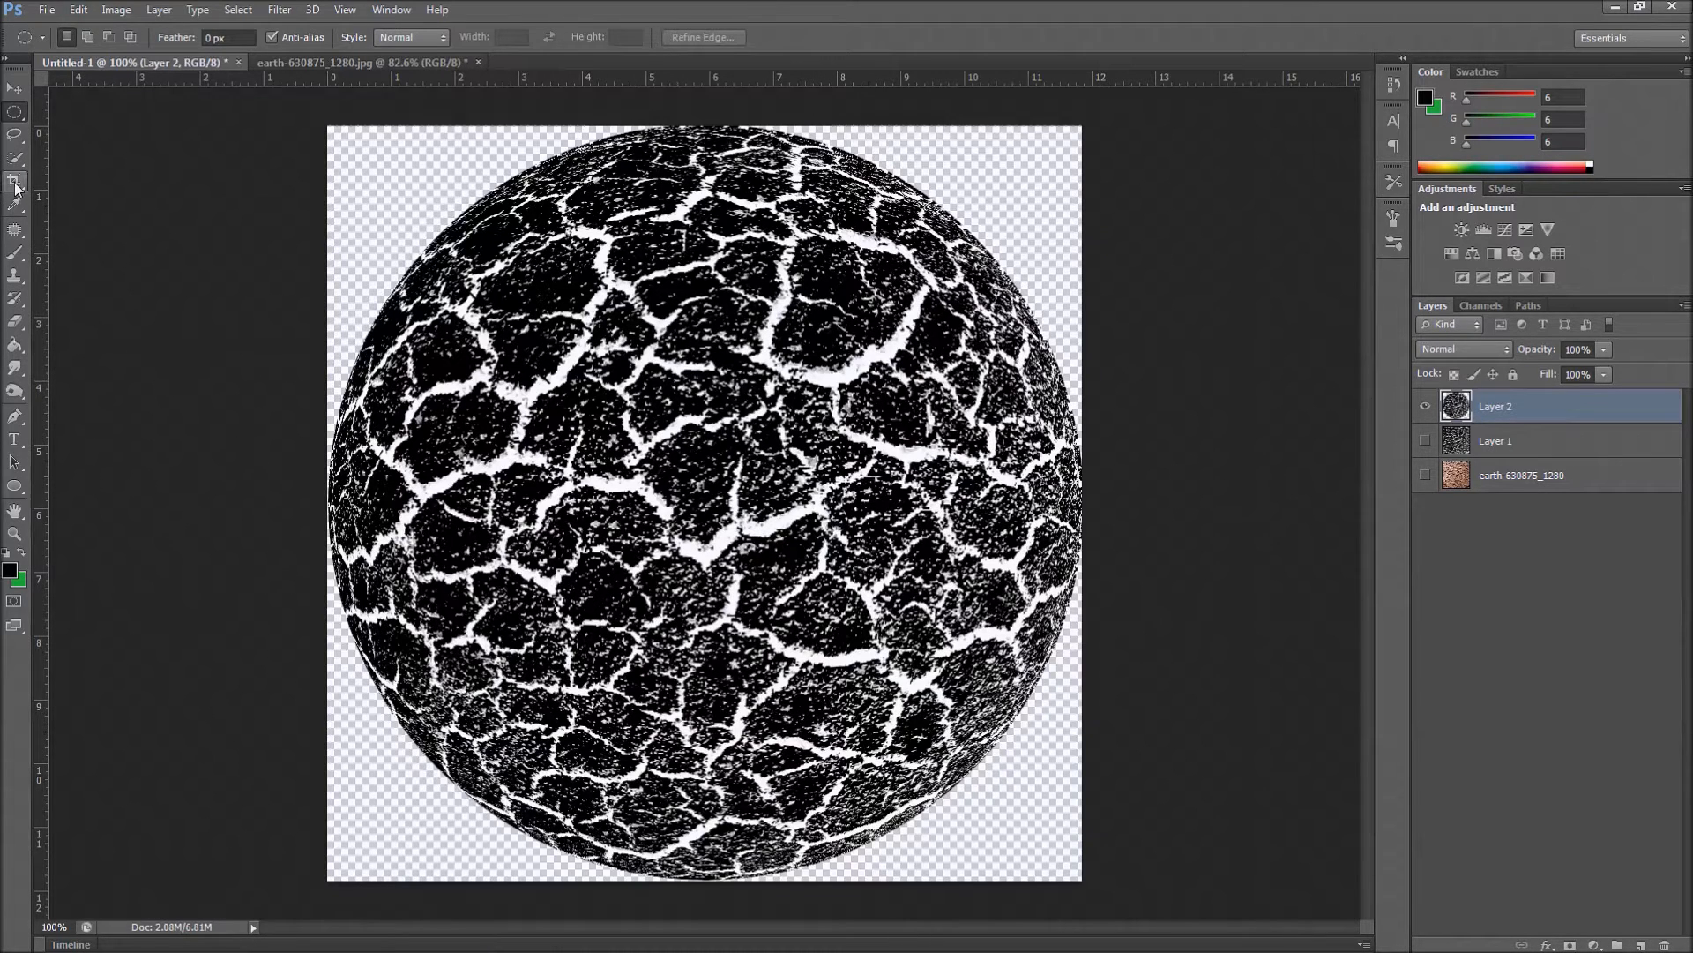
click(15, 180)
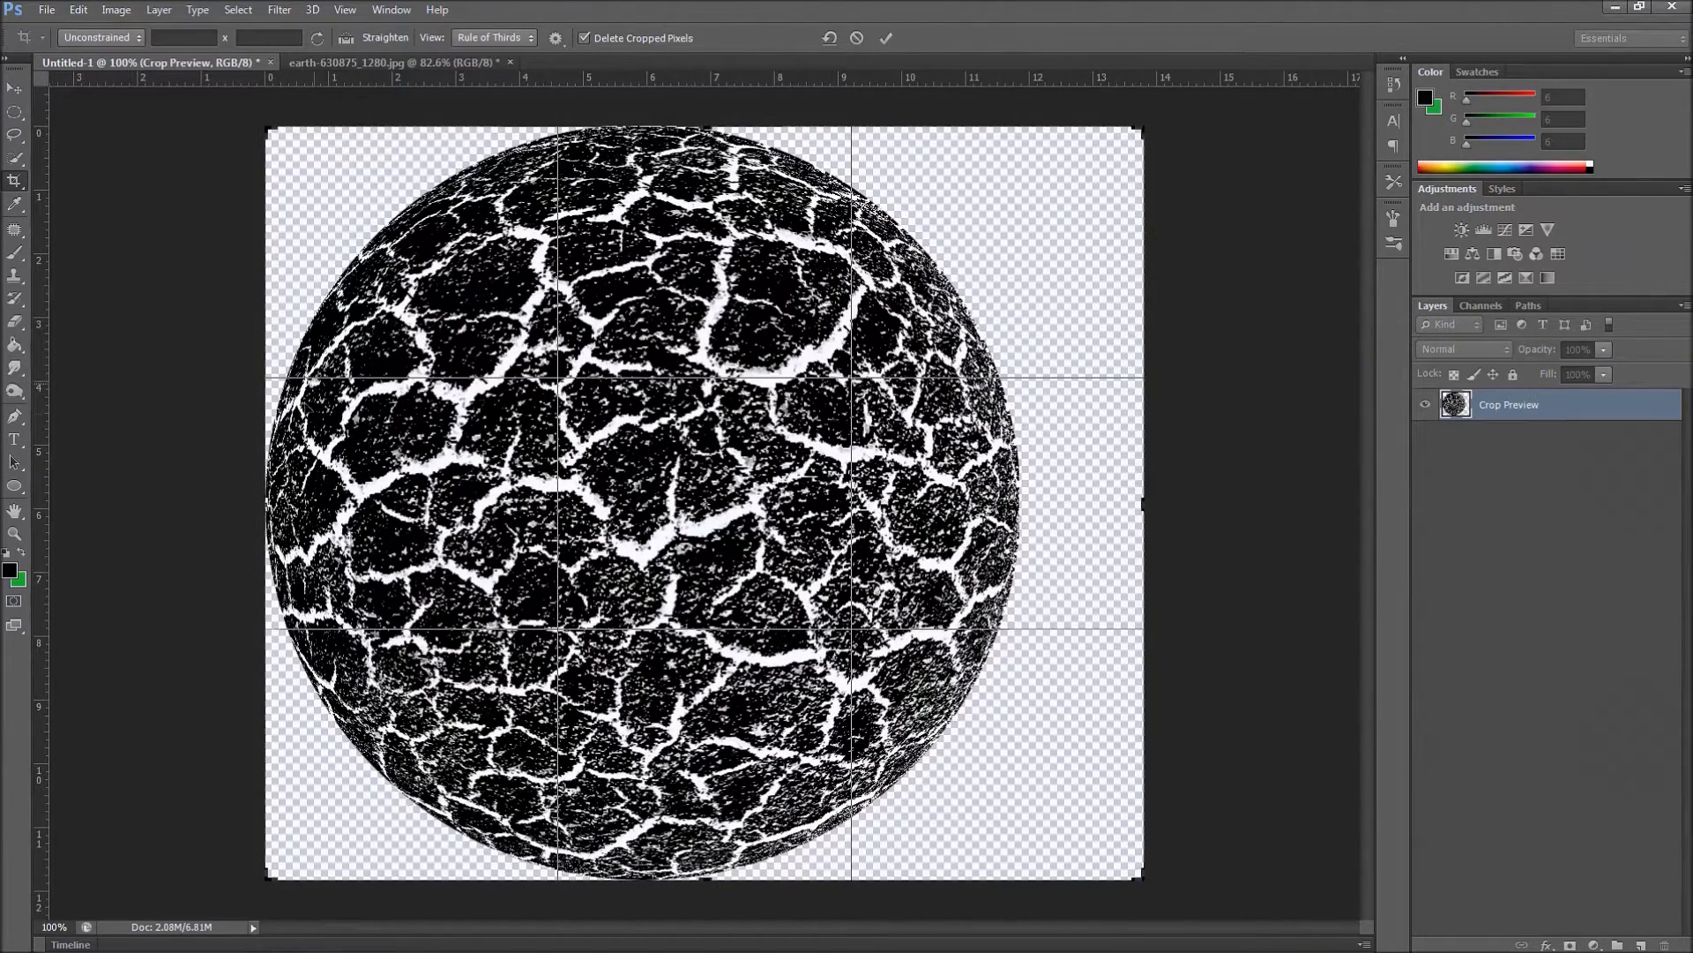
Extend the crop beyond the image and commit it, adding a transparent margin around the sphere
drag(268, 504, 177, 504)
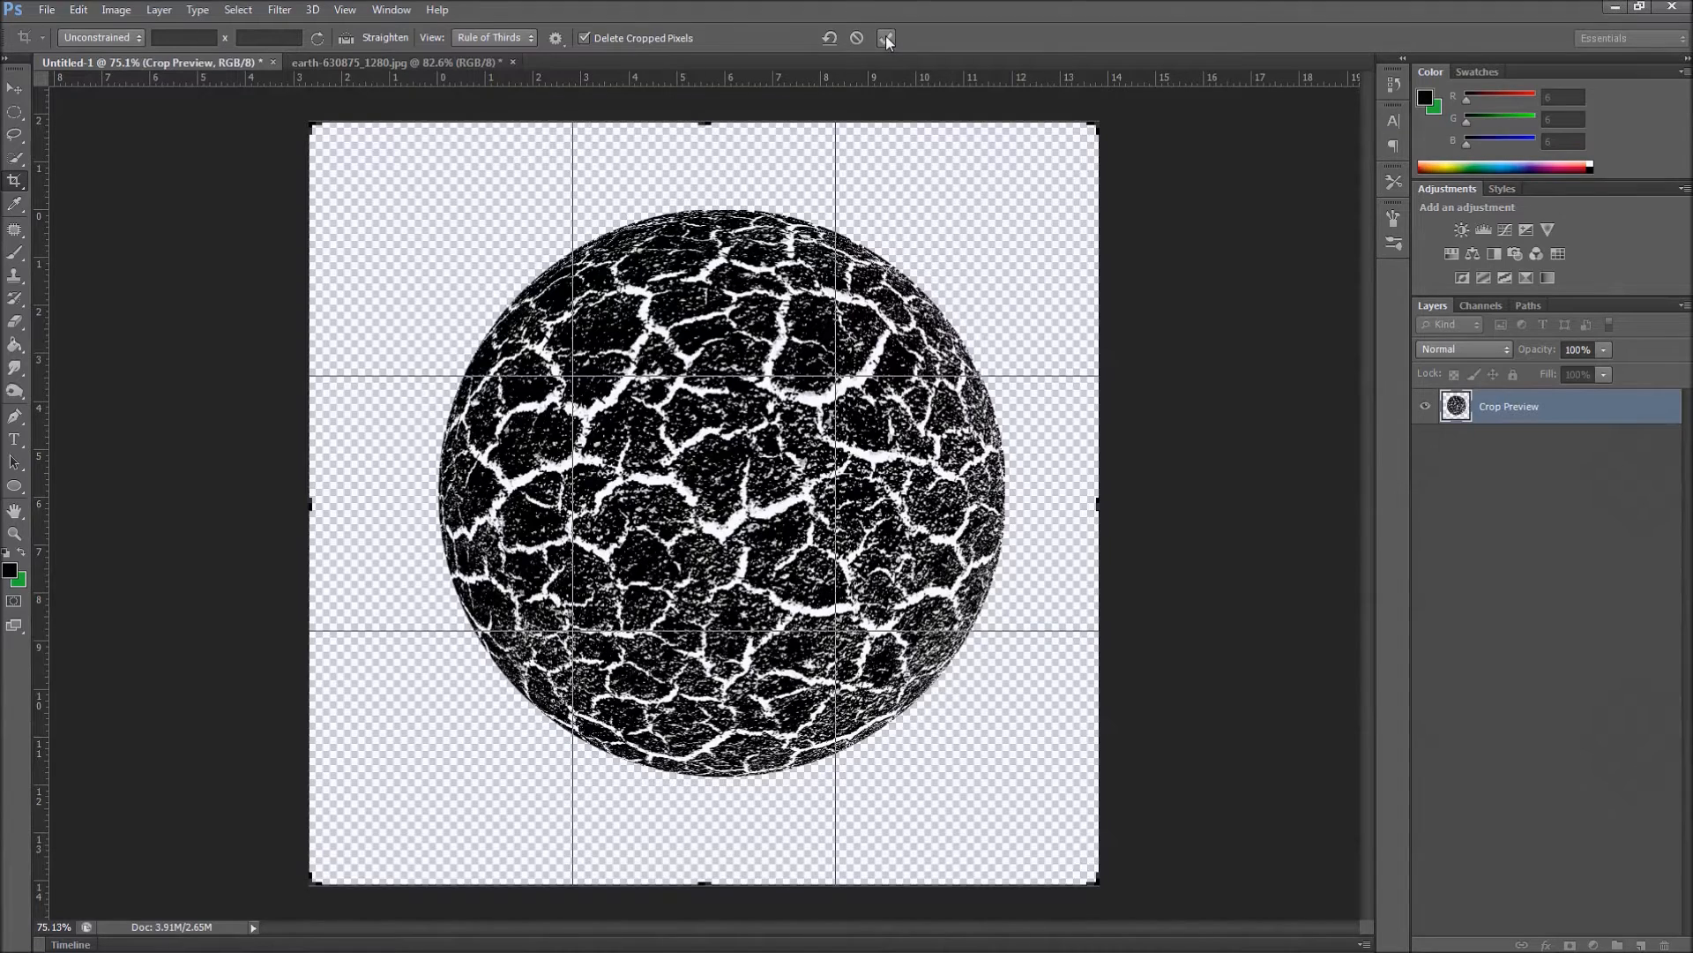
click(885, 37)
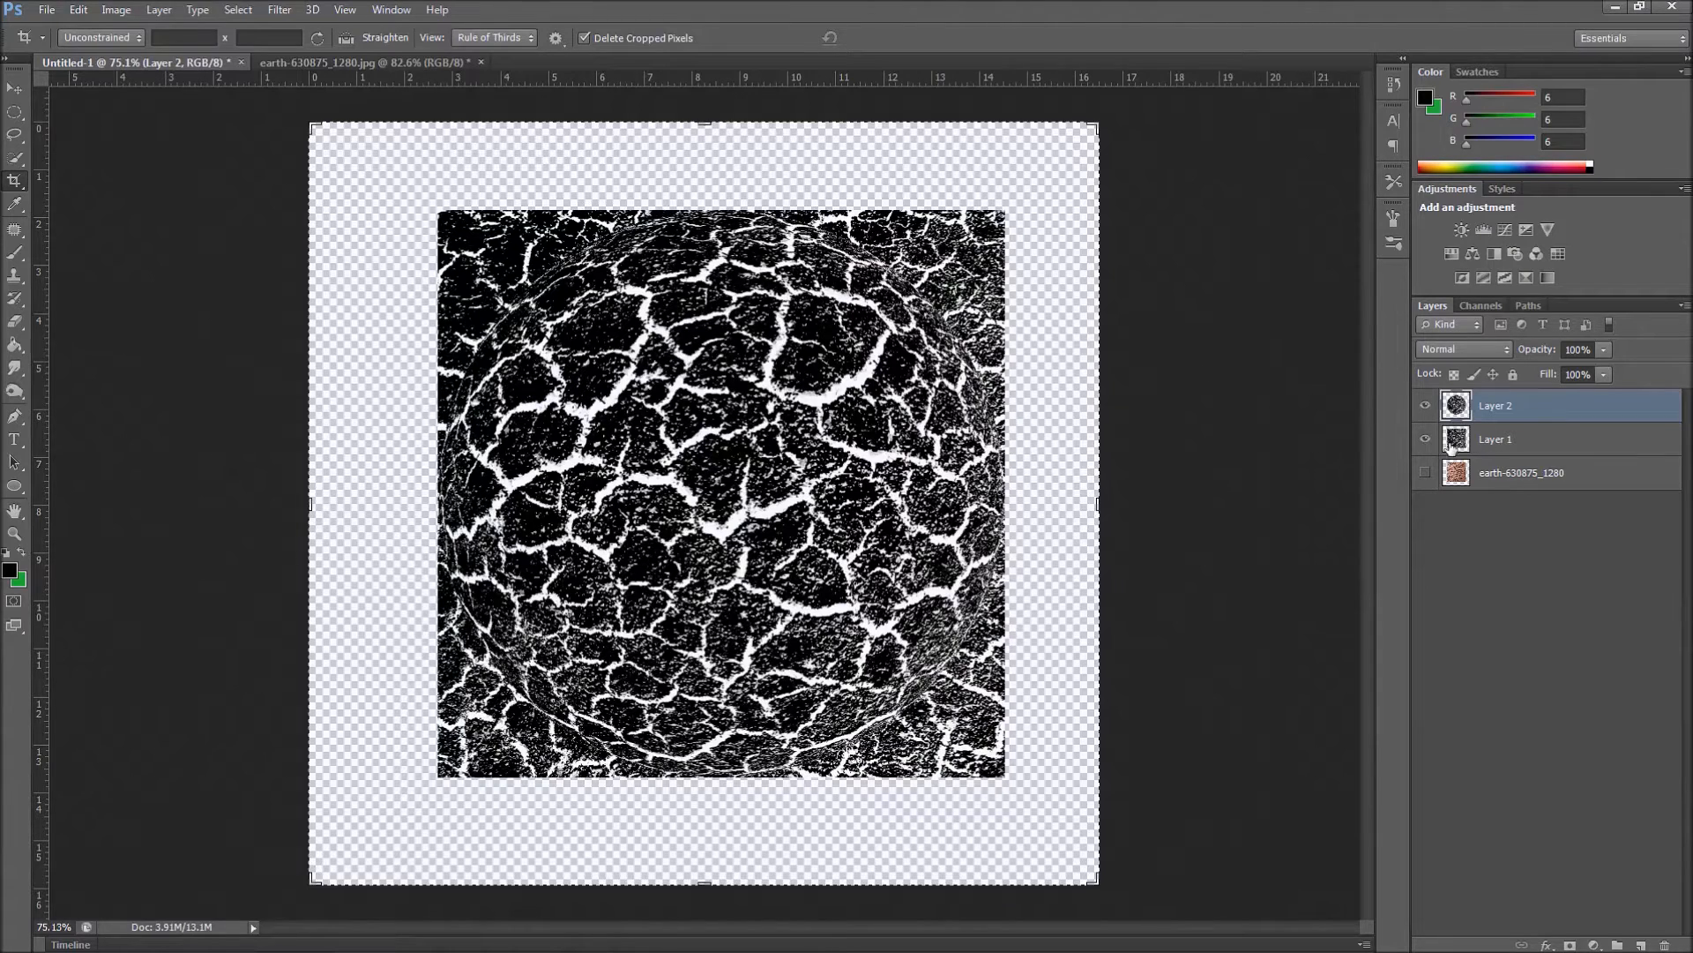
Fill Layer 1 with solid black beneath the sphere, then reselect Layer 2 with the Move tool
click(1496, 438)
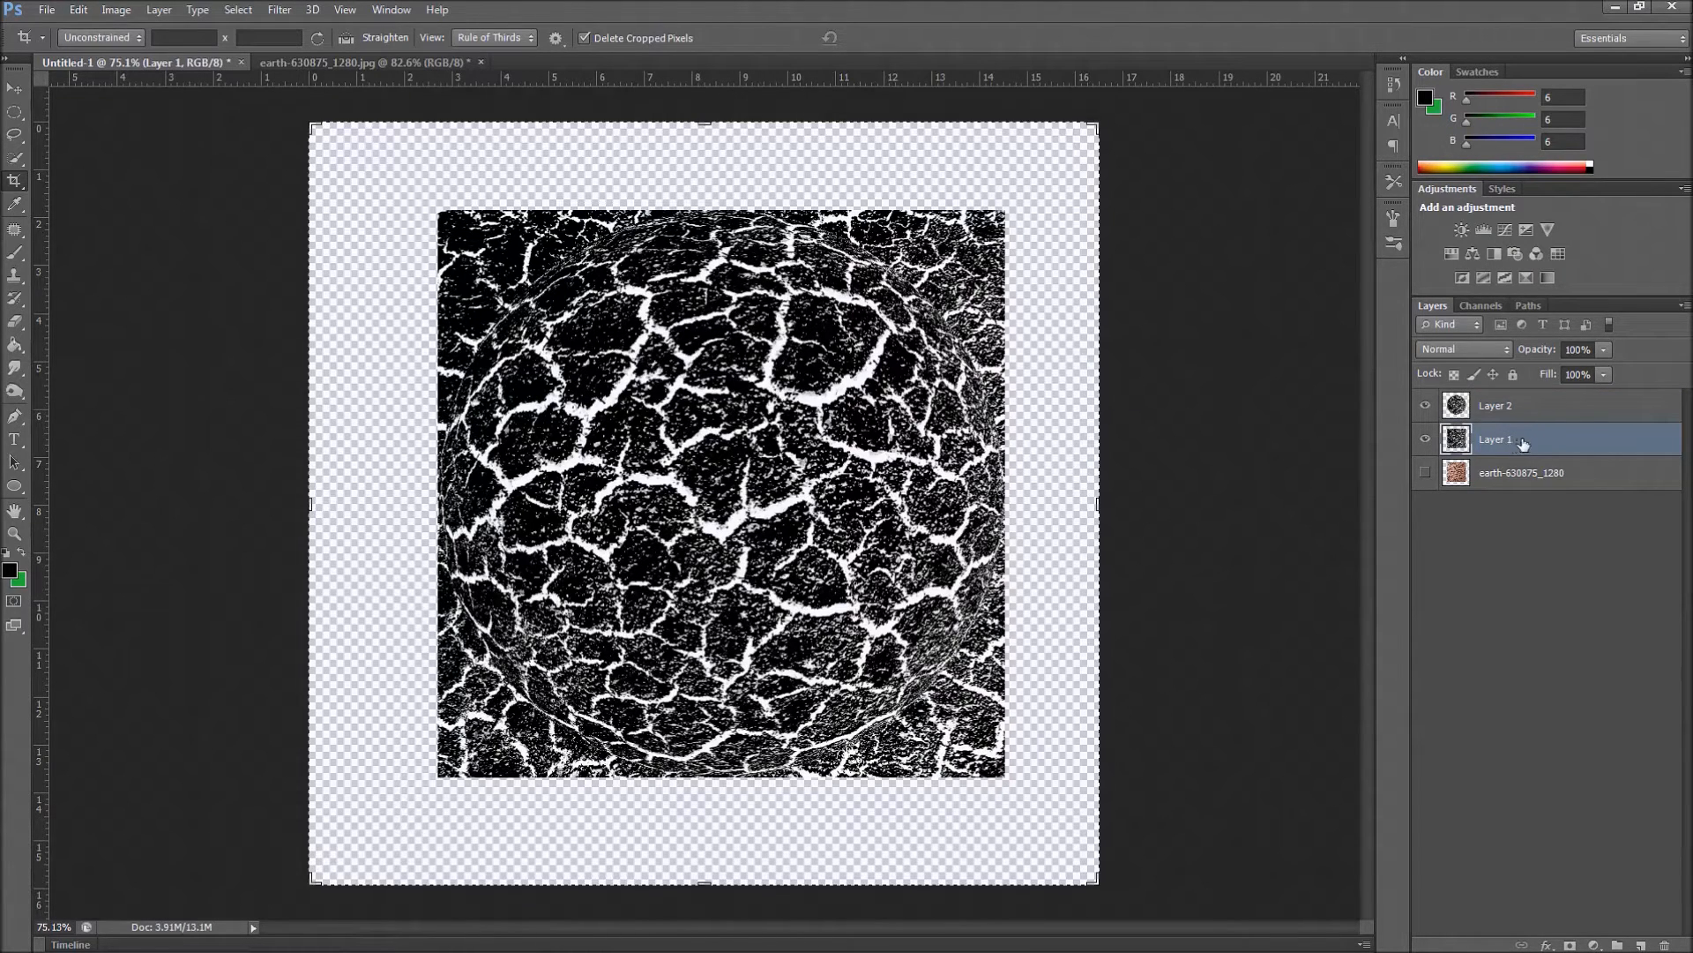
mouse_move(1517, 438)
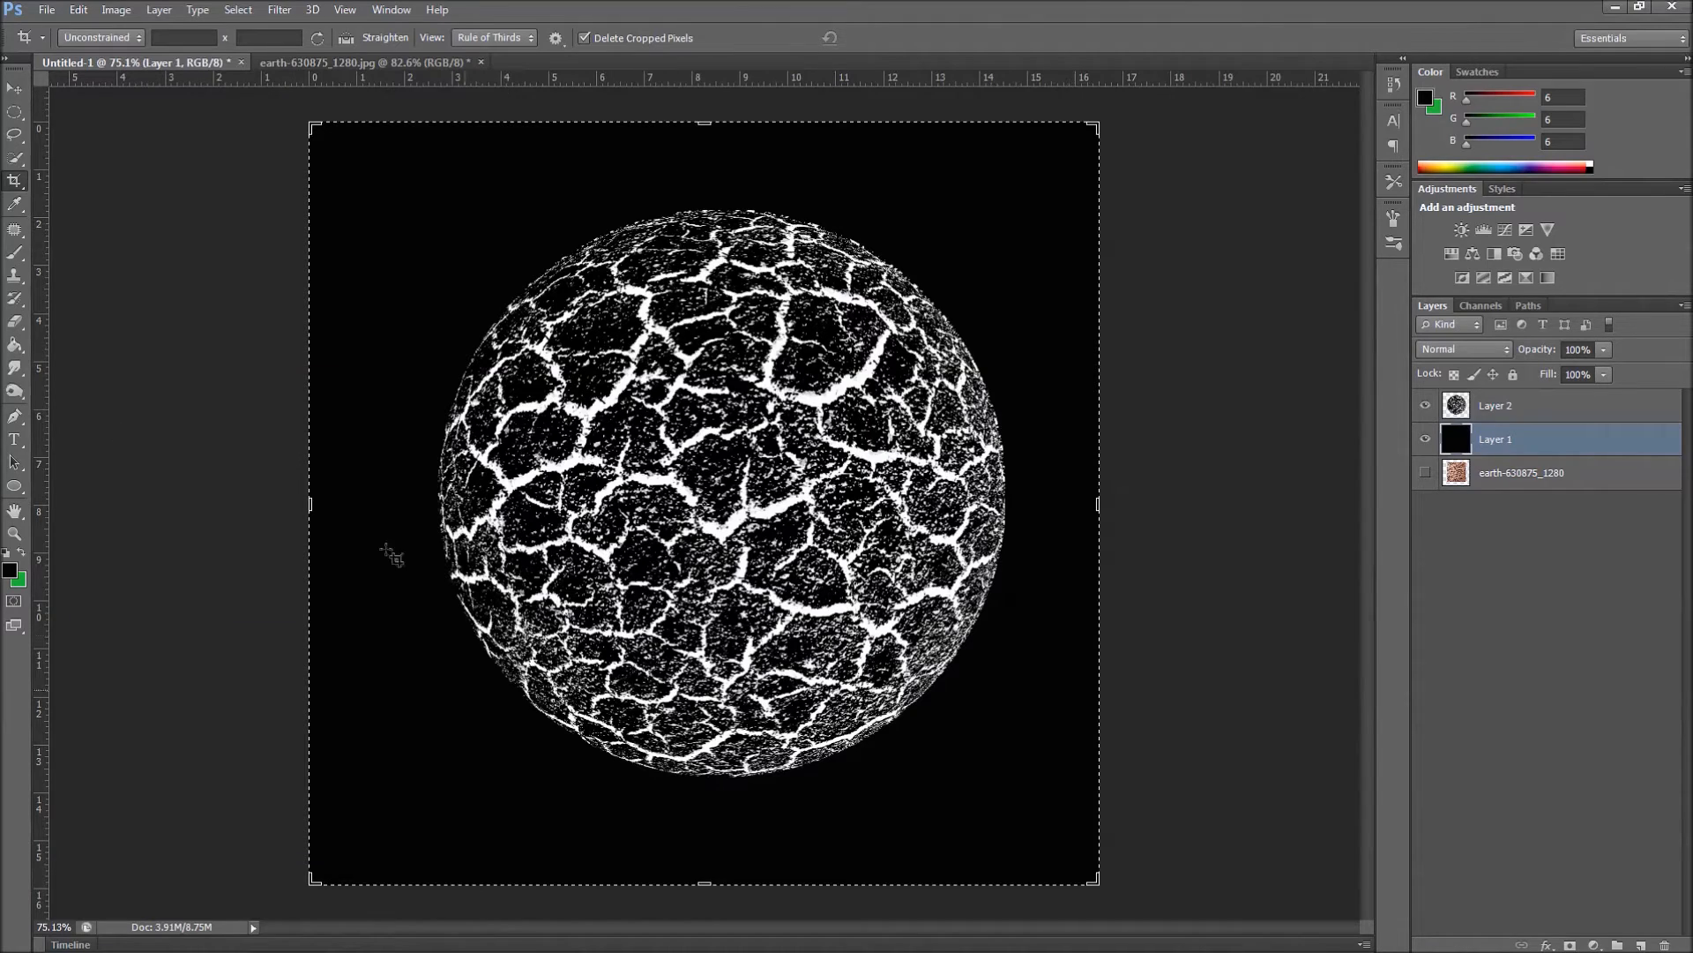
mouse_move(33, 637)
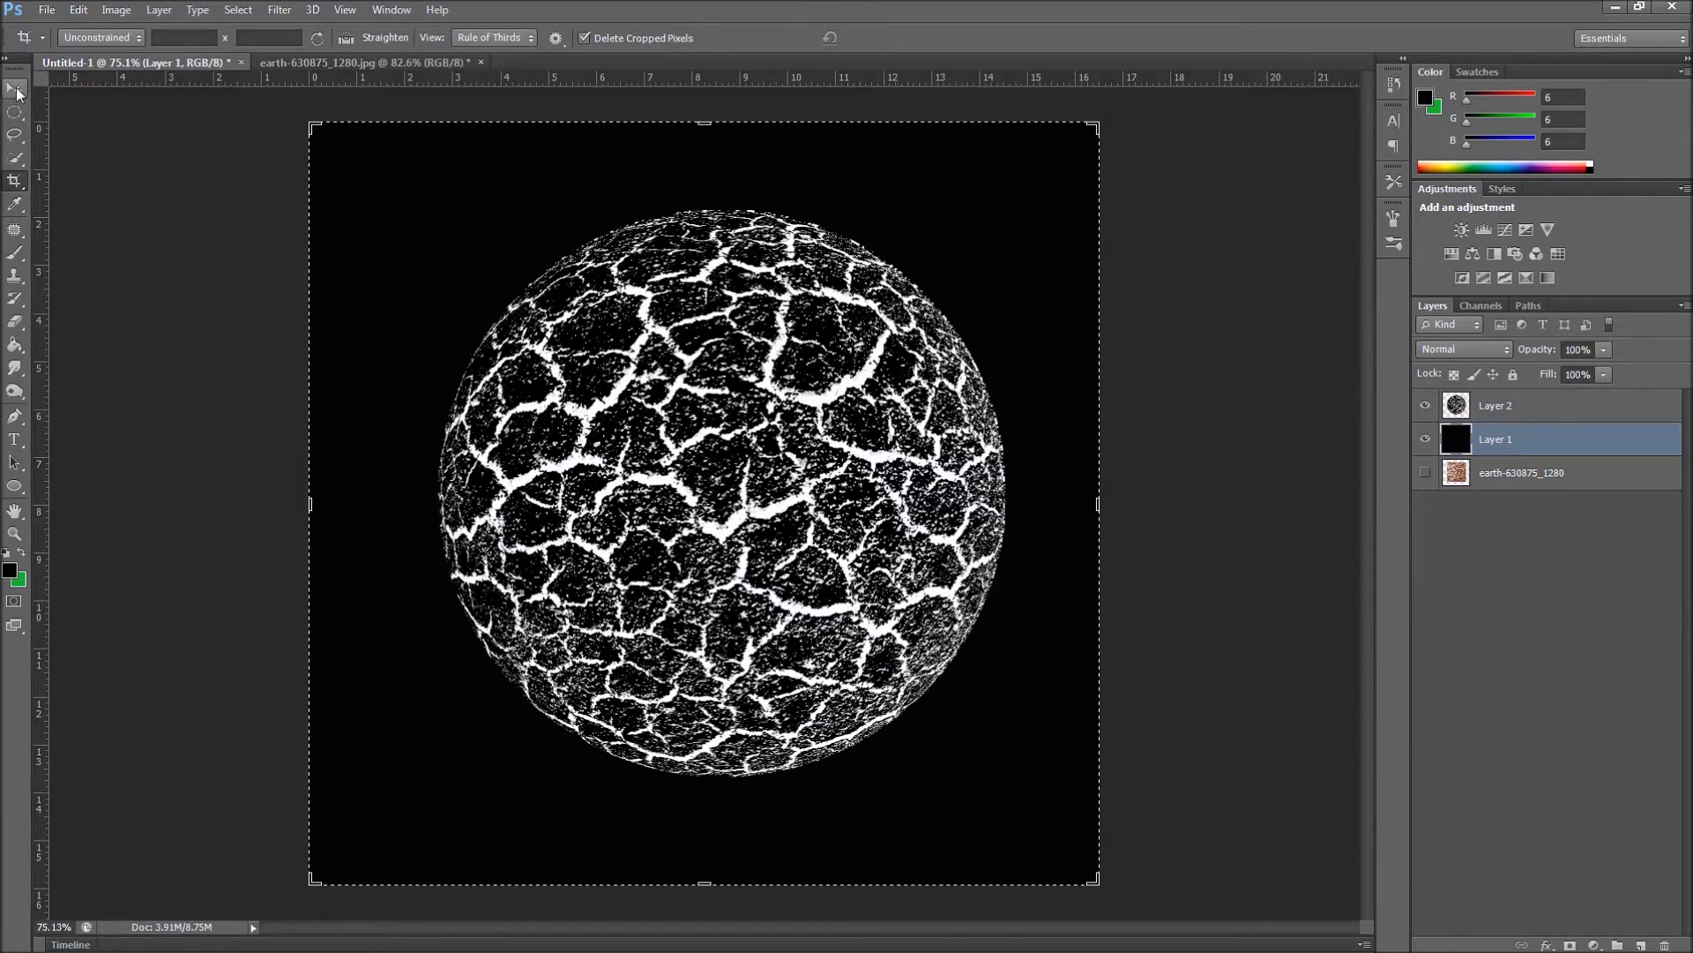
click(15, 85)
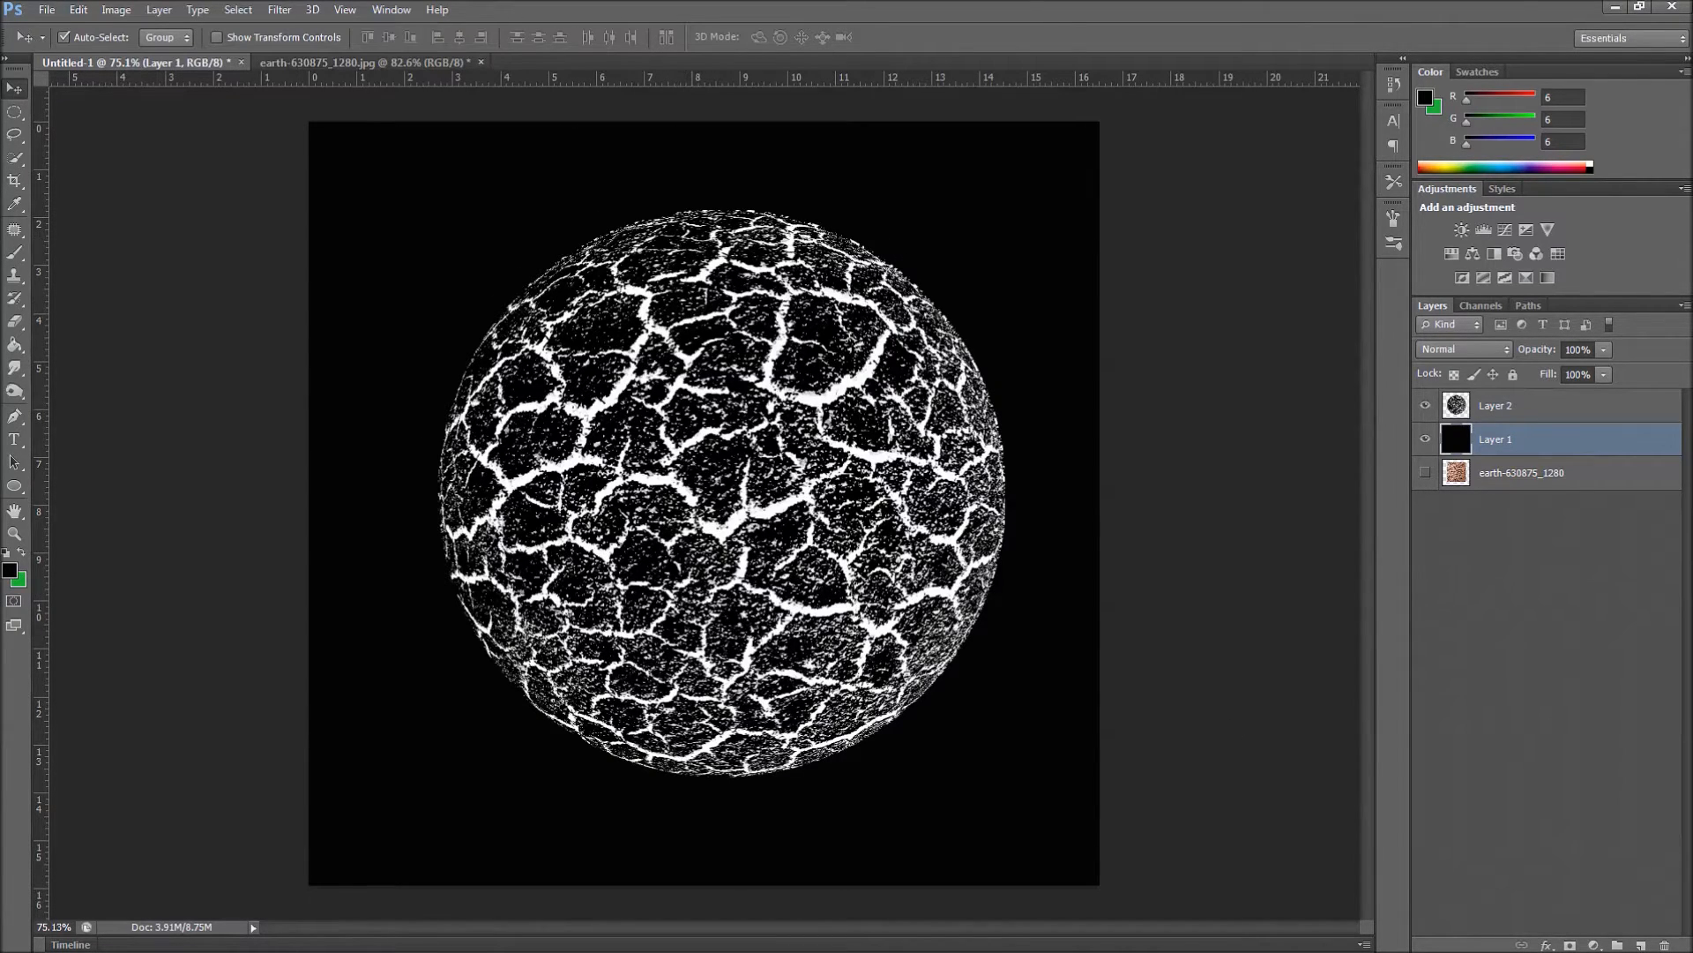
mouse_move(1425, 439)
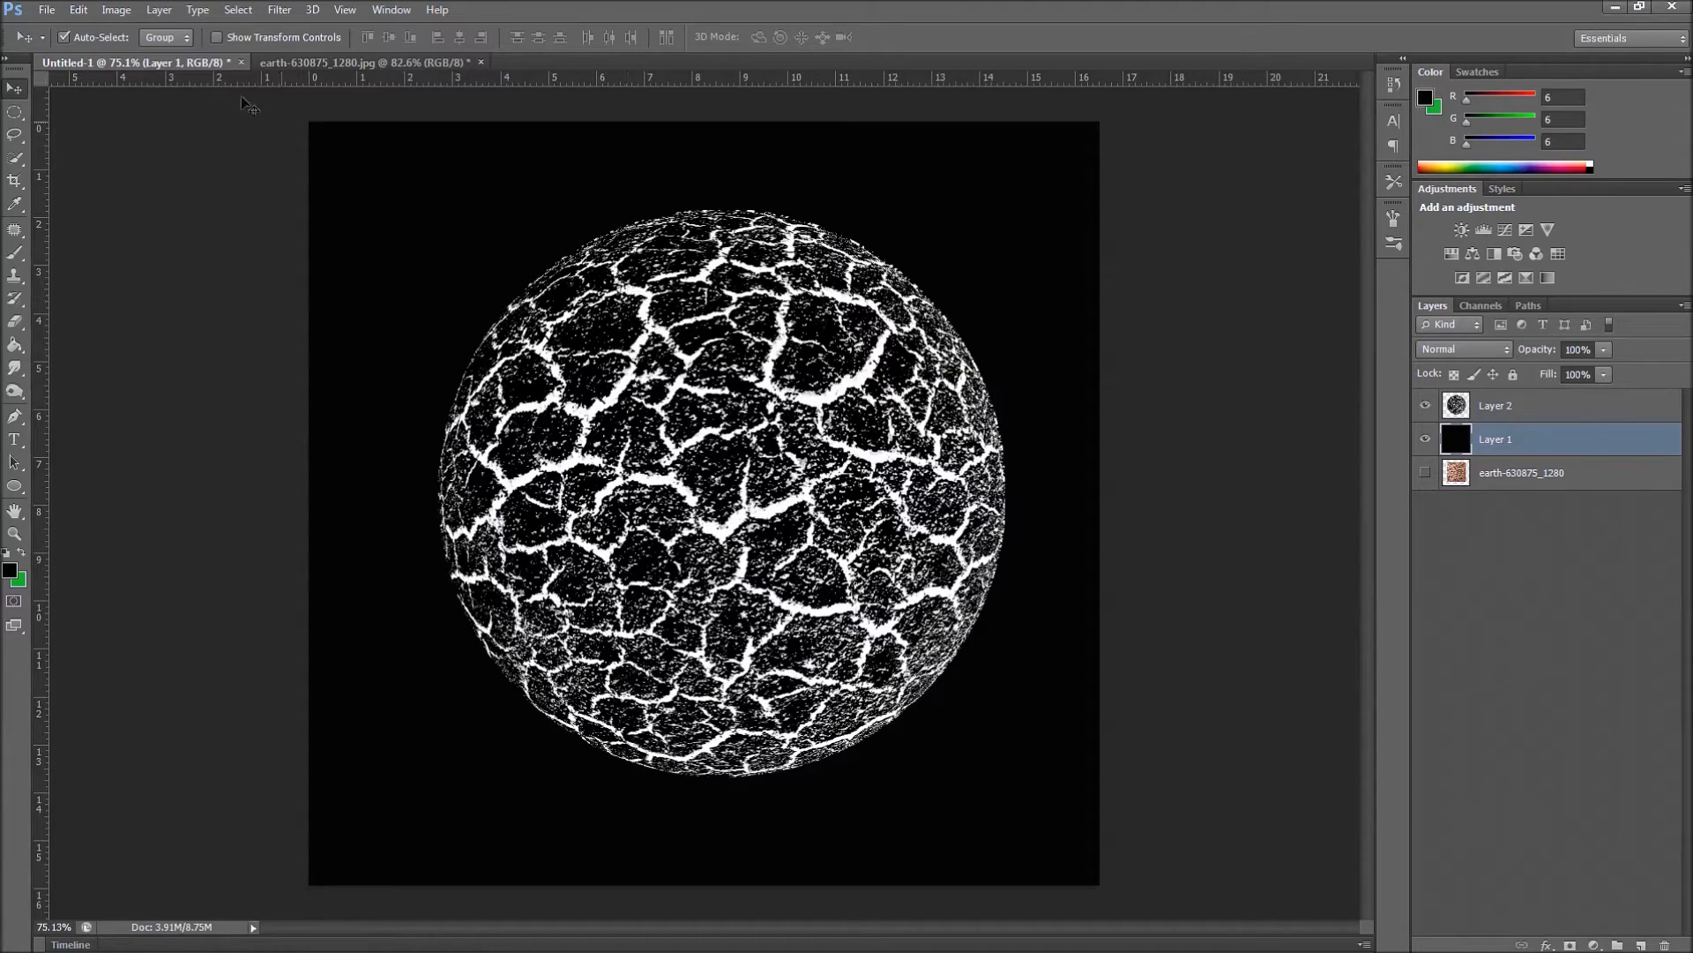
click(1495, 405)
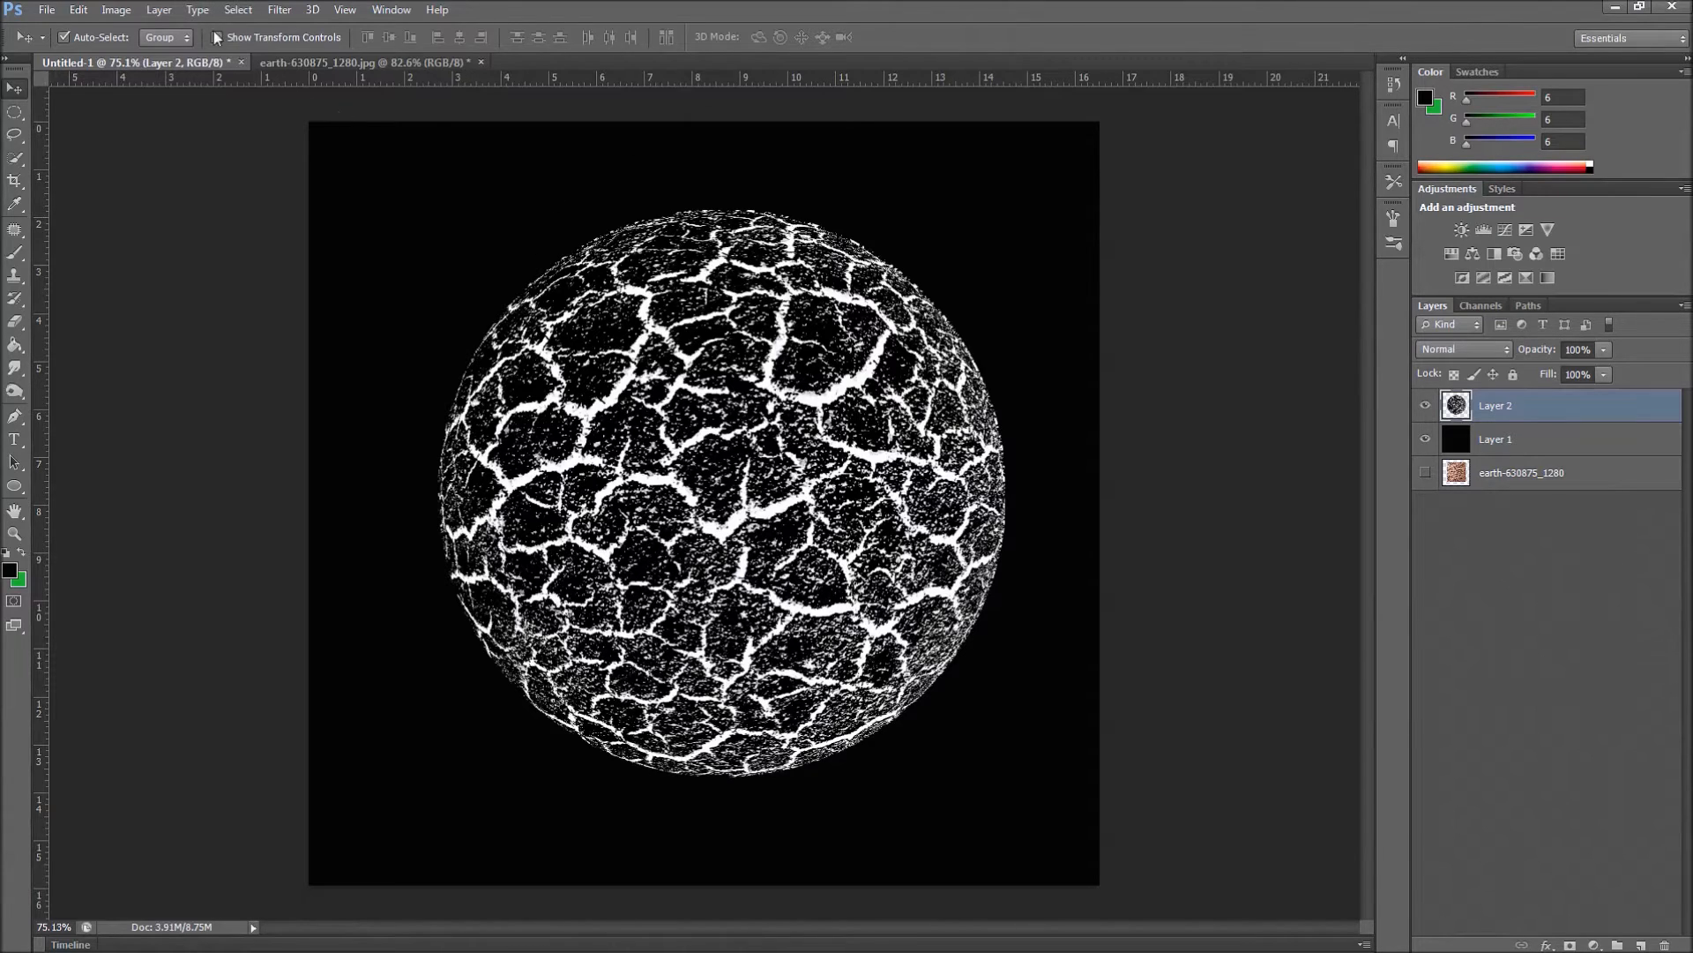
Apply Filter > Distort > Polar Coordinates using Polar to Rectangular
click(278, 10)
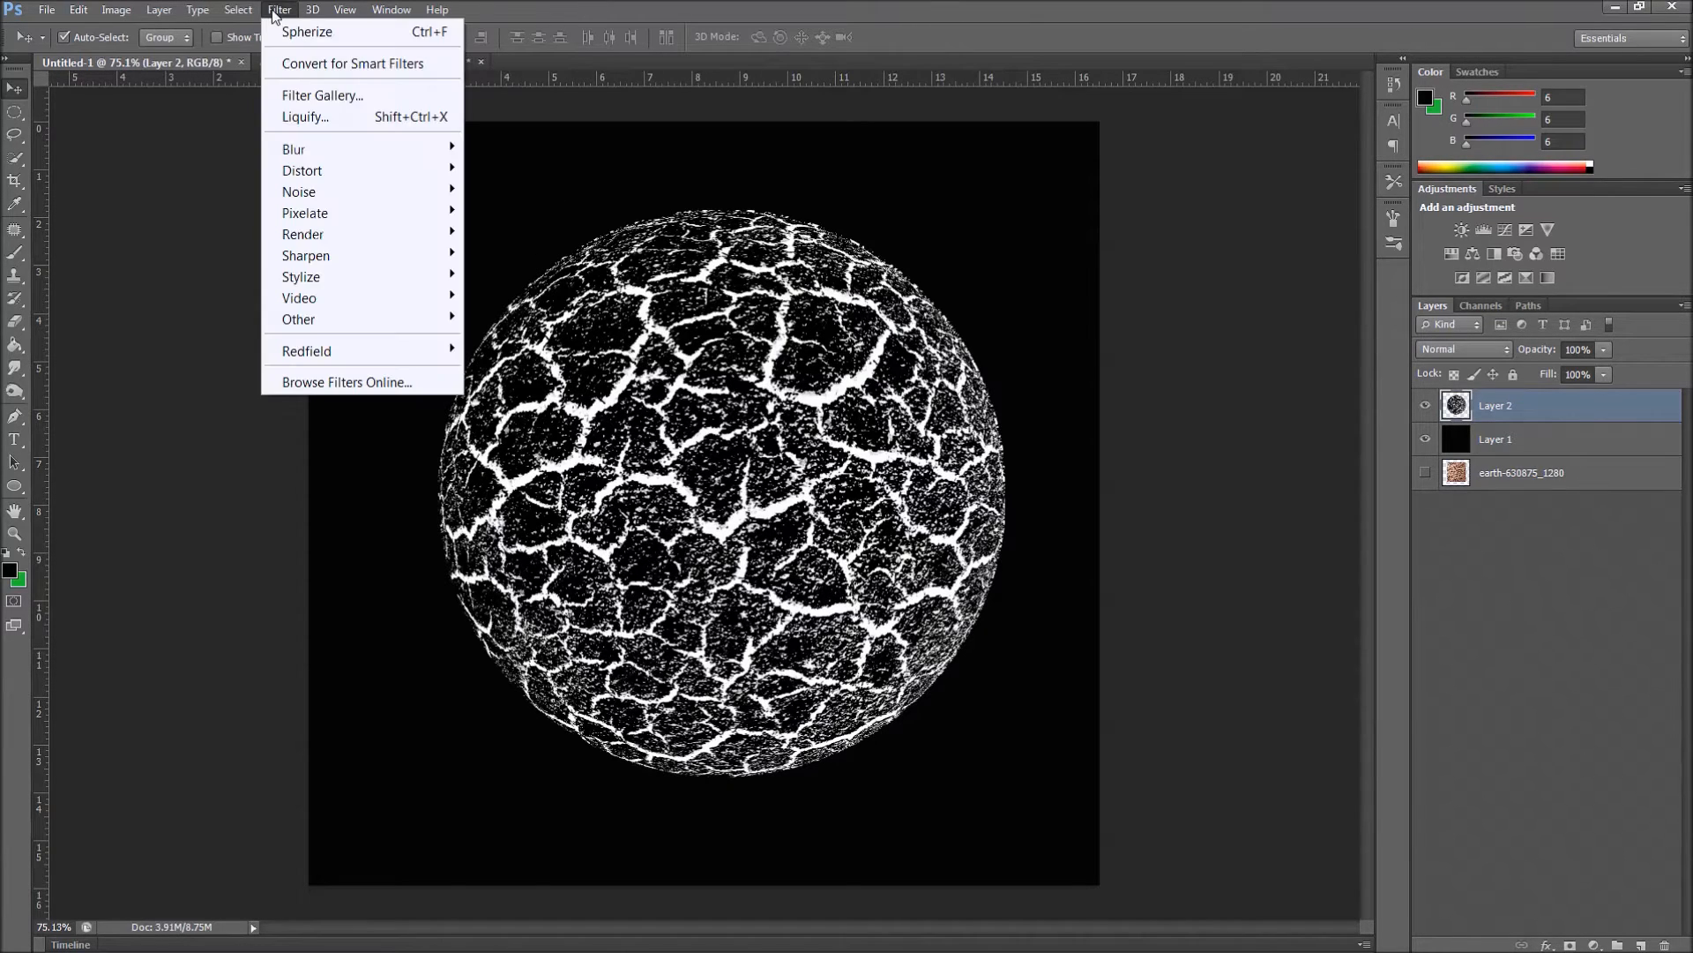
mouse_move(302, 170)
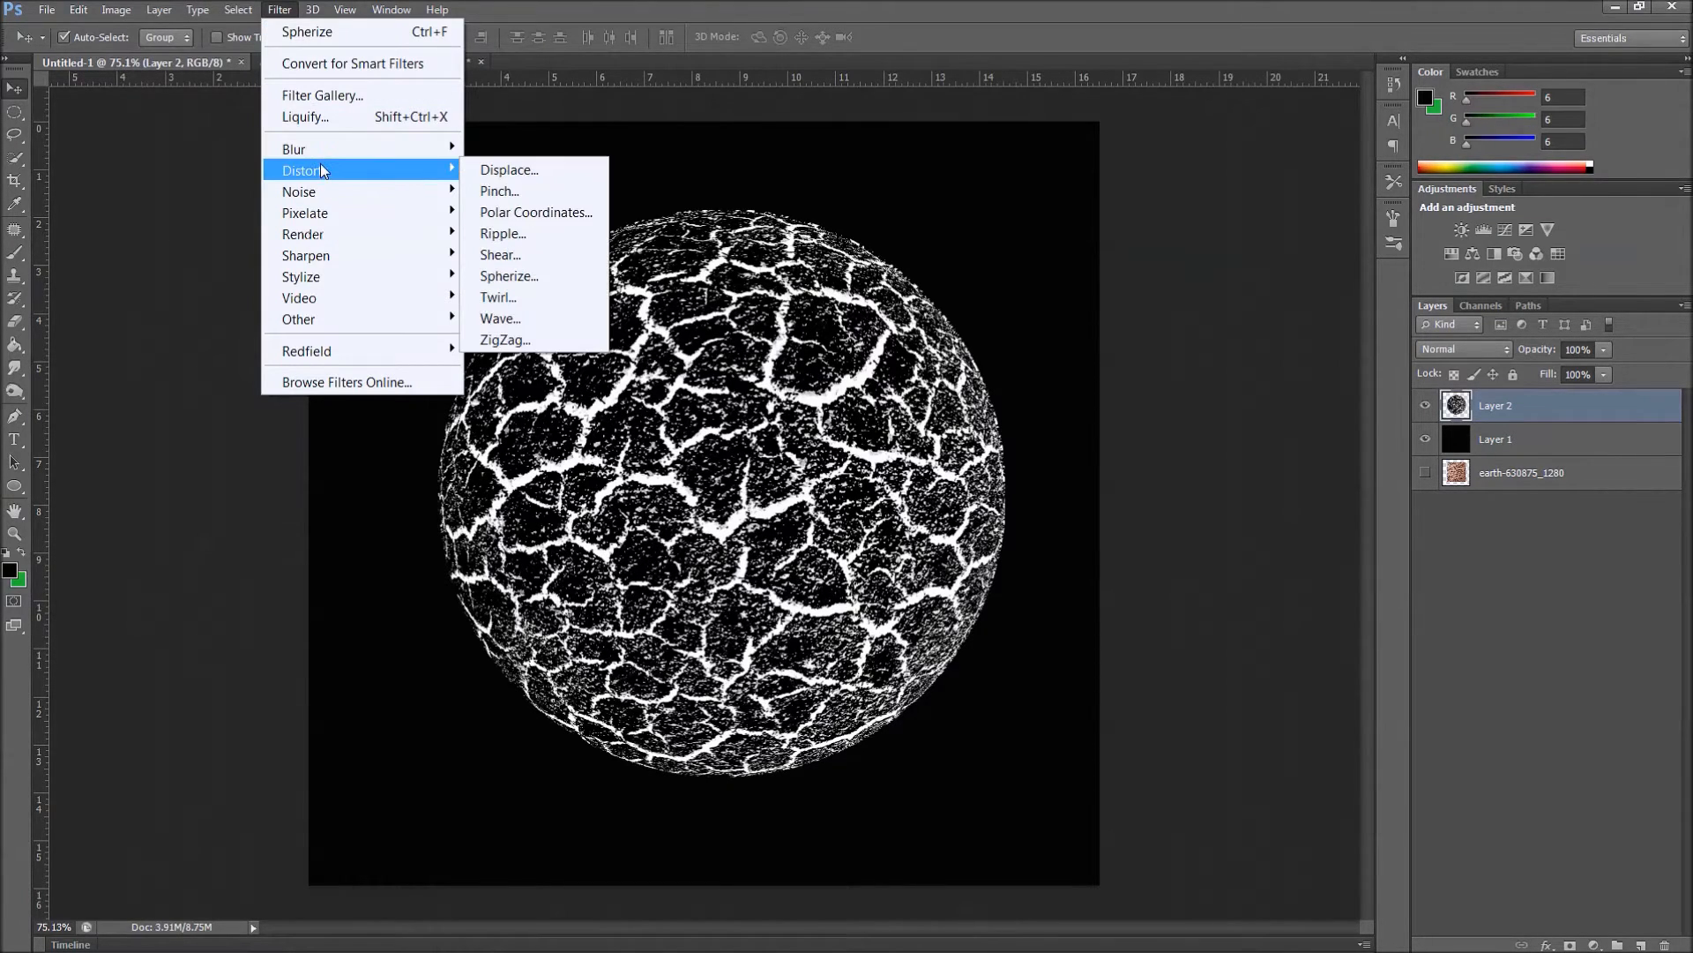
mouse_move(537, 212)
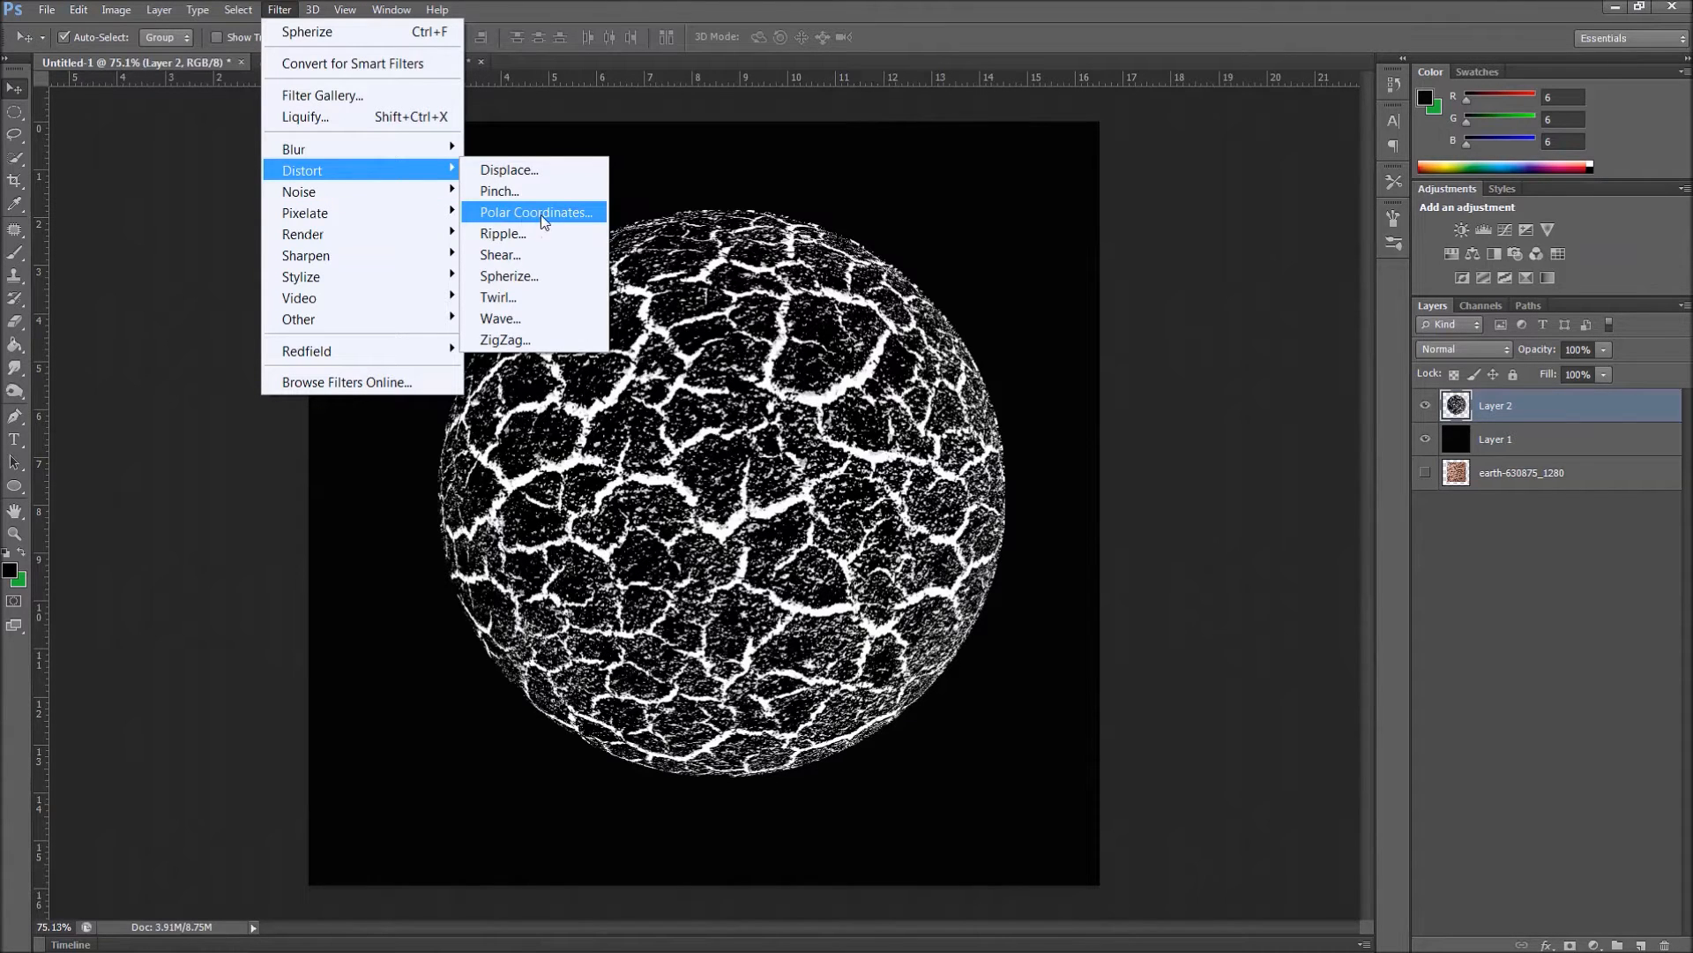
click(534, 212)
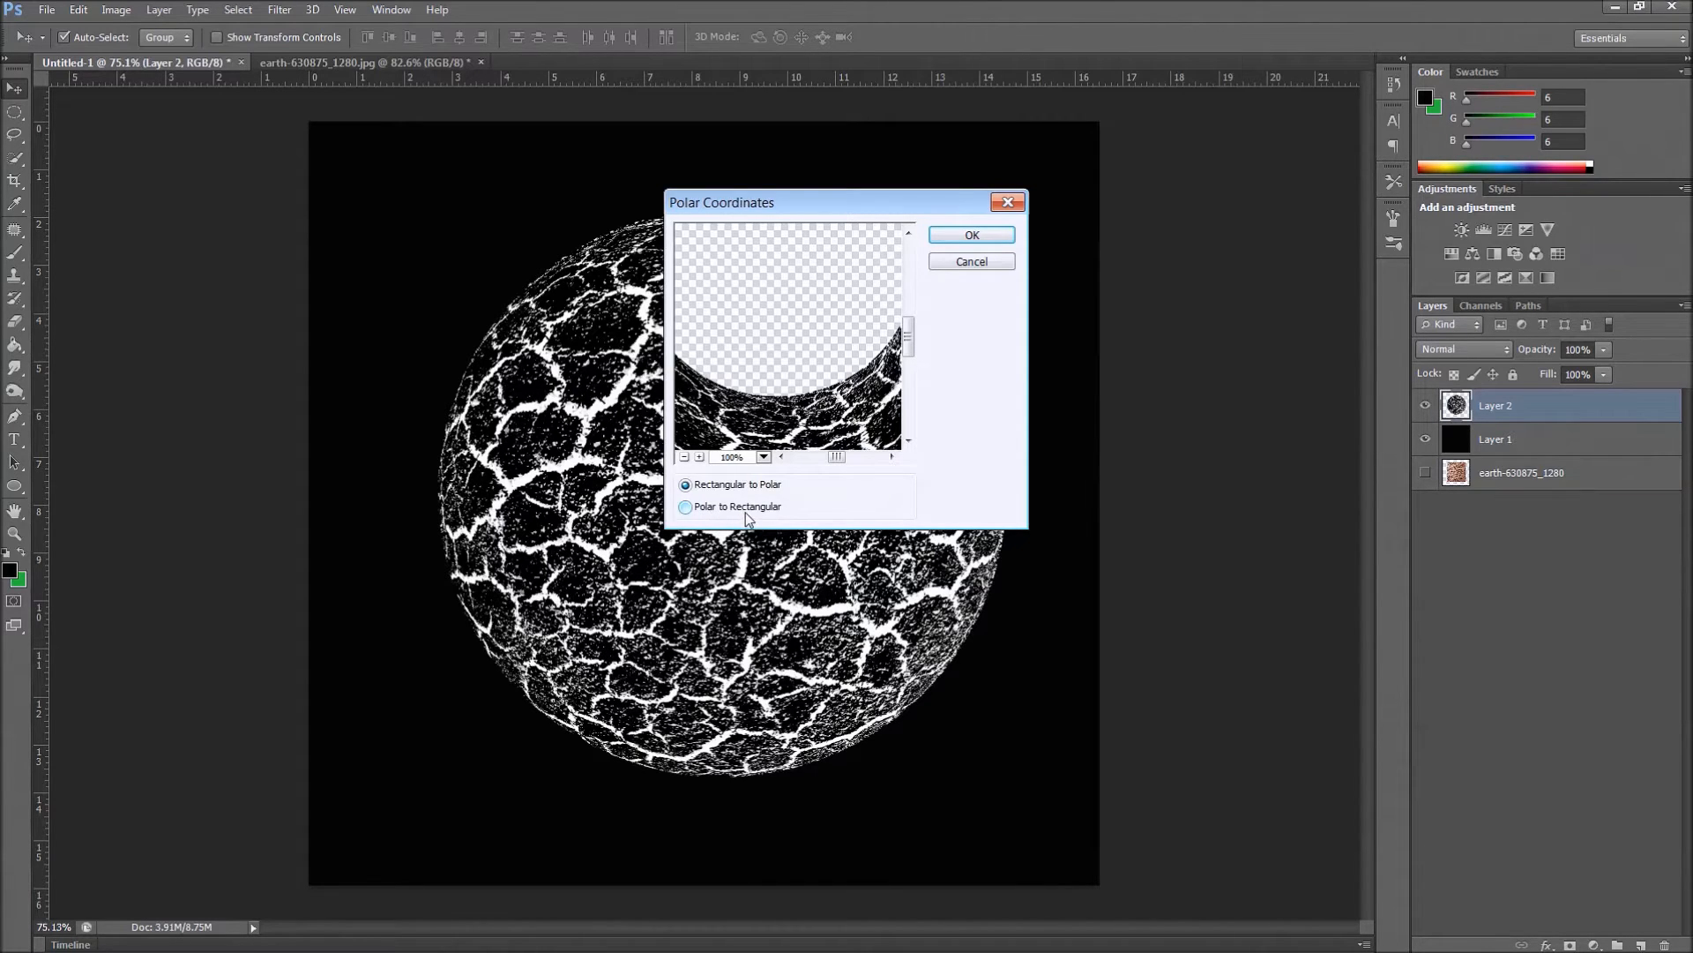
click(685, 506)
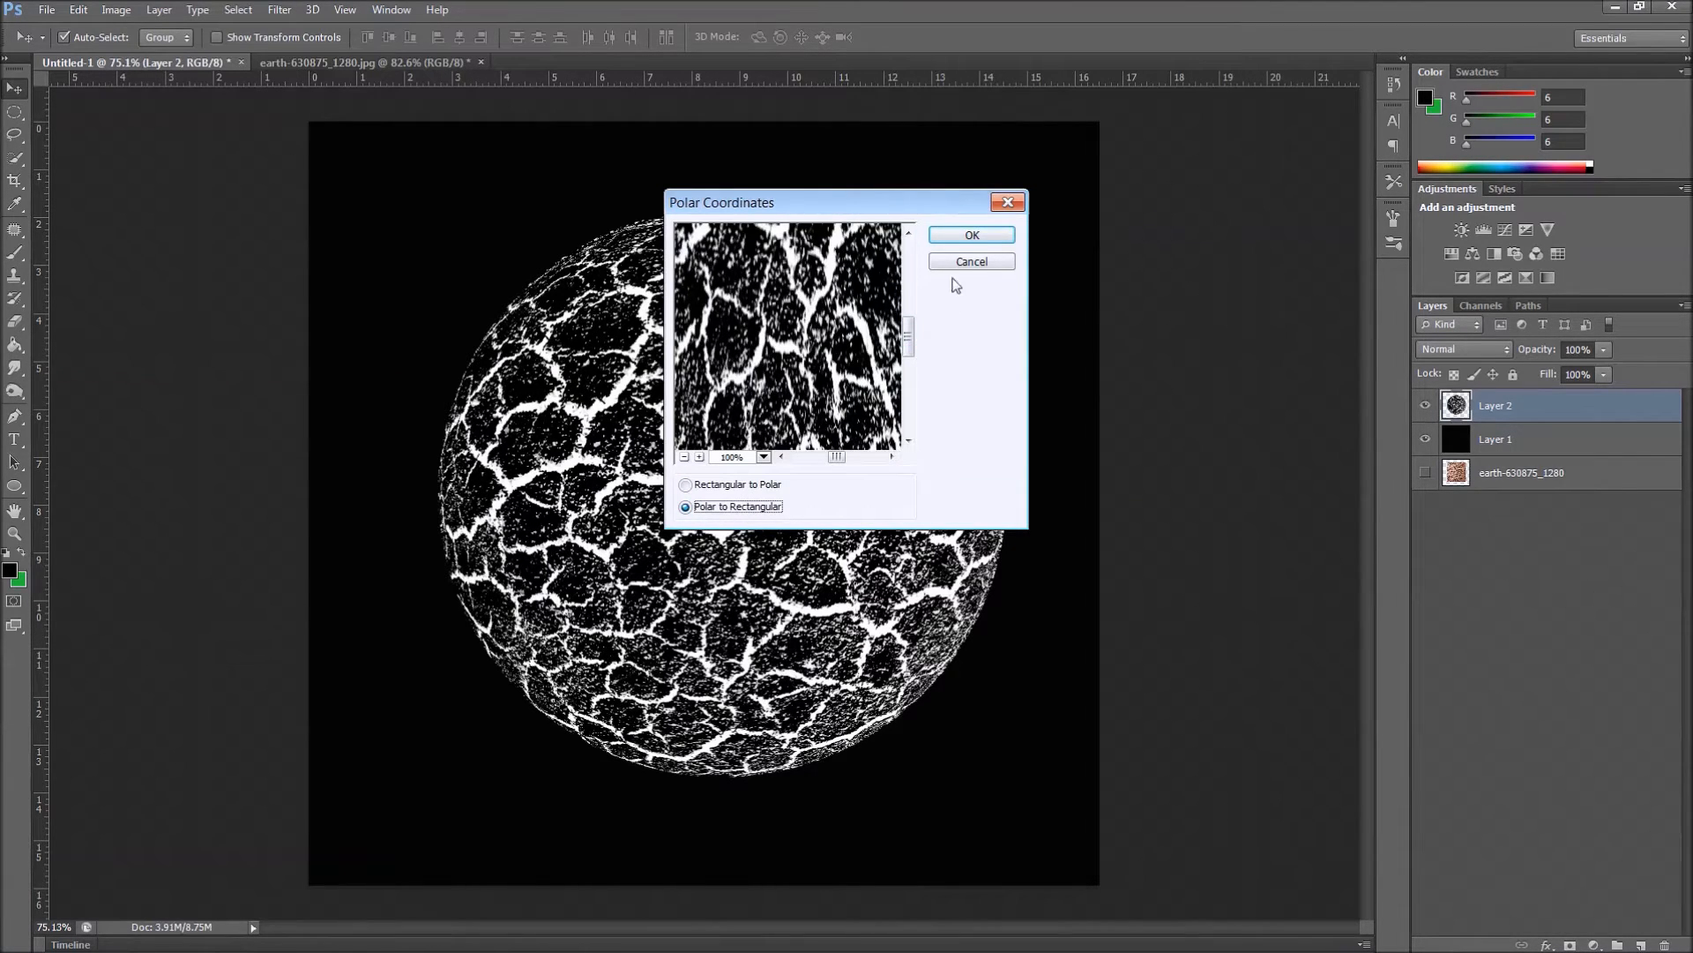
click(971, 235)
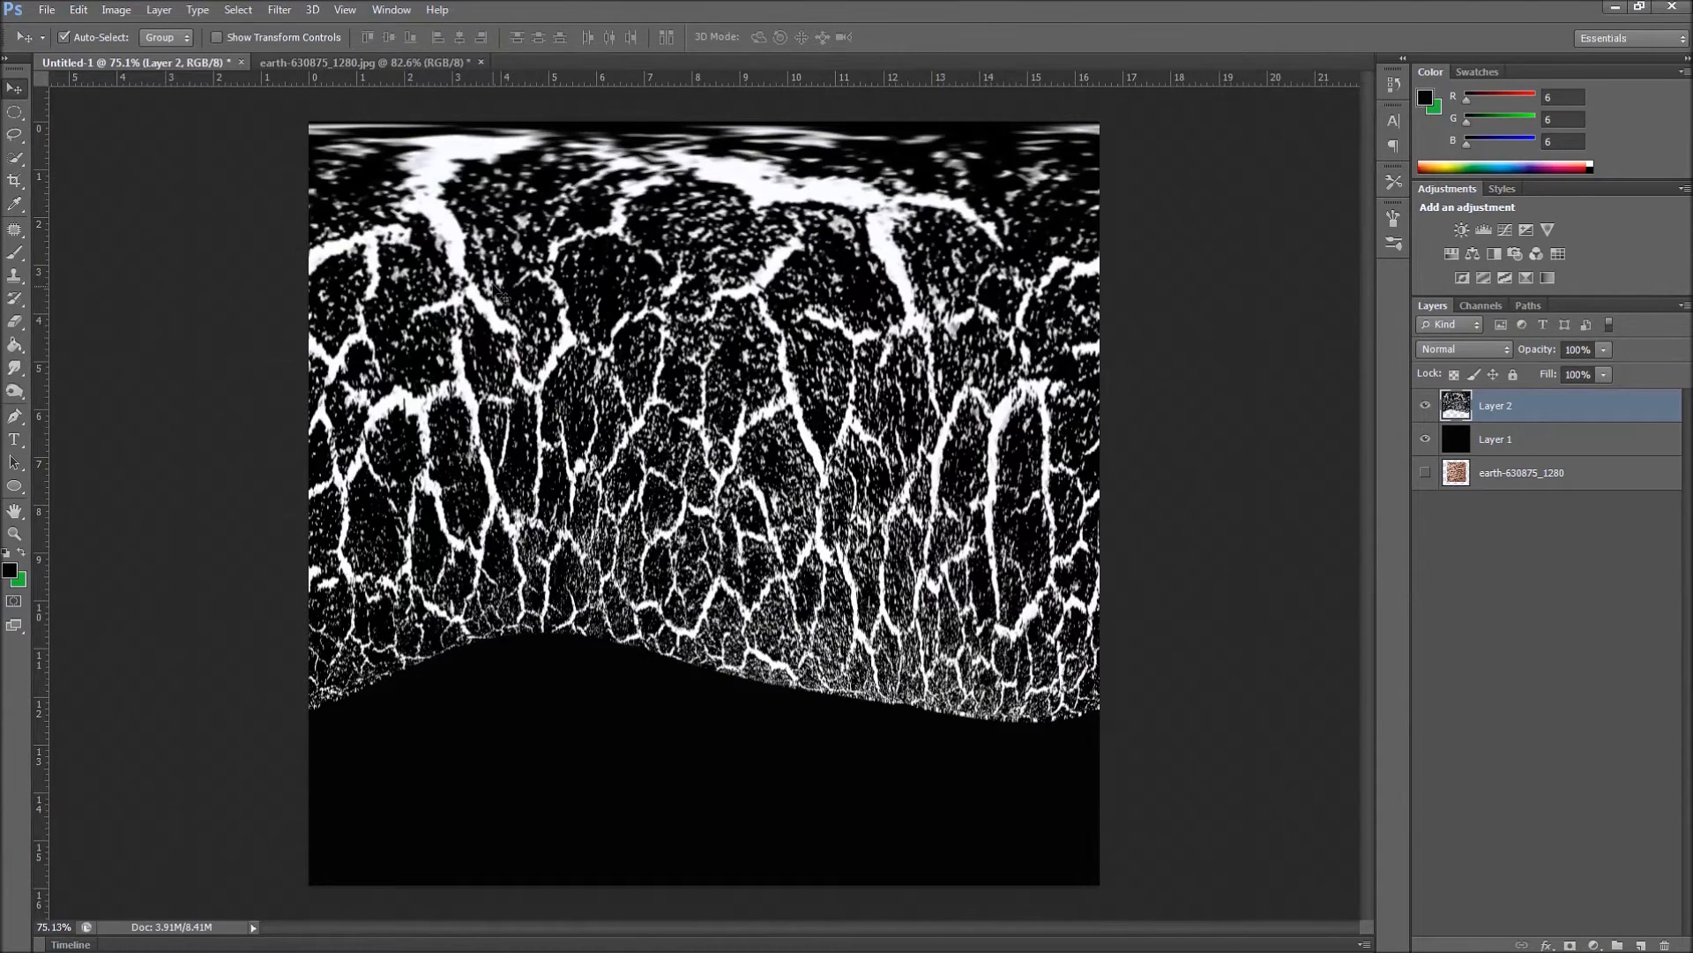
mouse_move(848, 268)
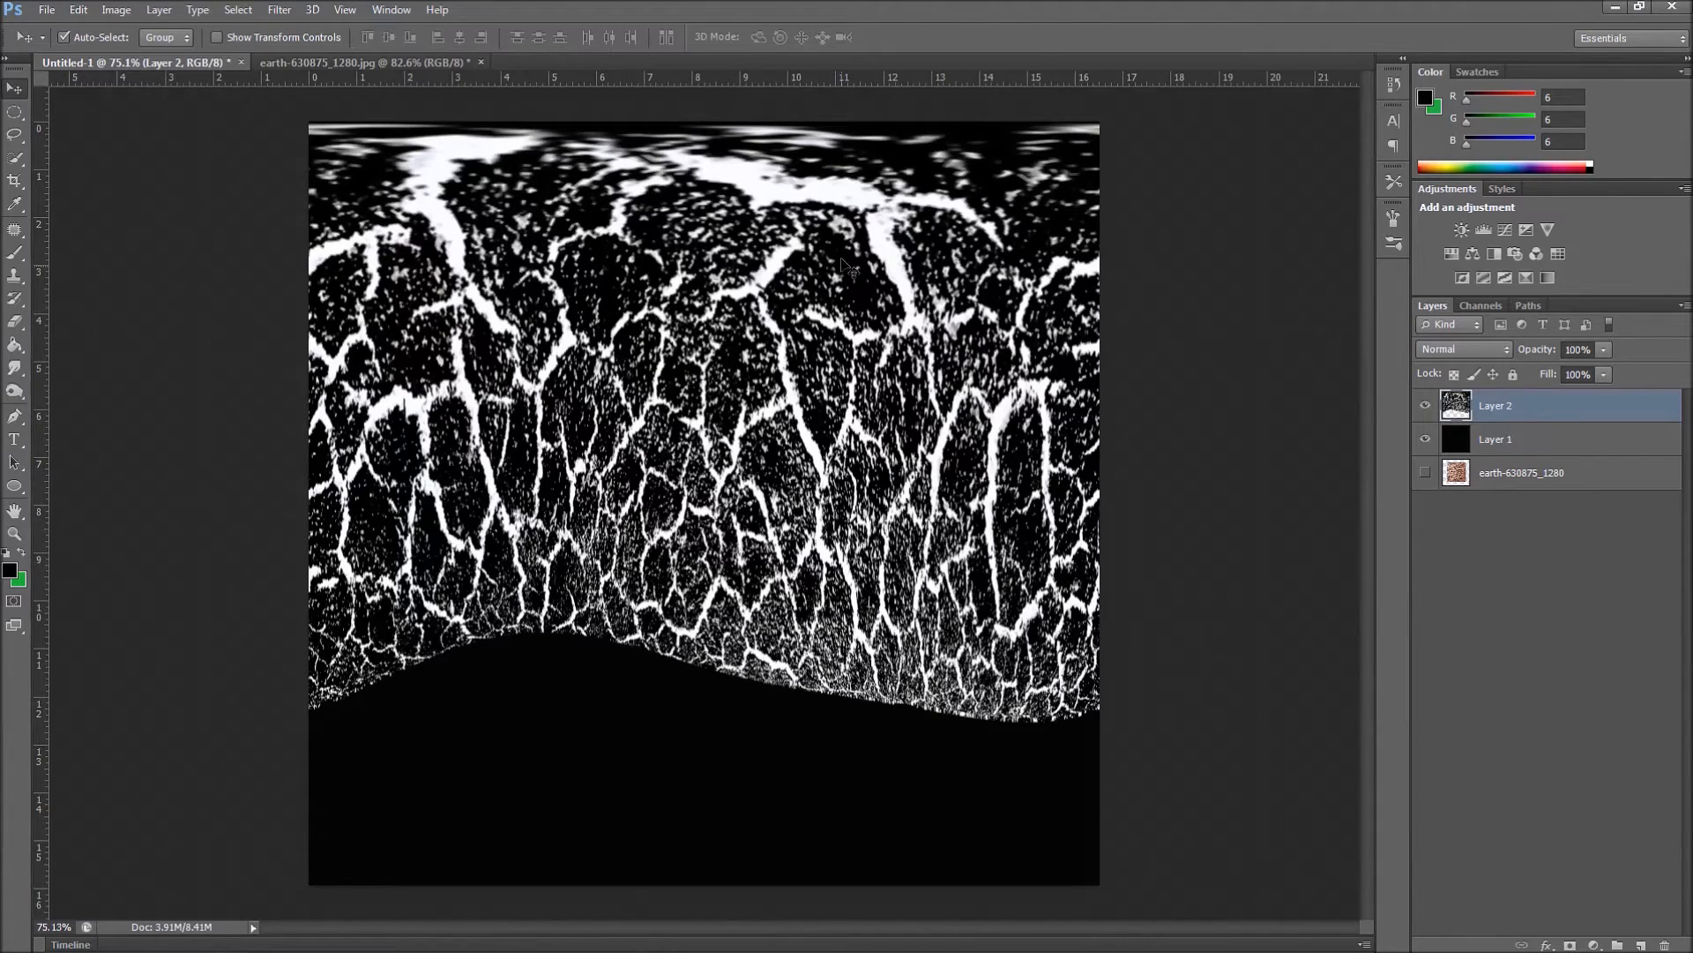
Rotate the image 90° CCW, undo it, then rotate it 90° CW instead
click(116, 8)
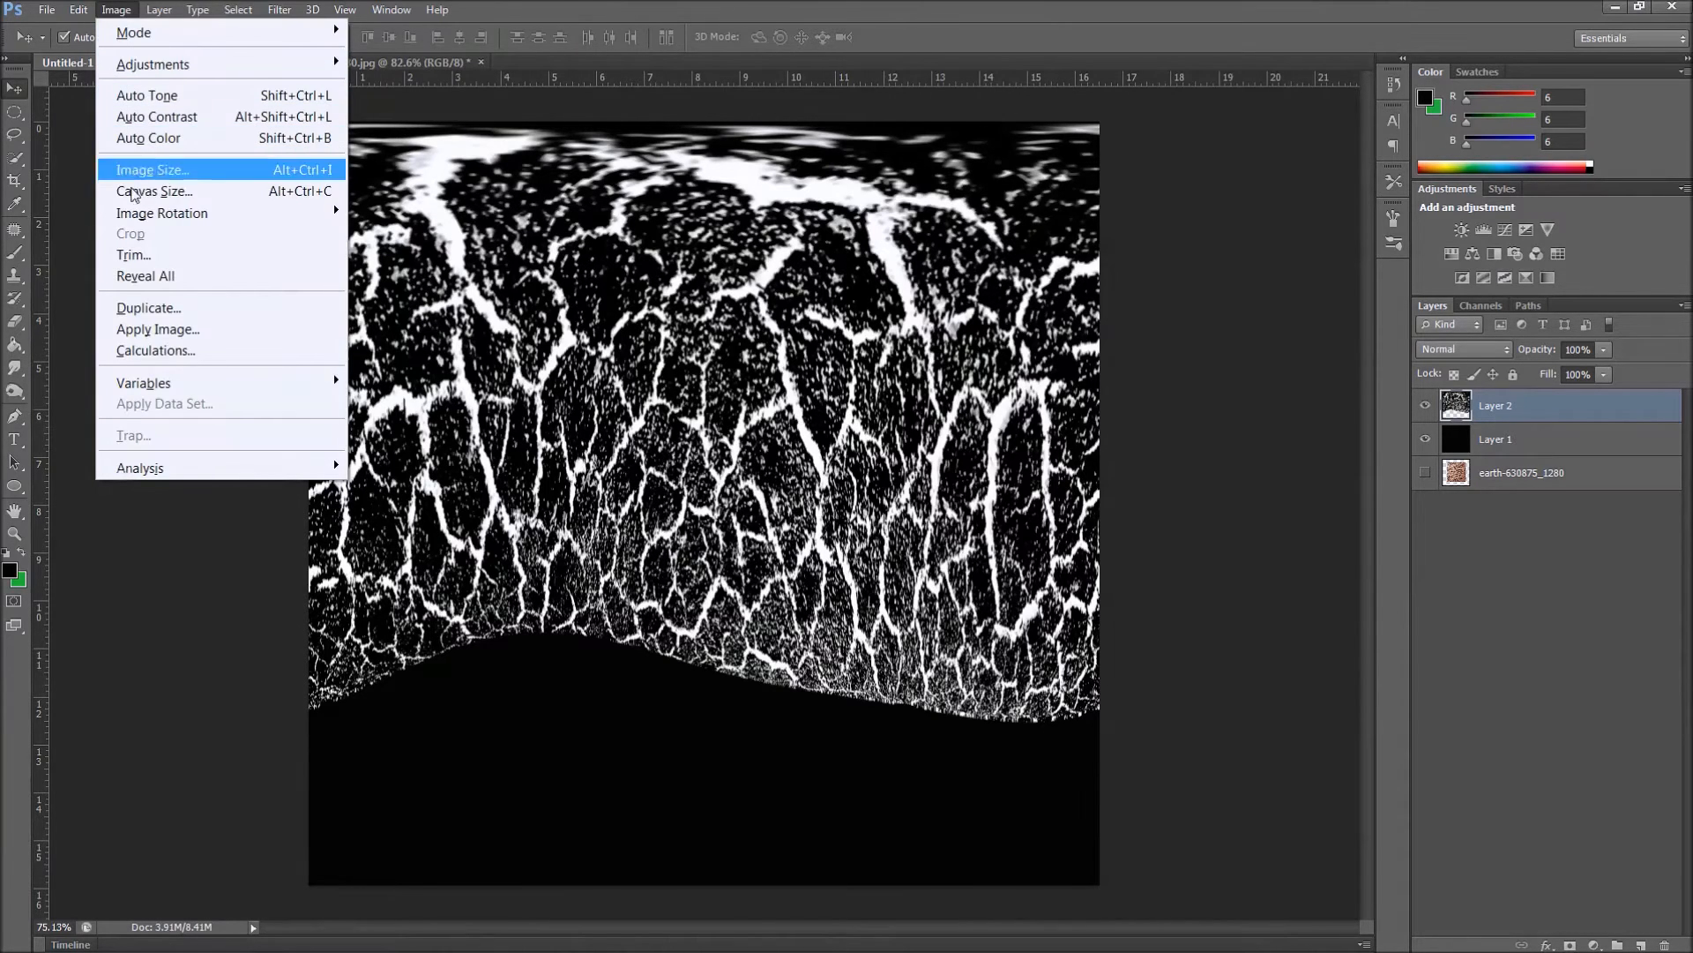
mouse_move(163, 213)
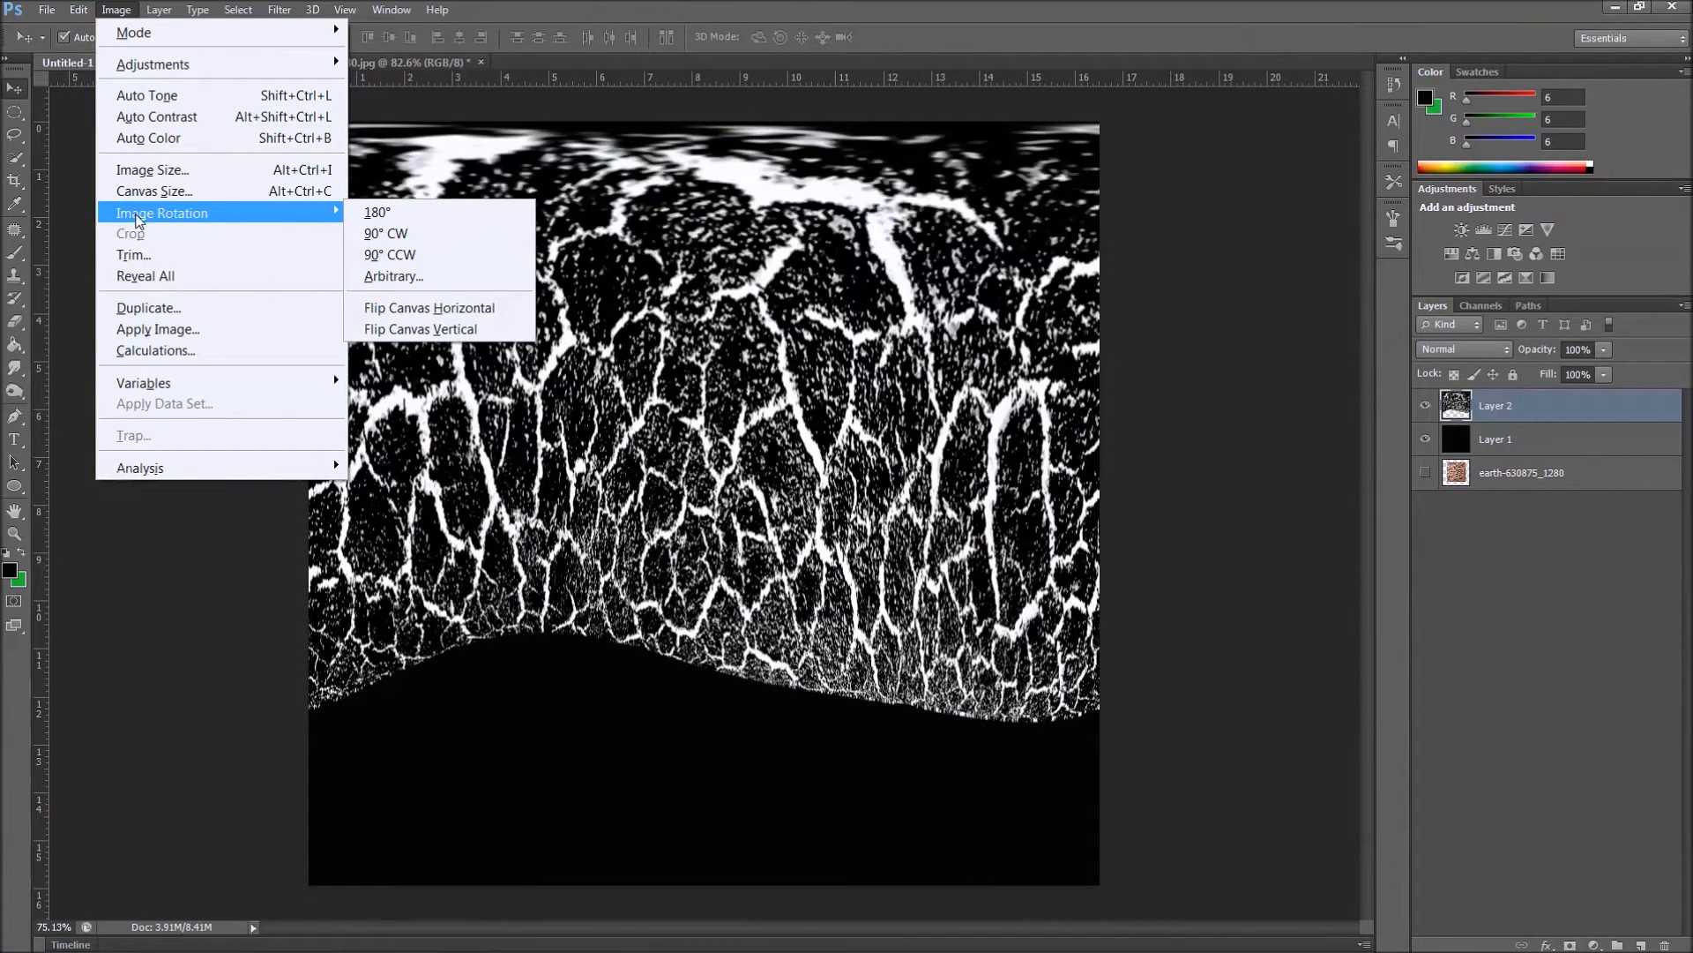
mouse_move(385, 233)
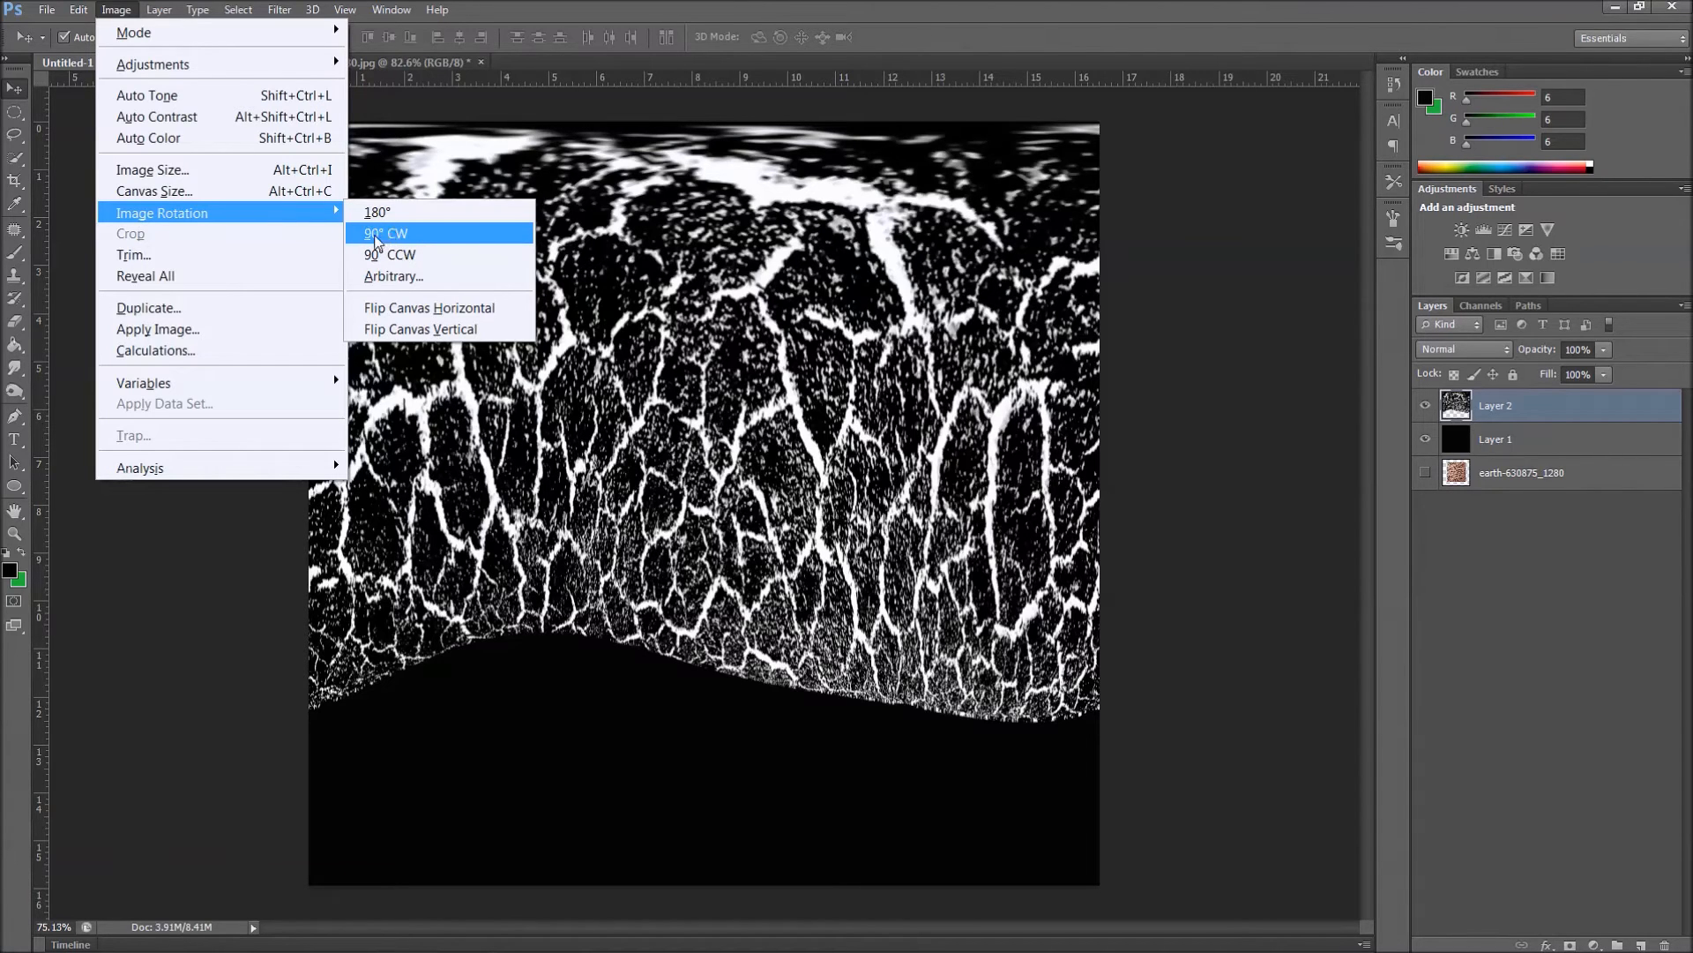
mouse_move(390, 254)
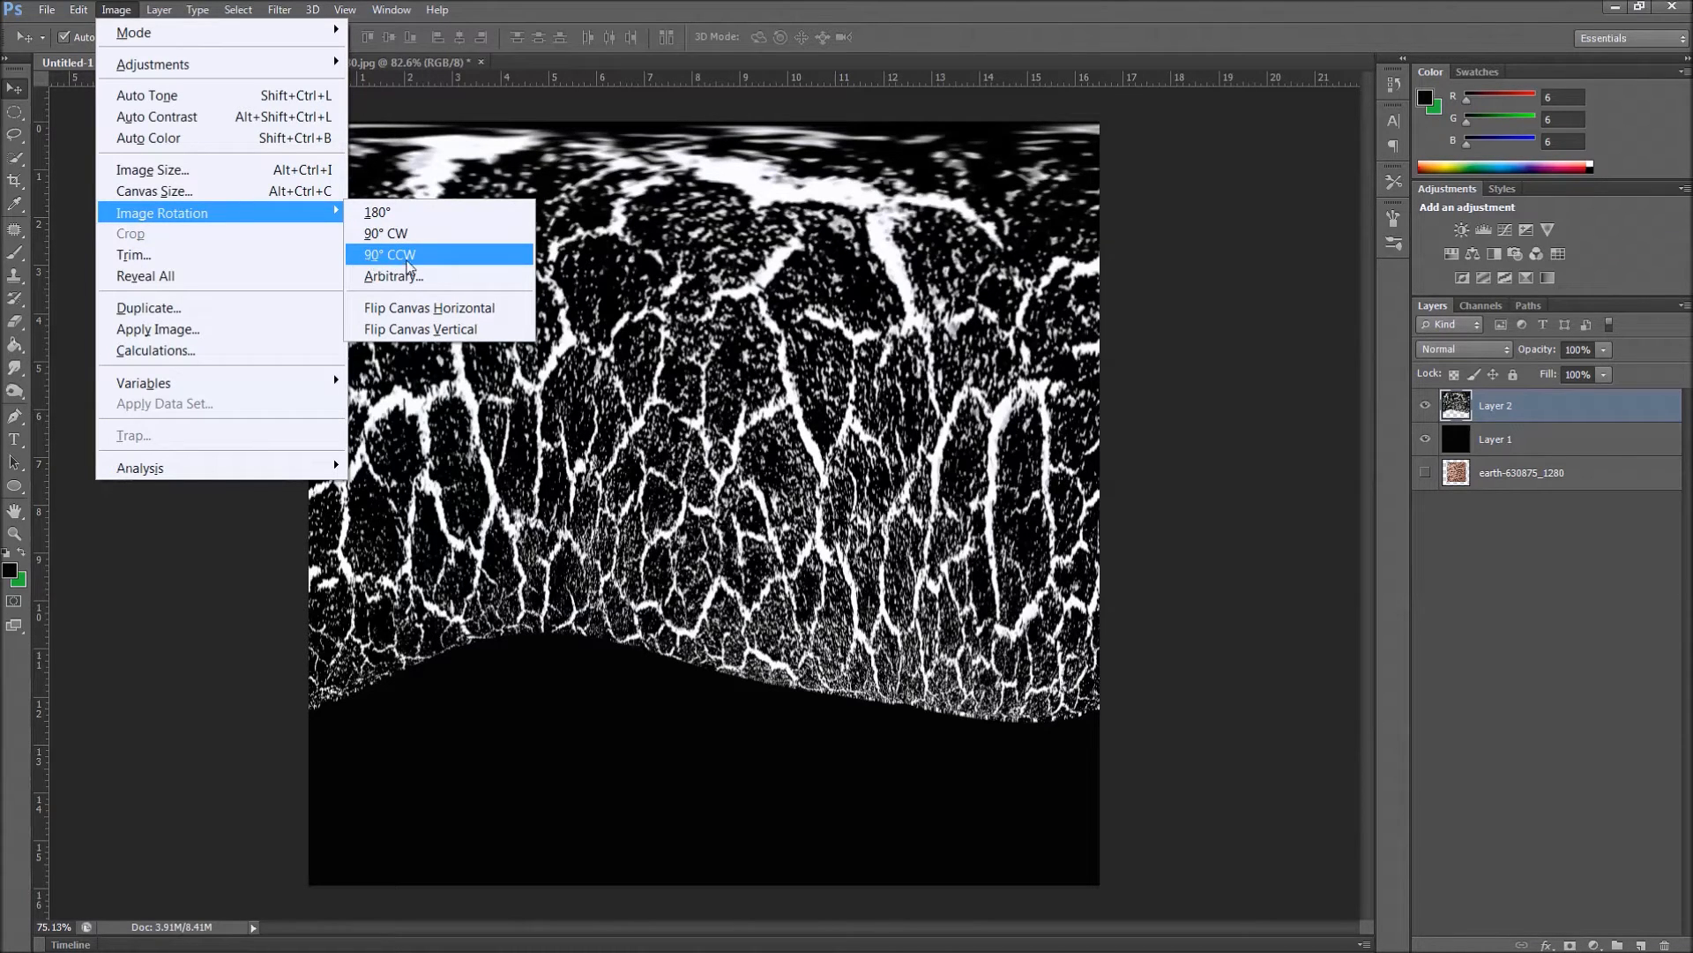
click(388, 254)
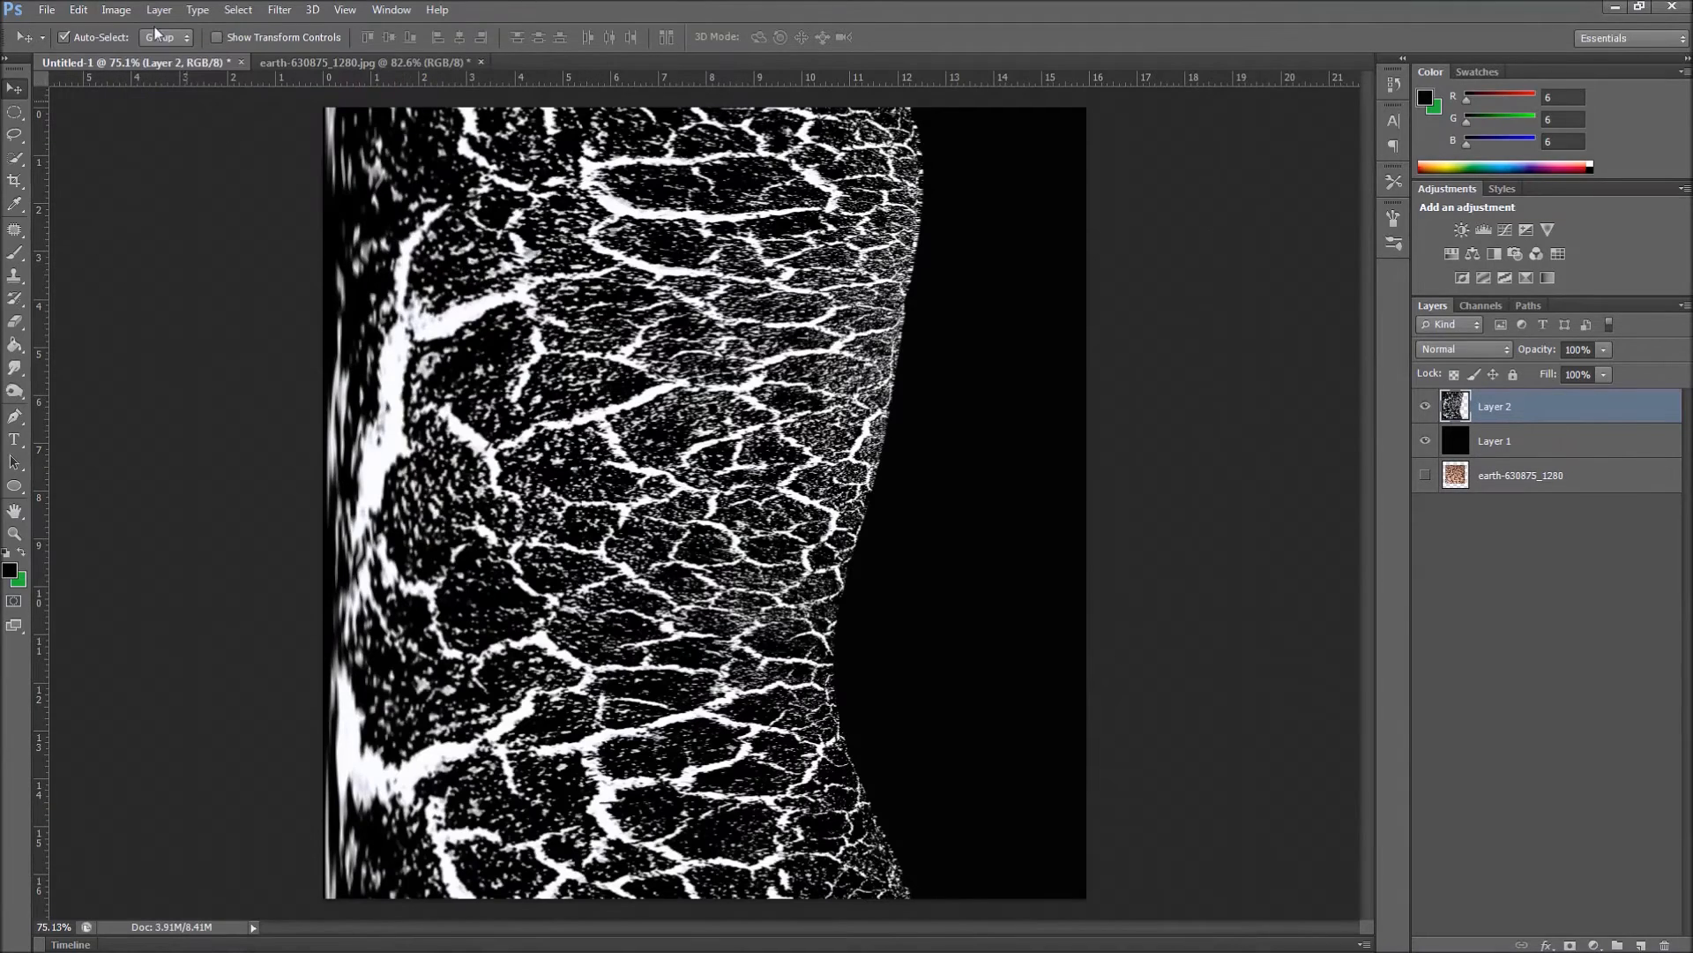
click(115, 10)
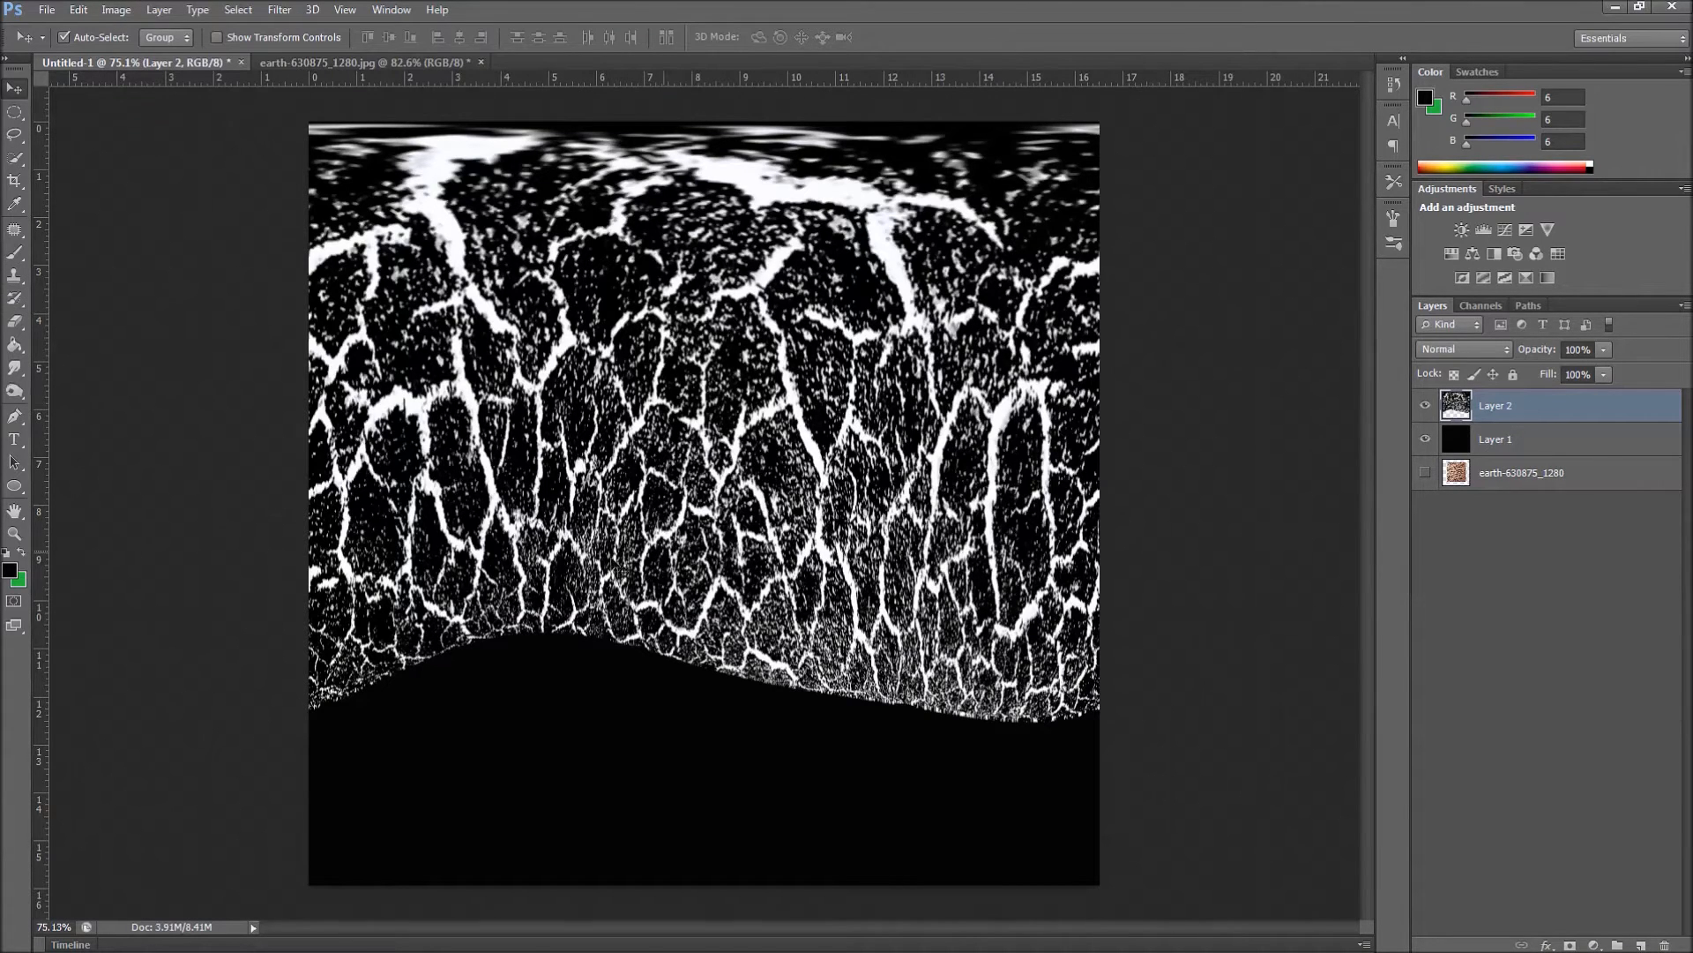
click(116, 10)
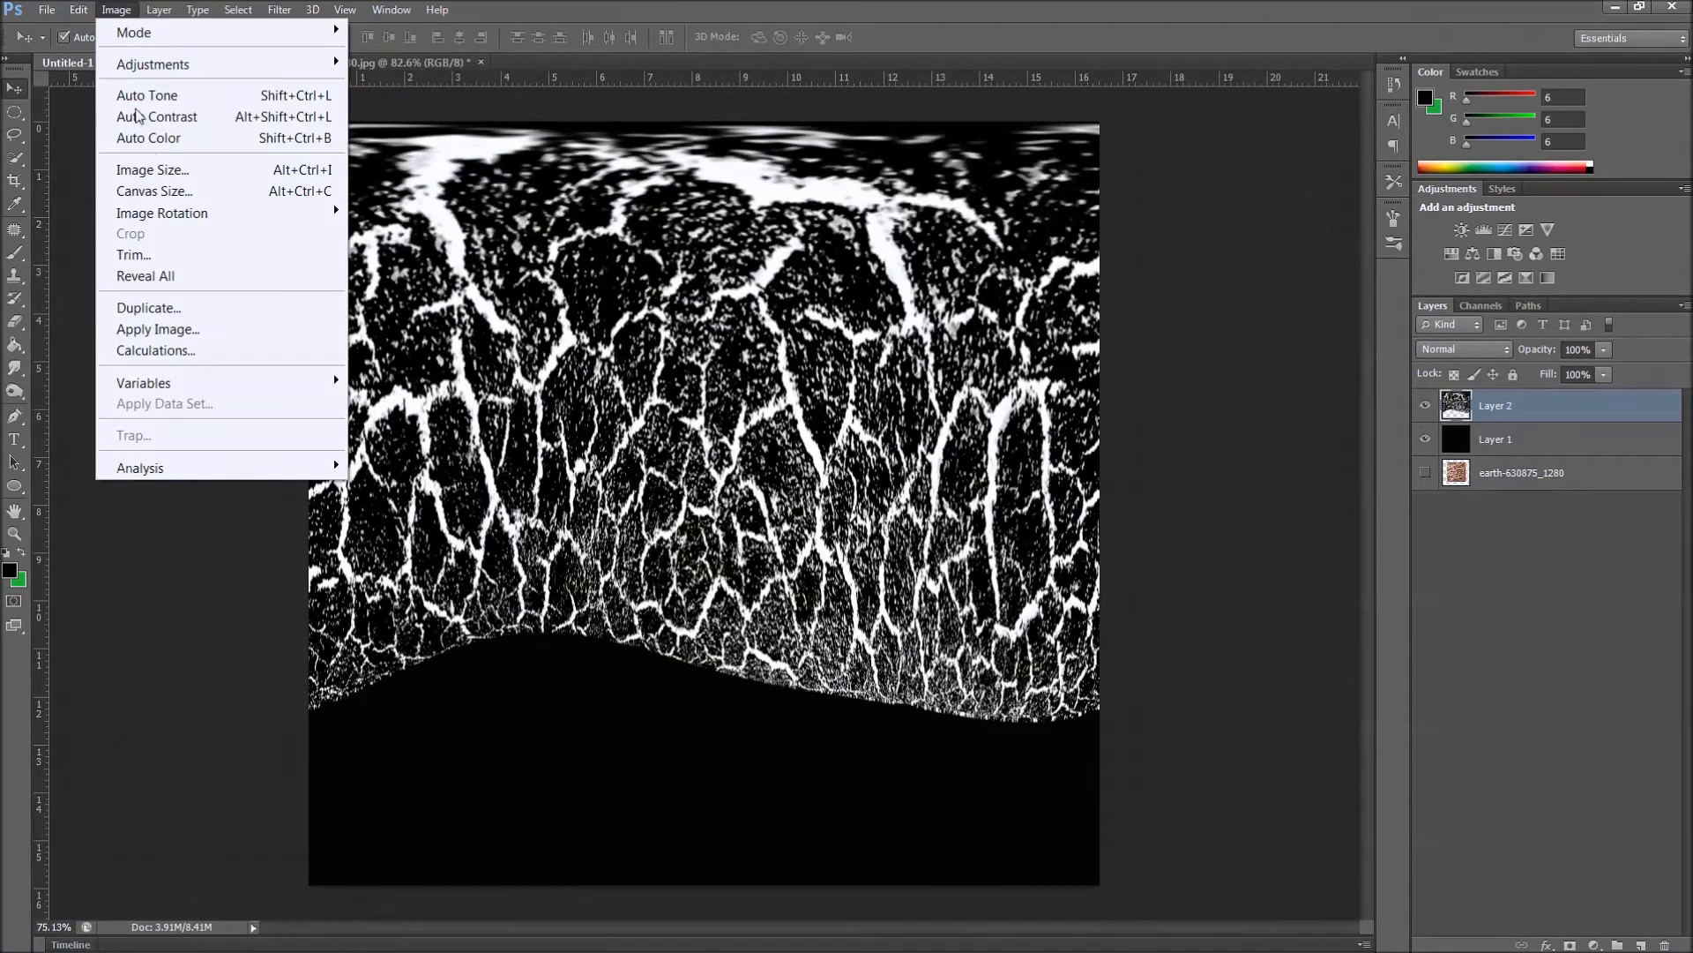
mouse_move(162, 212)
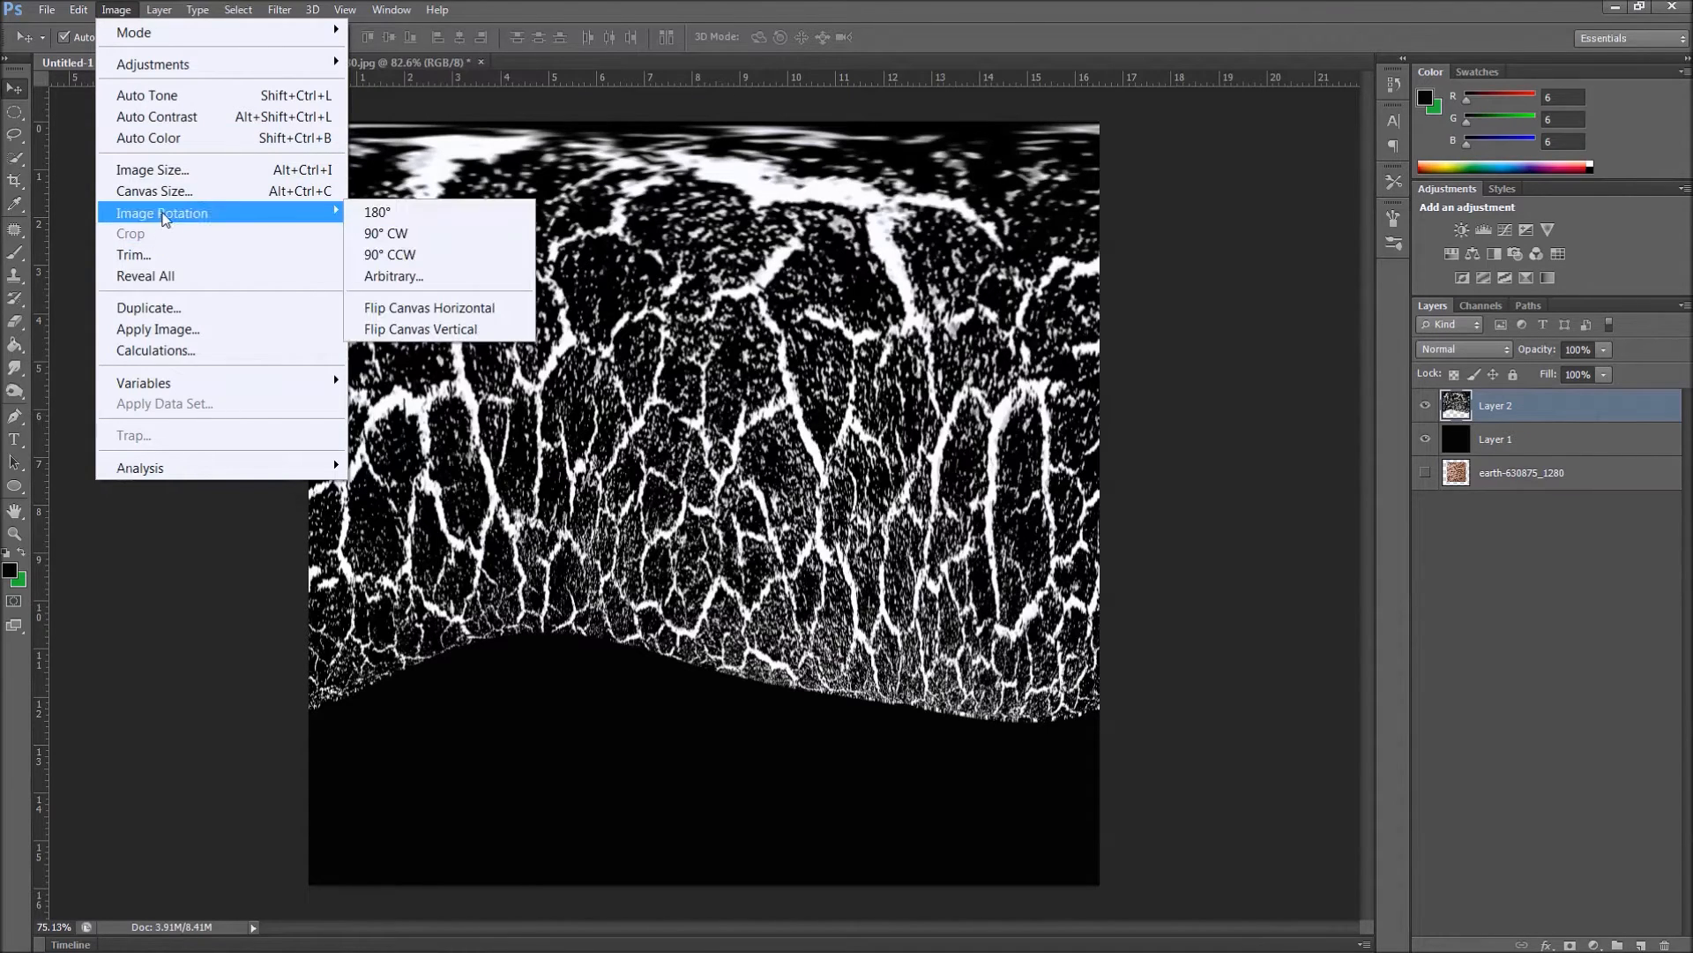
mouse_move(422, 233)
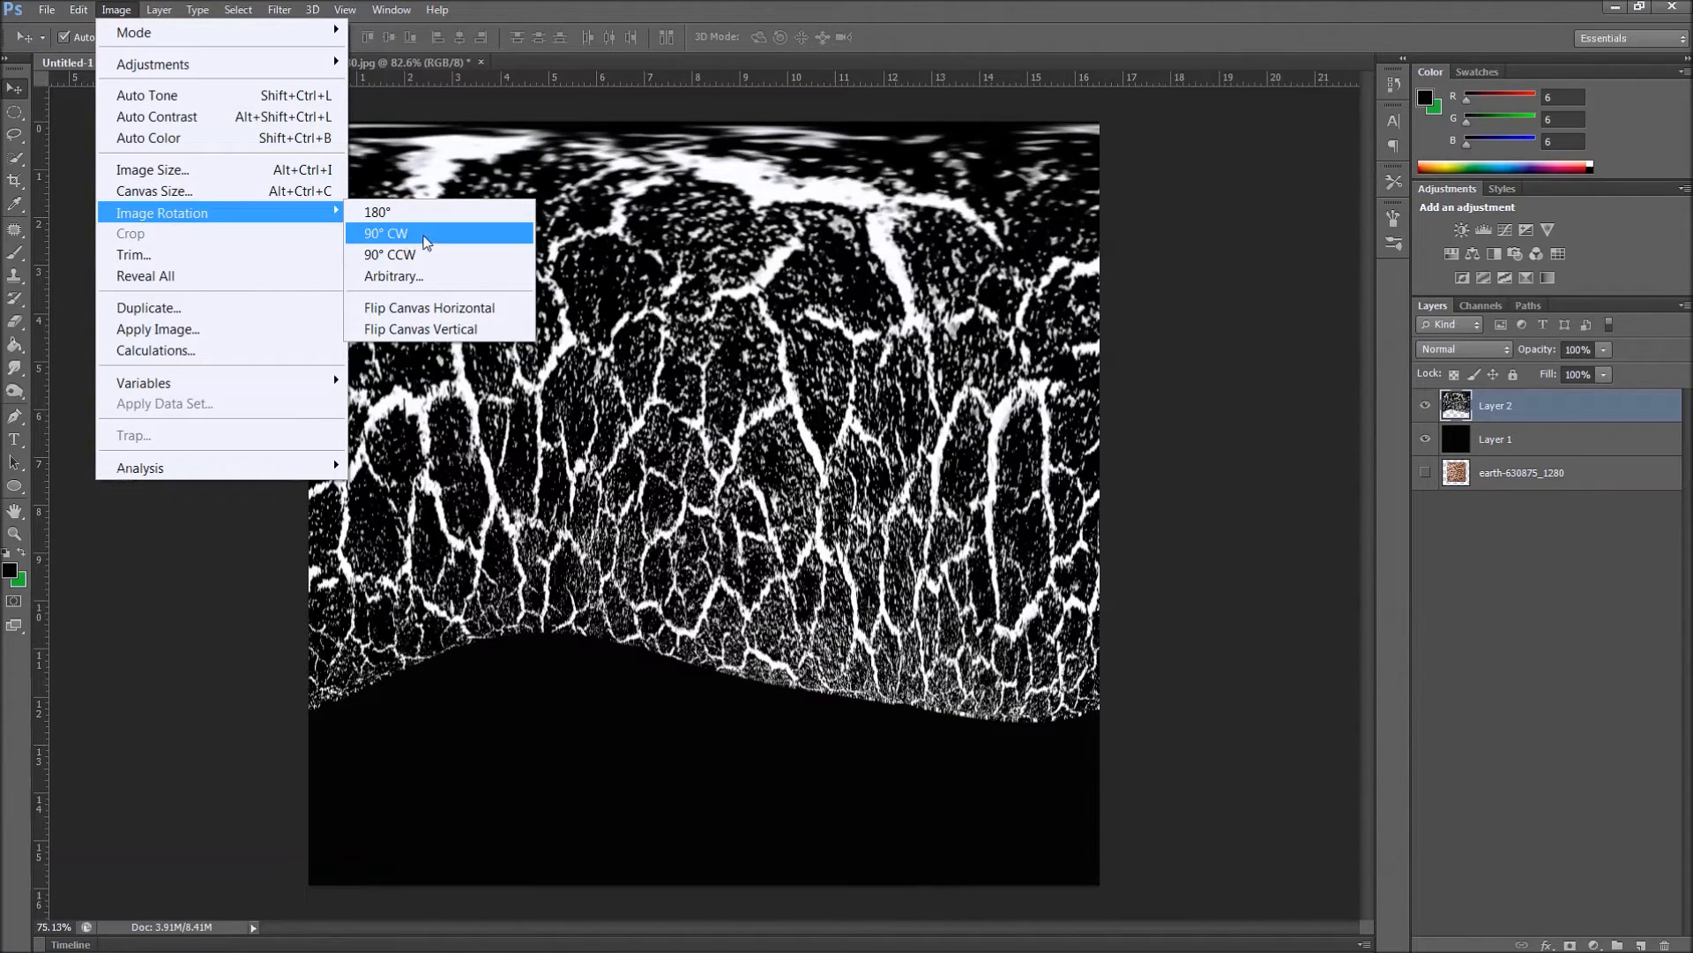
click(385, 233)
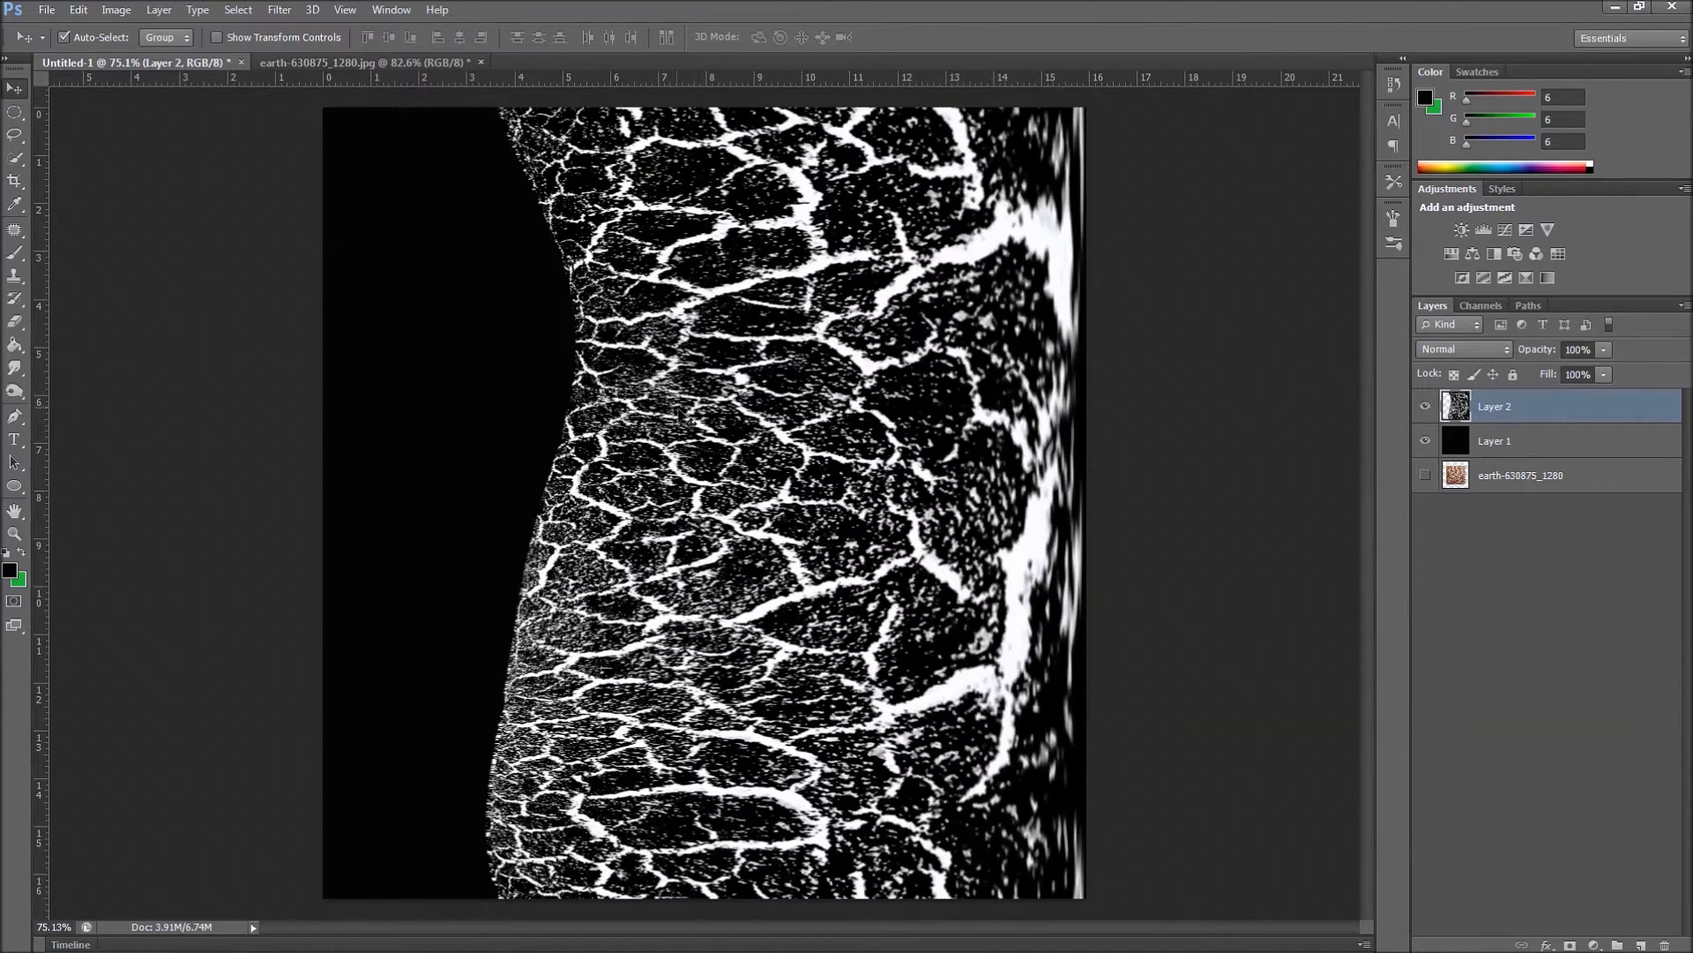
mouse_move(540, 459)
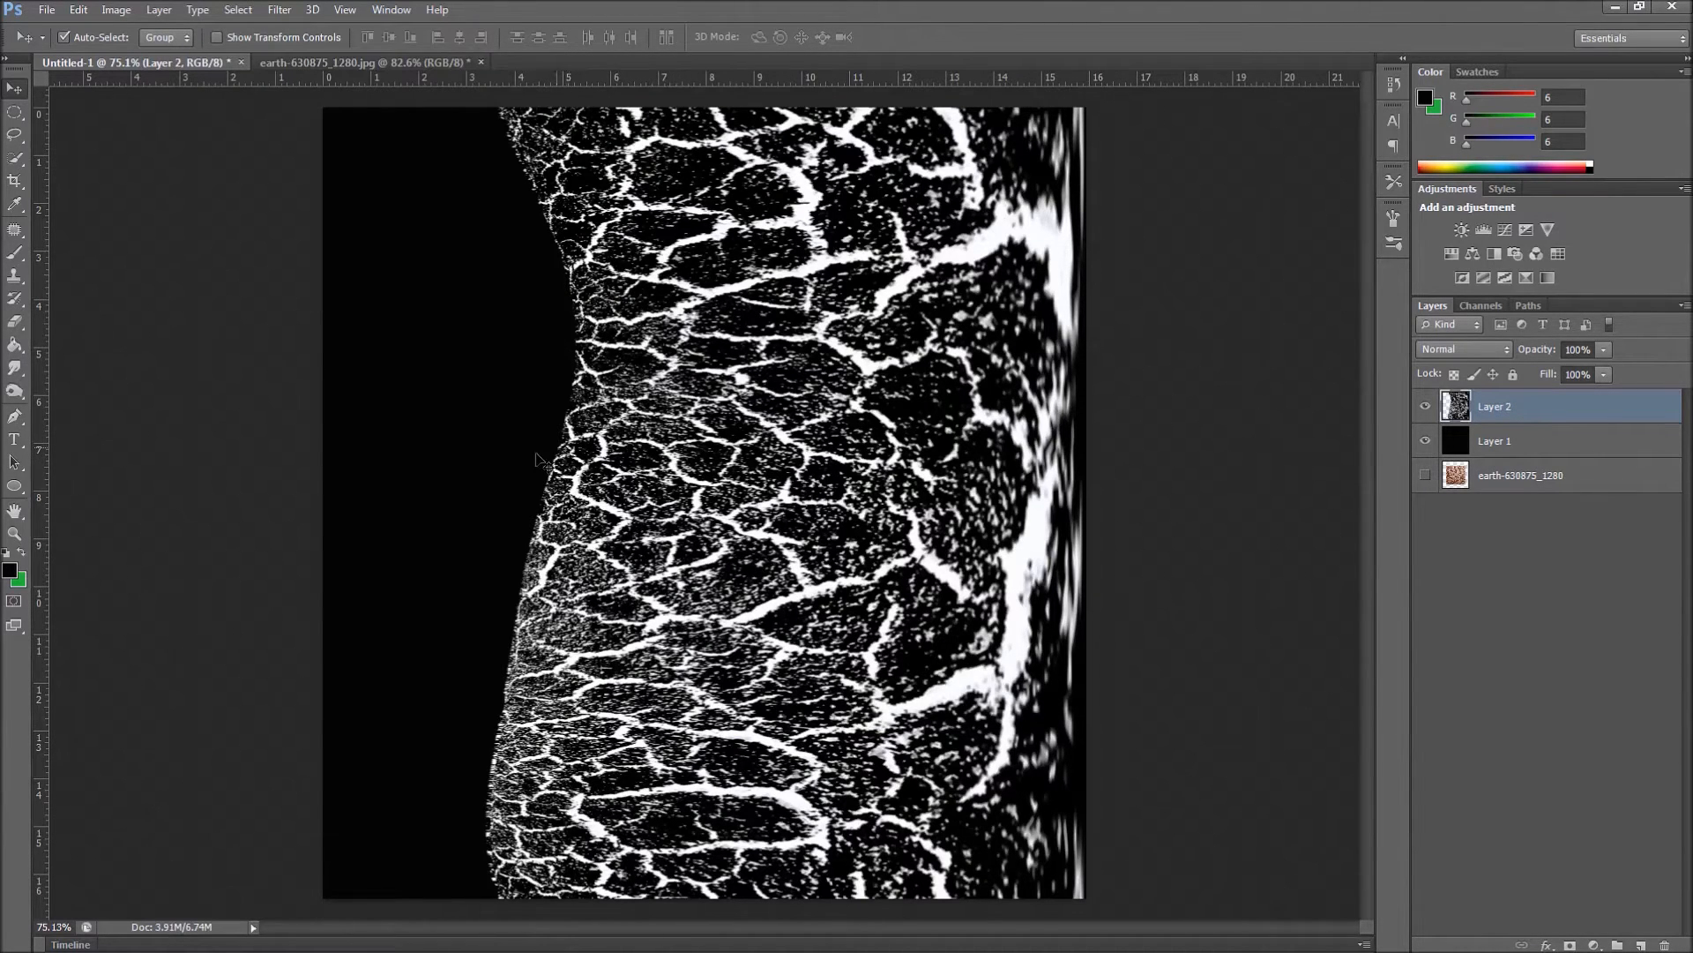
Apply a Wind filter from the right with default settings to streak the cracks sideways
click(279, 10)
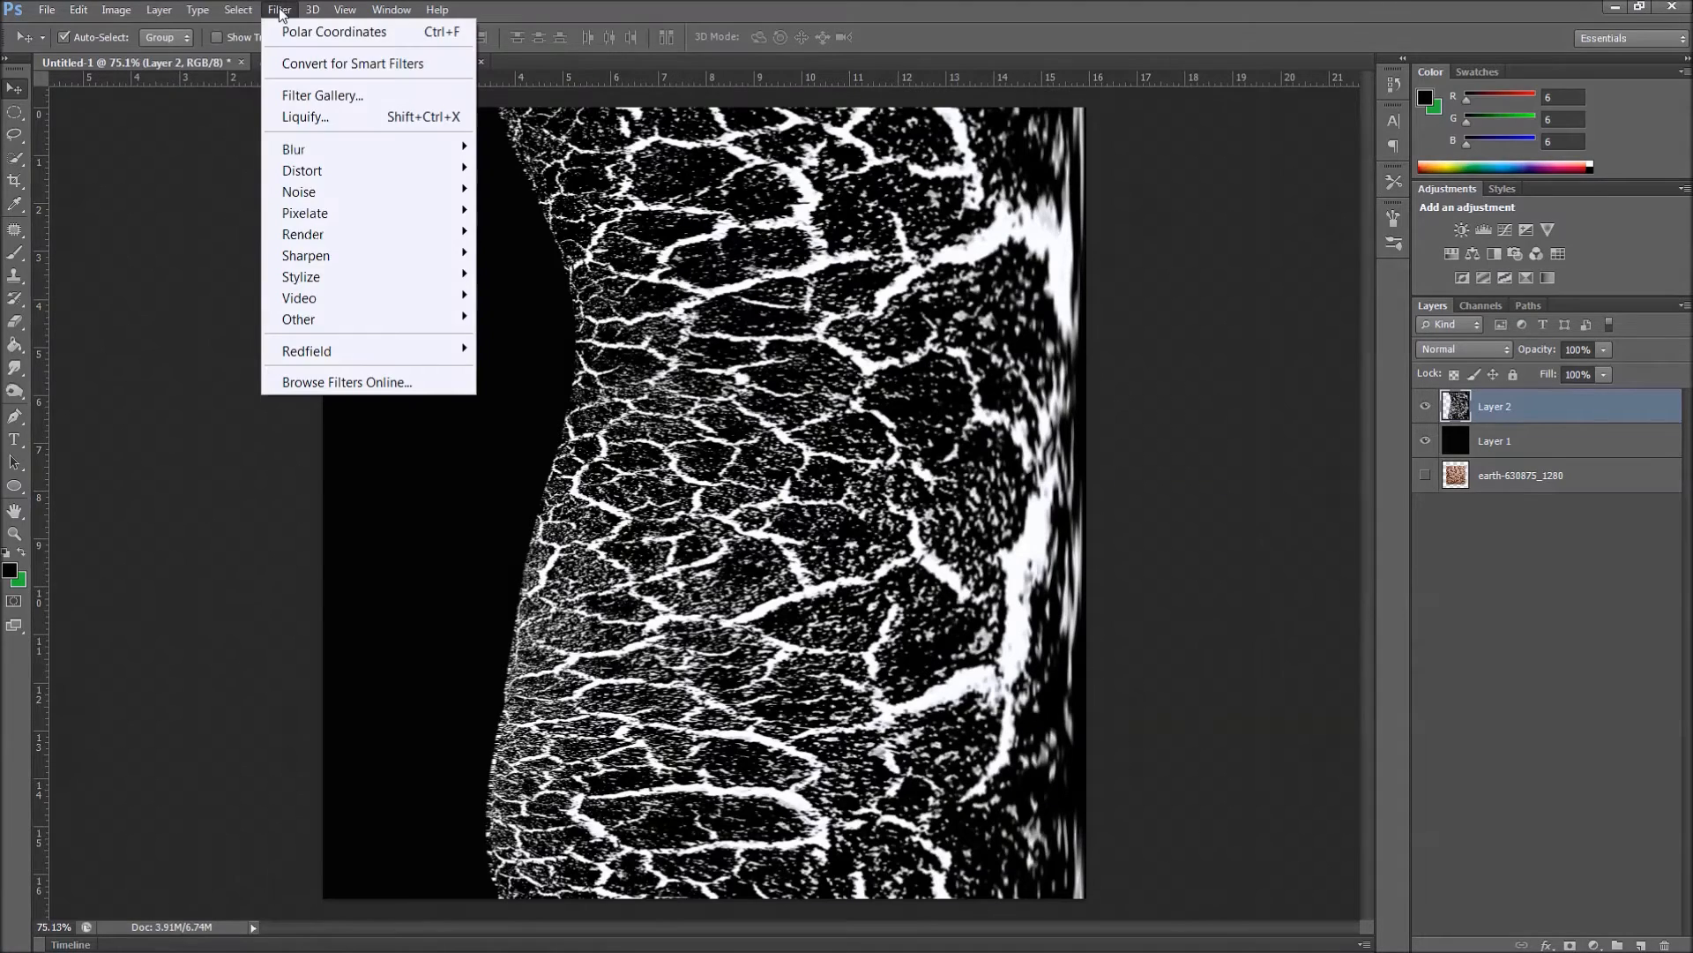
mouse_move(302, 276)
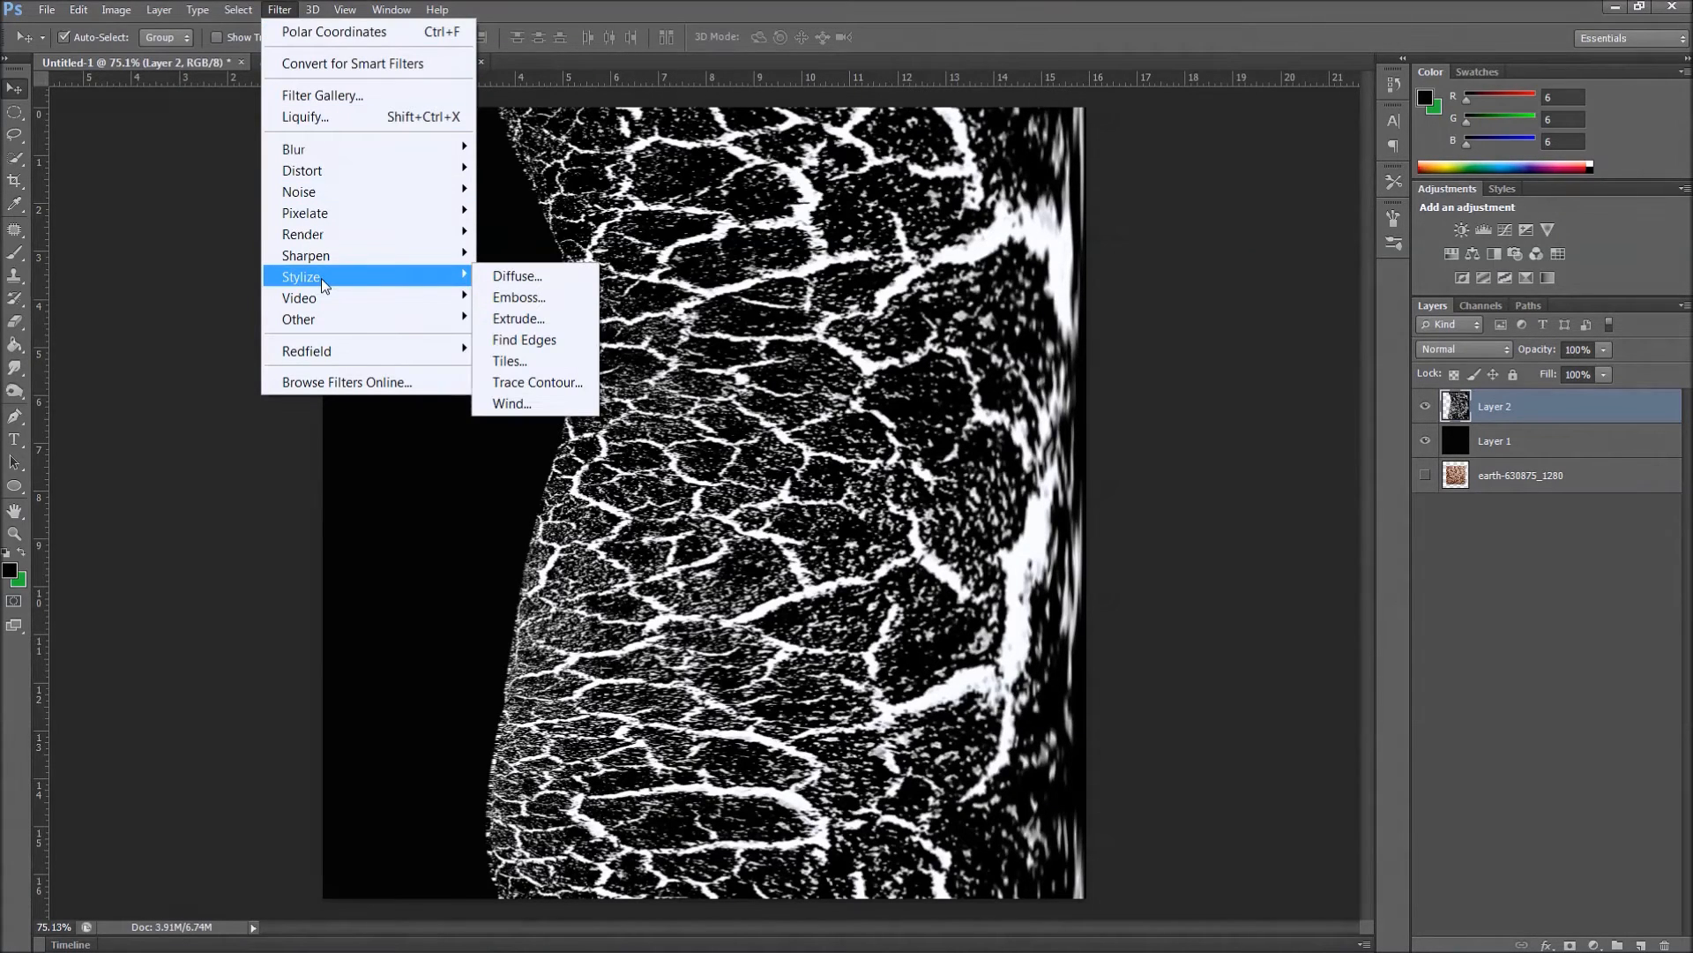
mouse_move(524, 339)
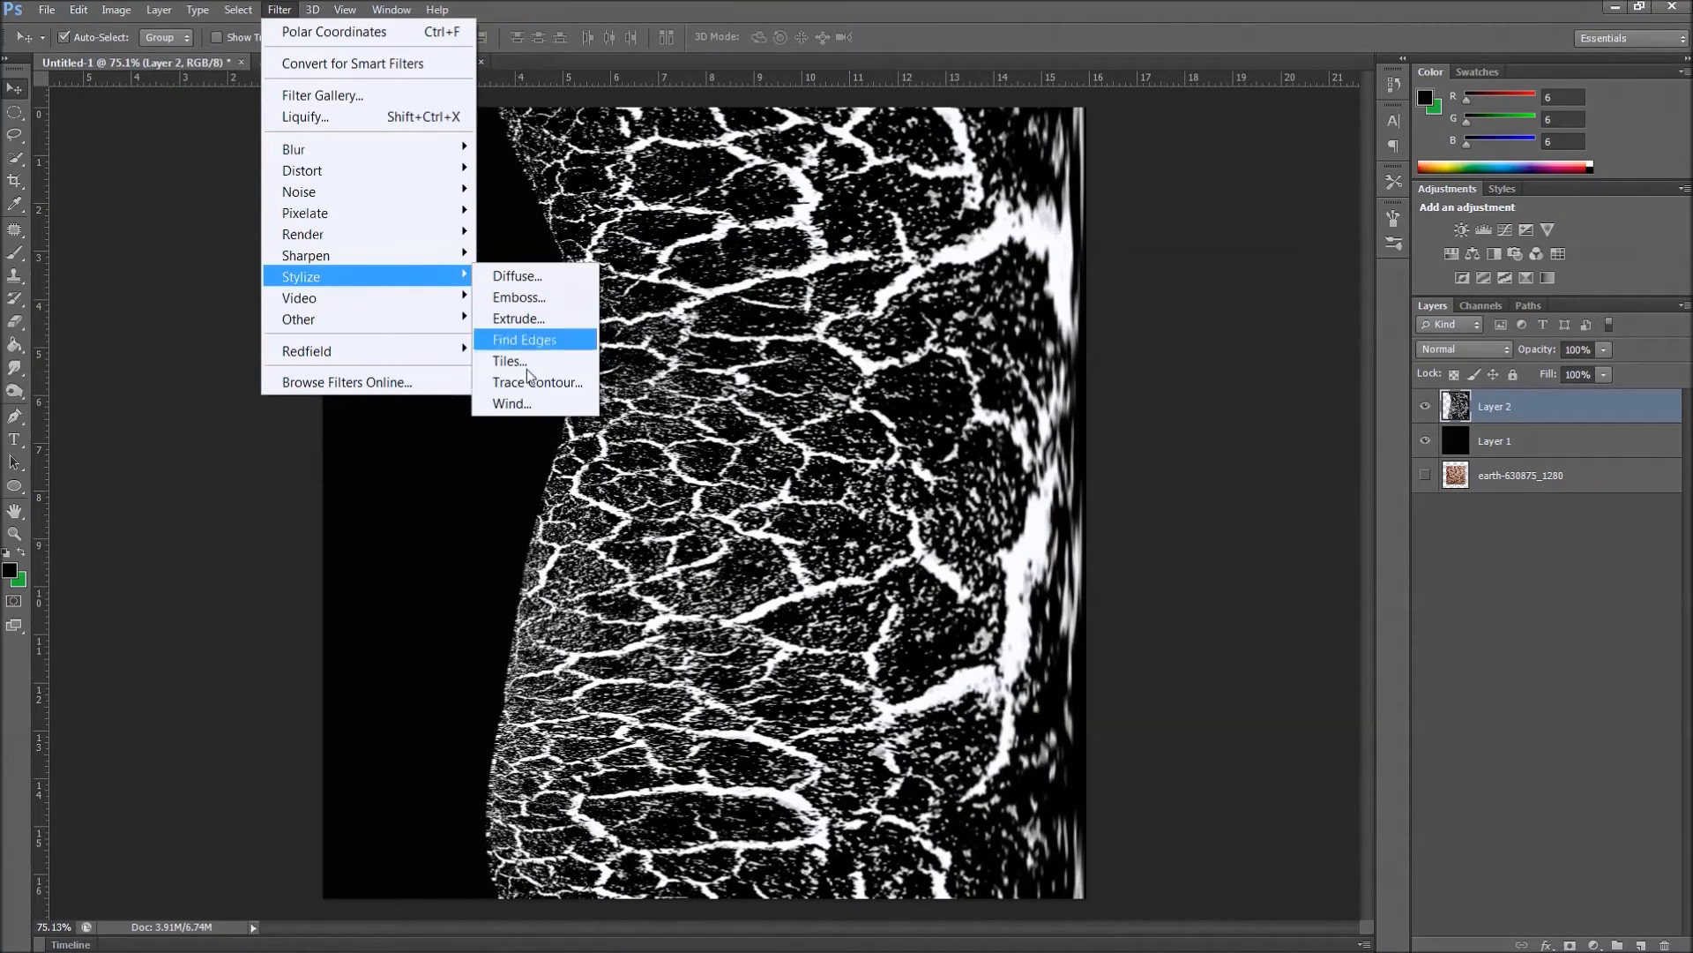
click(510, 403)
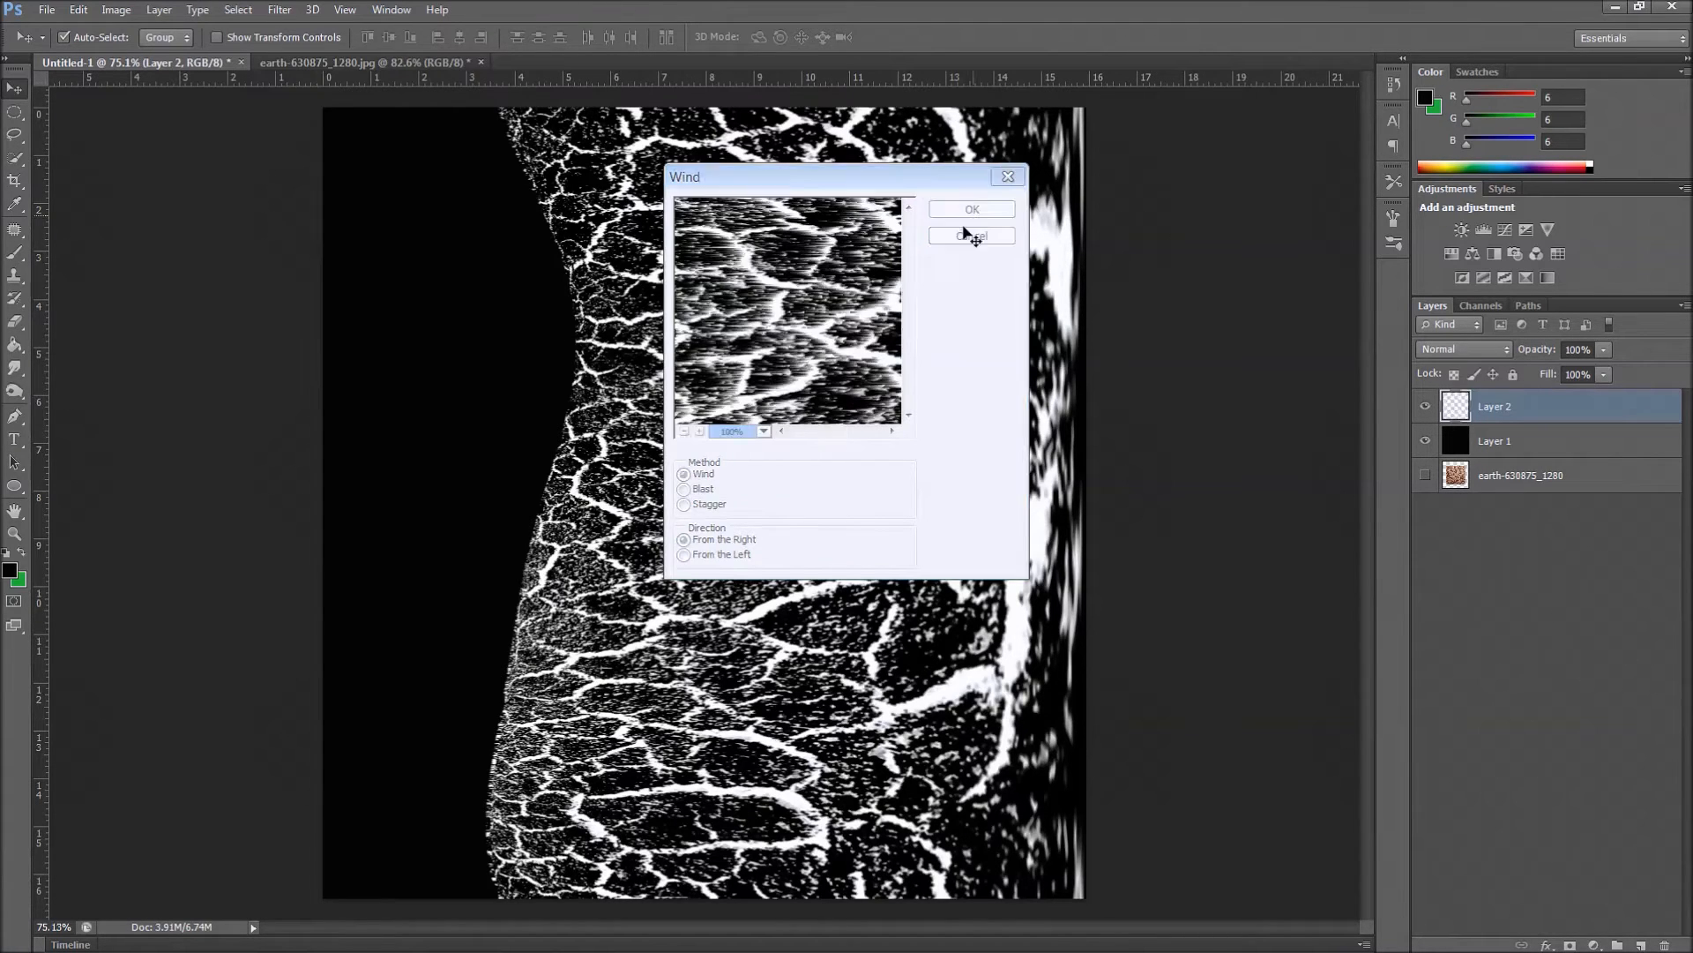
click(972, 208)
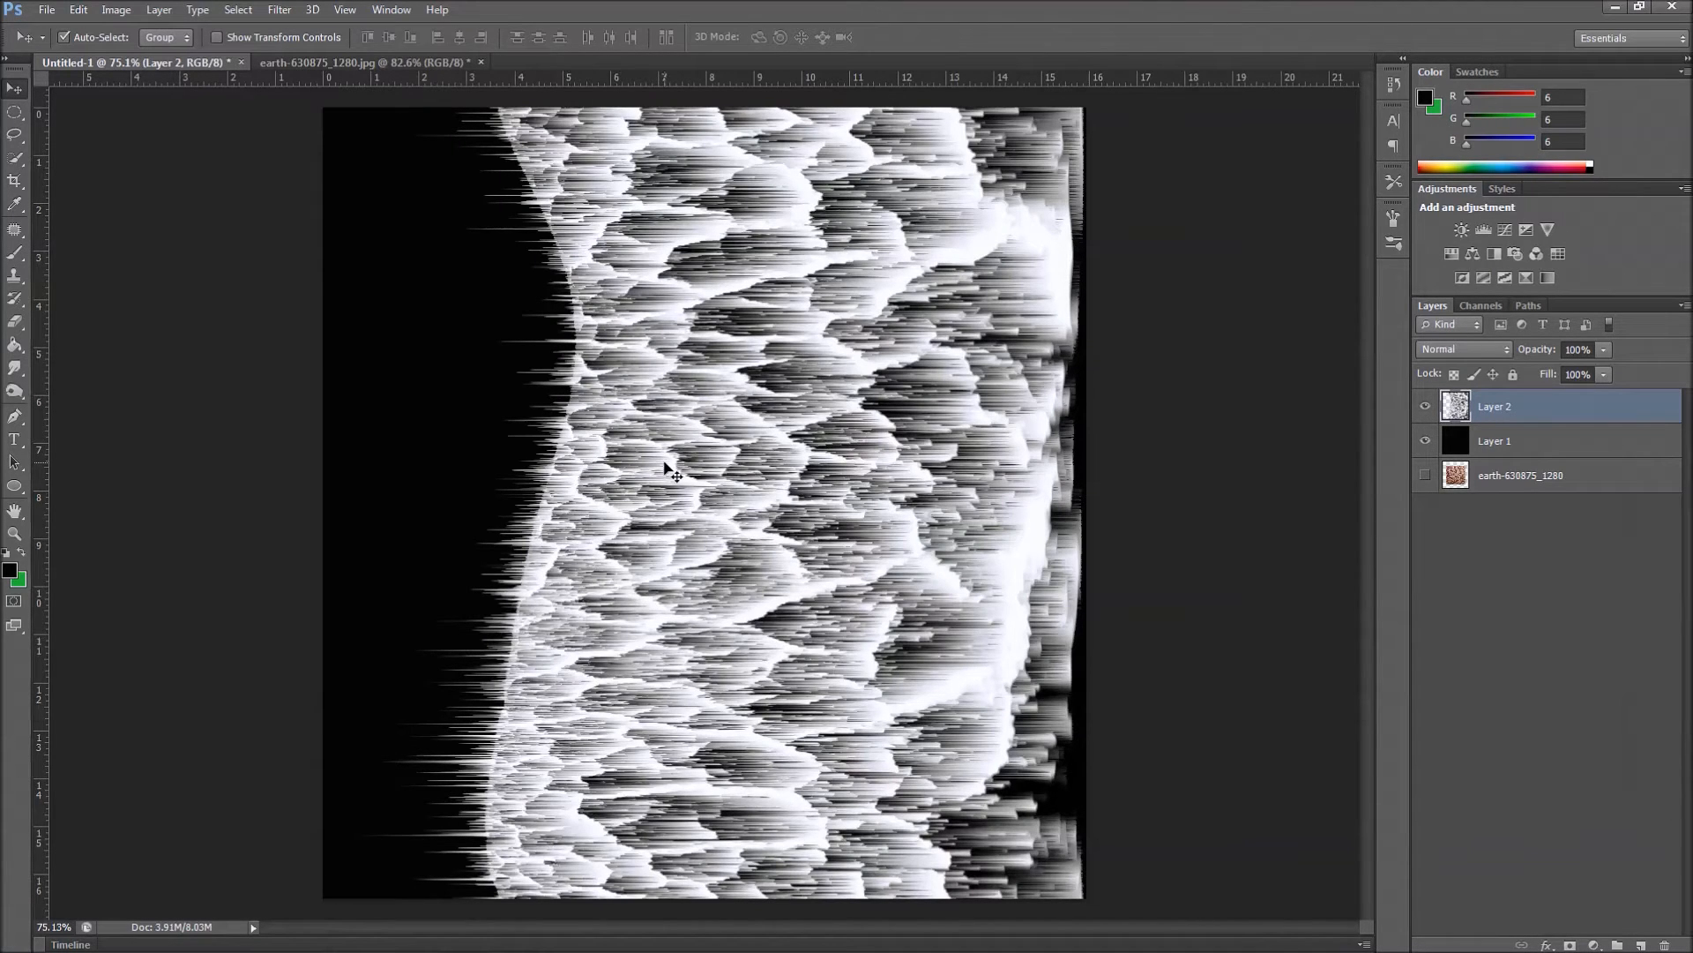
mouse_move(594, 447)
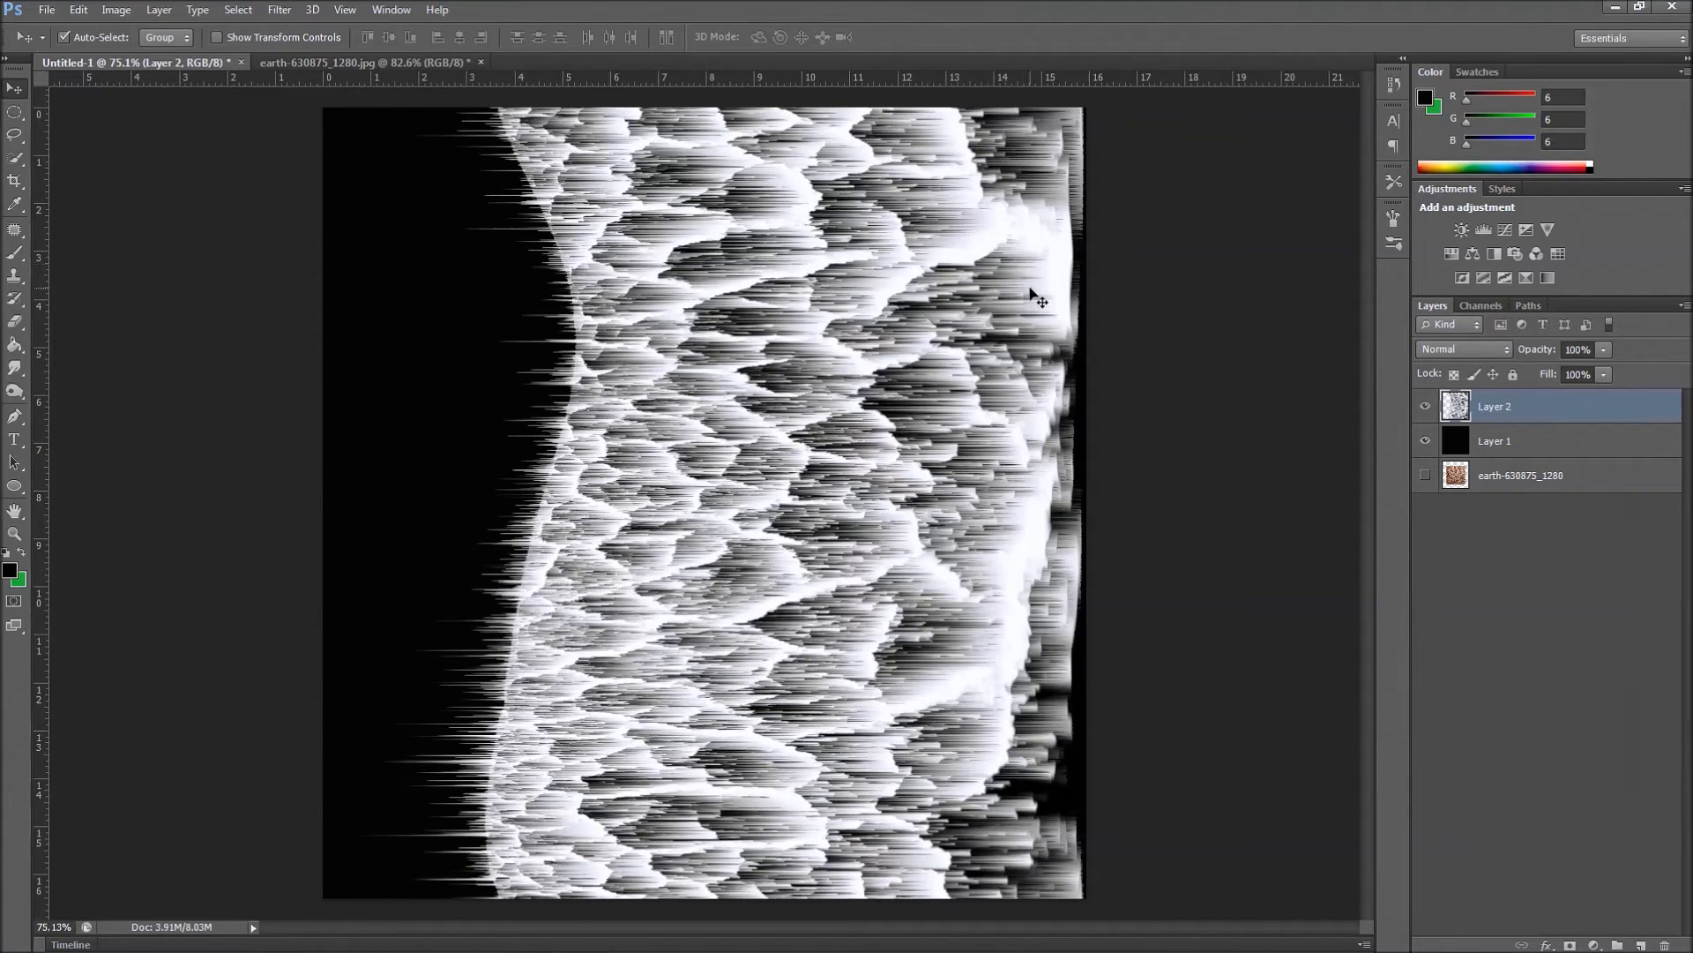
mouse_move(92, 176)
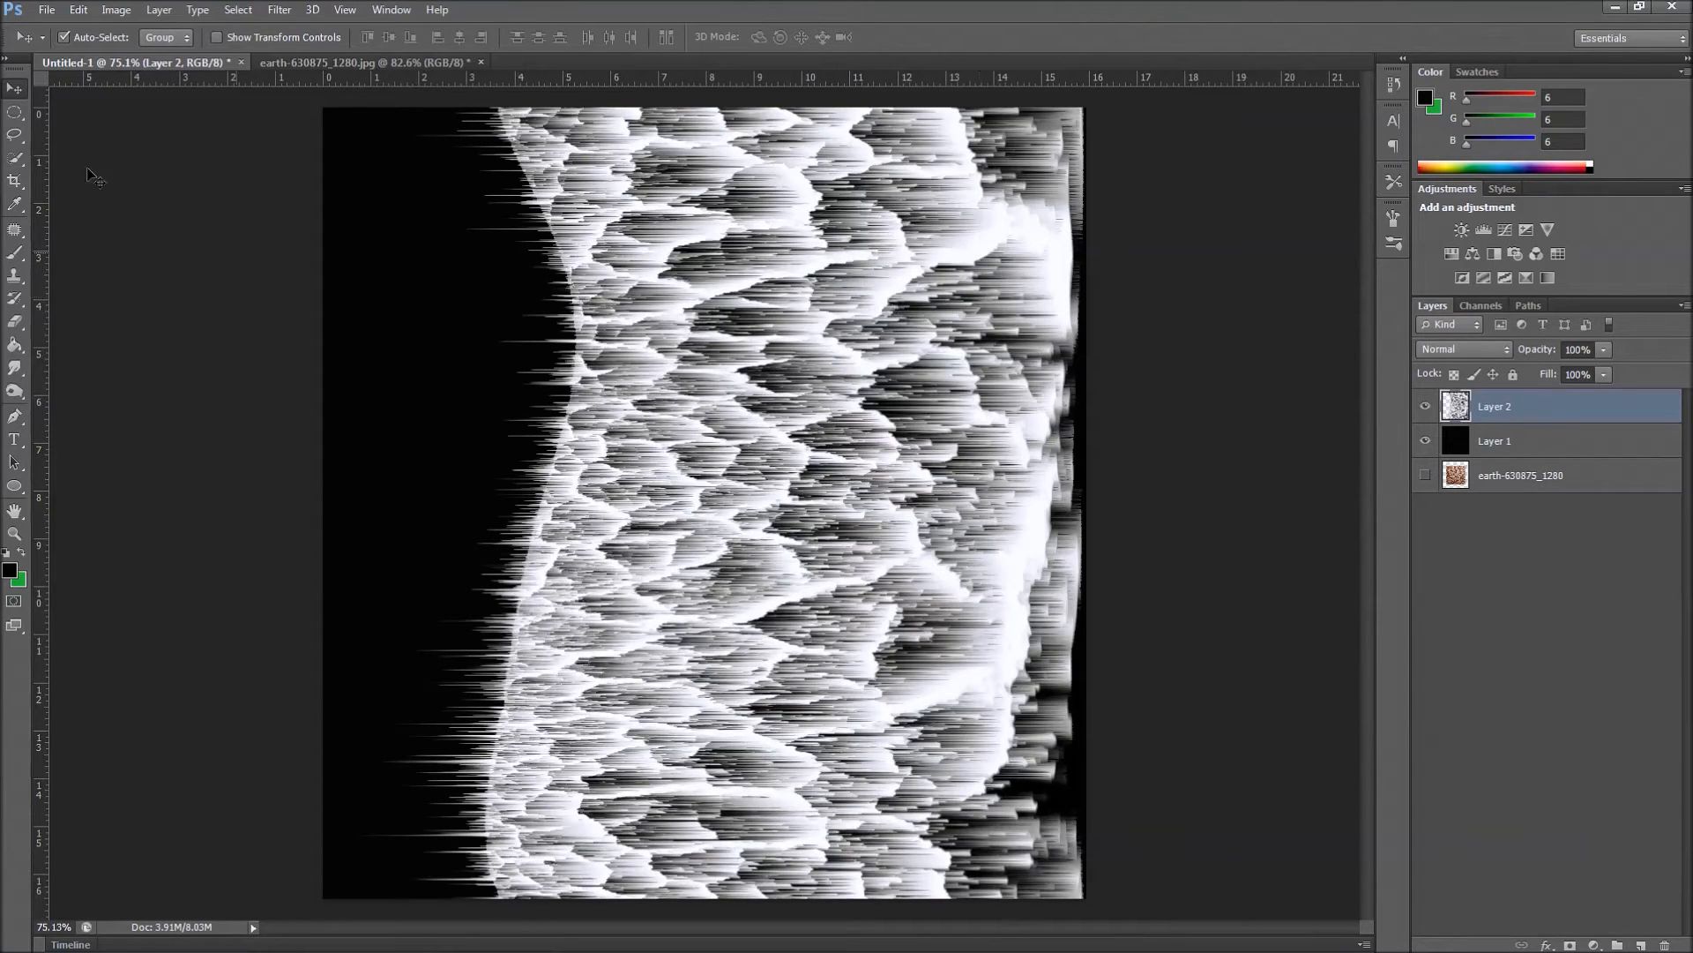
Rotate the whole image 90° counter-clockwise so the streaks hang downward
click(116, 10)
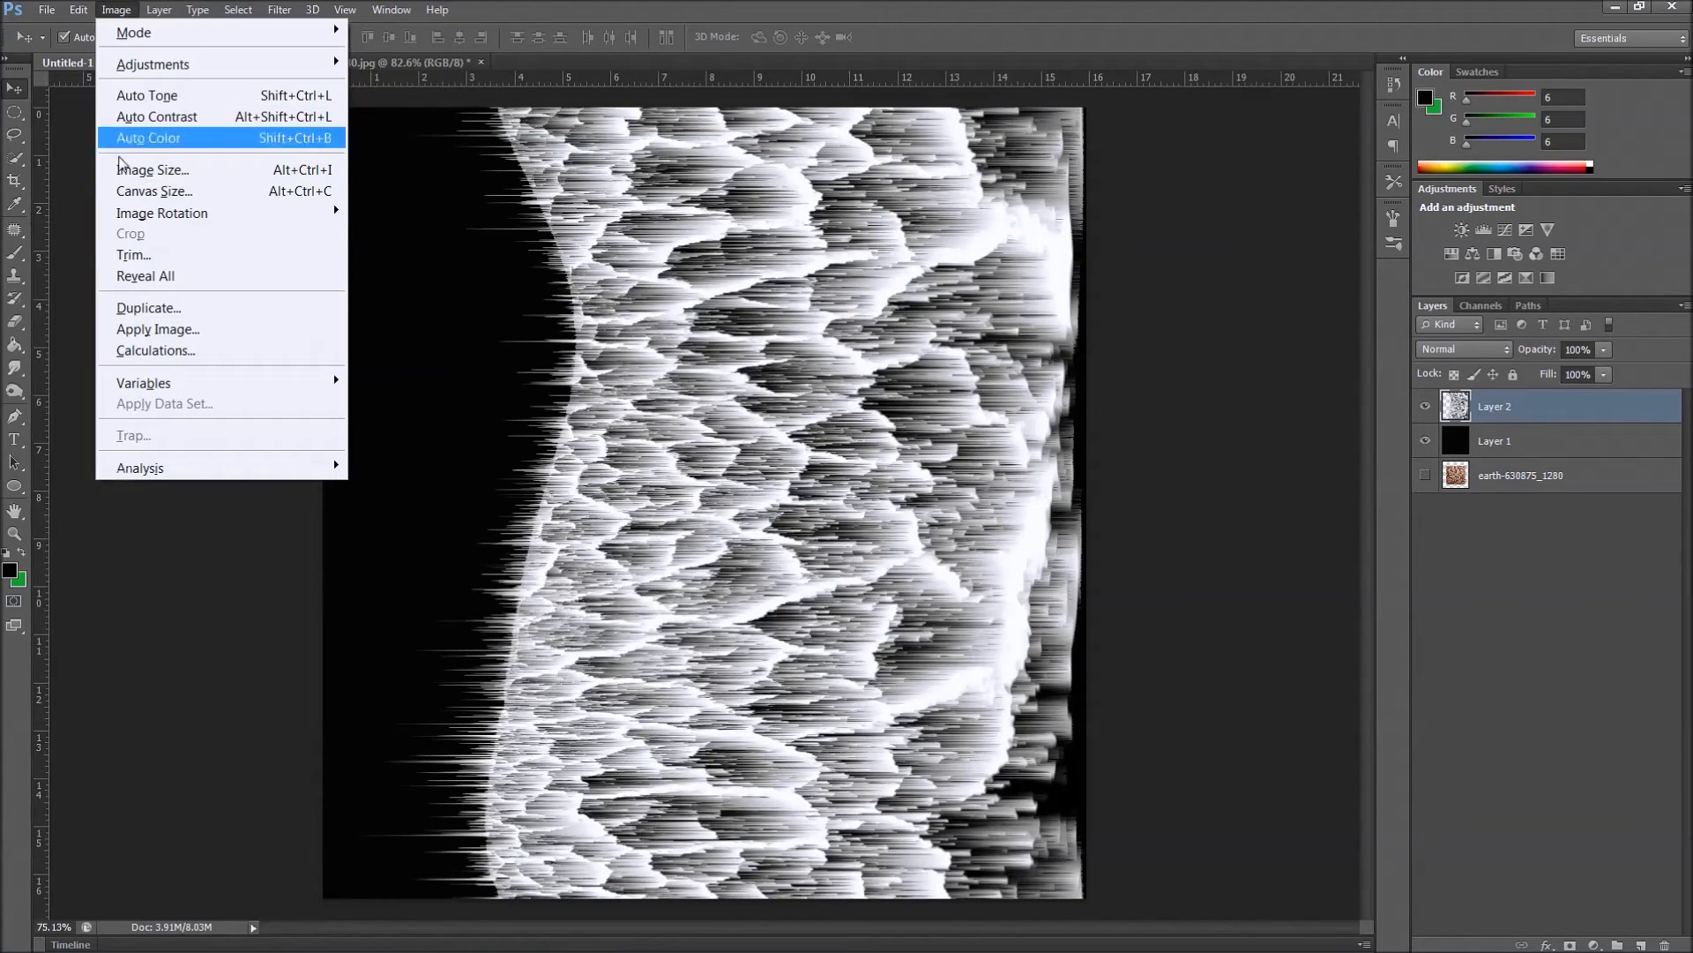
mouse_move(163, 212)
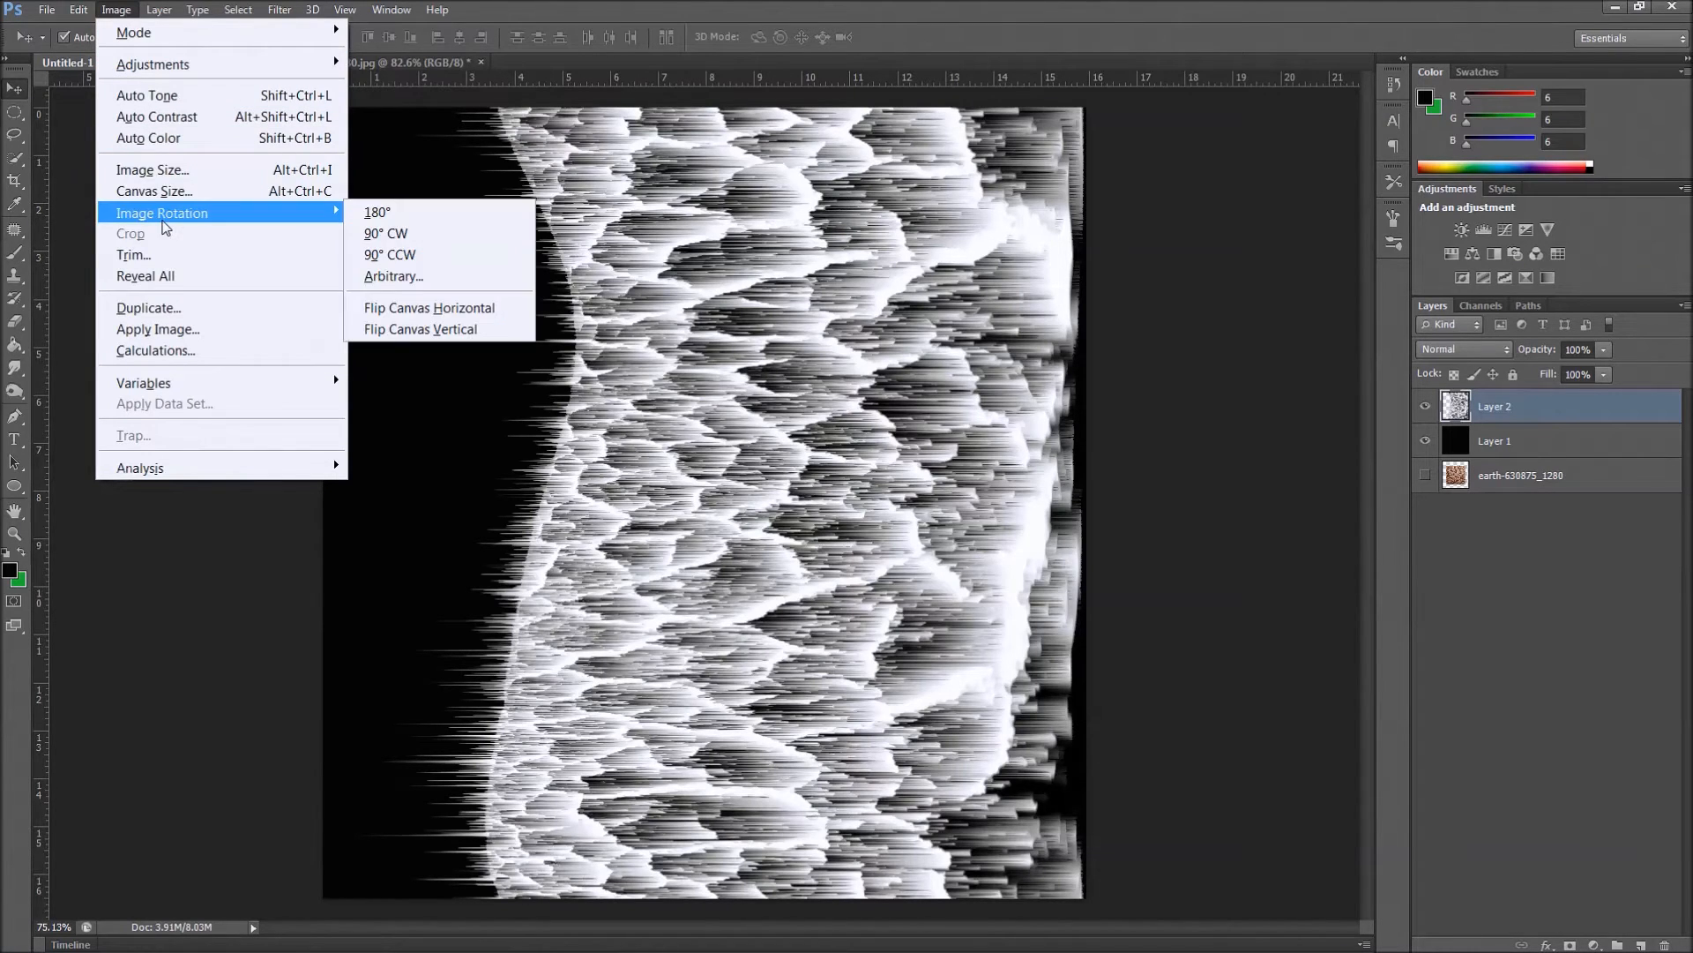
mouse_move(389, 254)
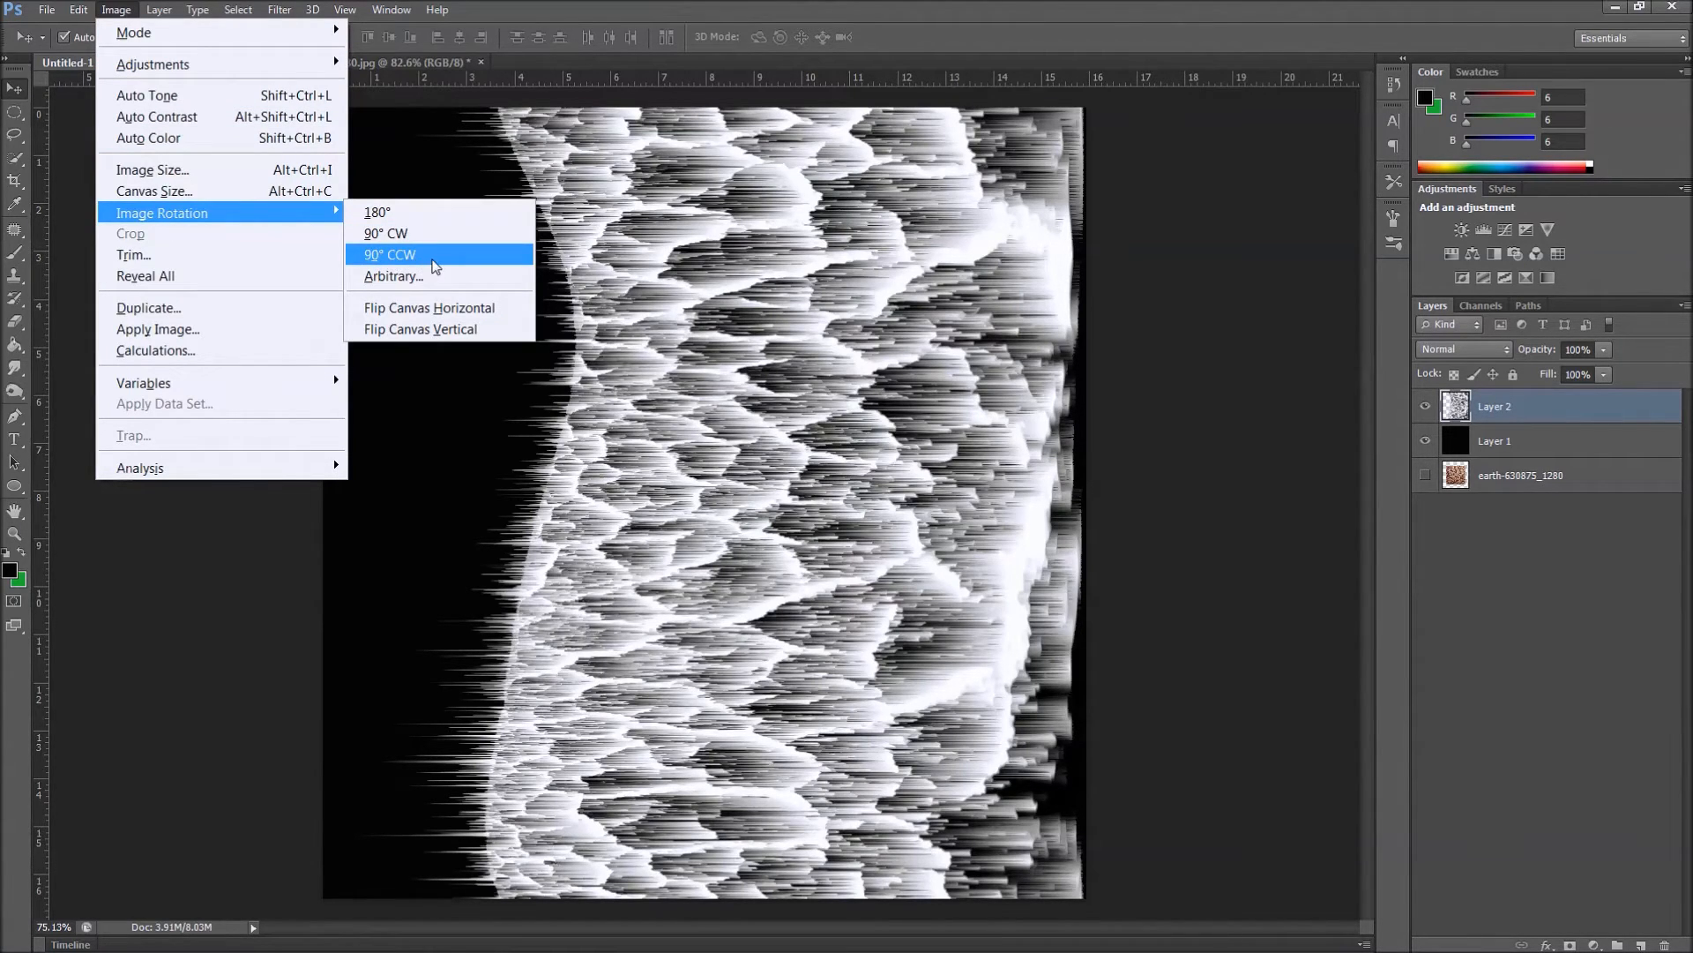
click(389, 254)
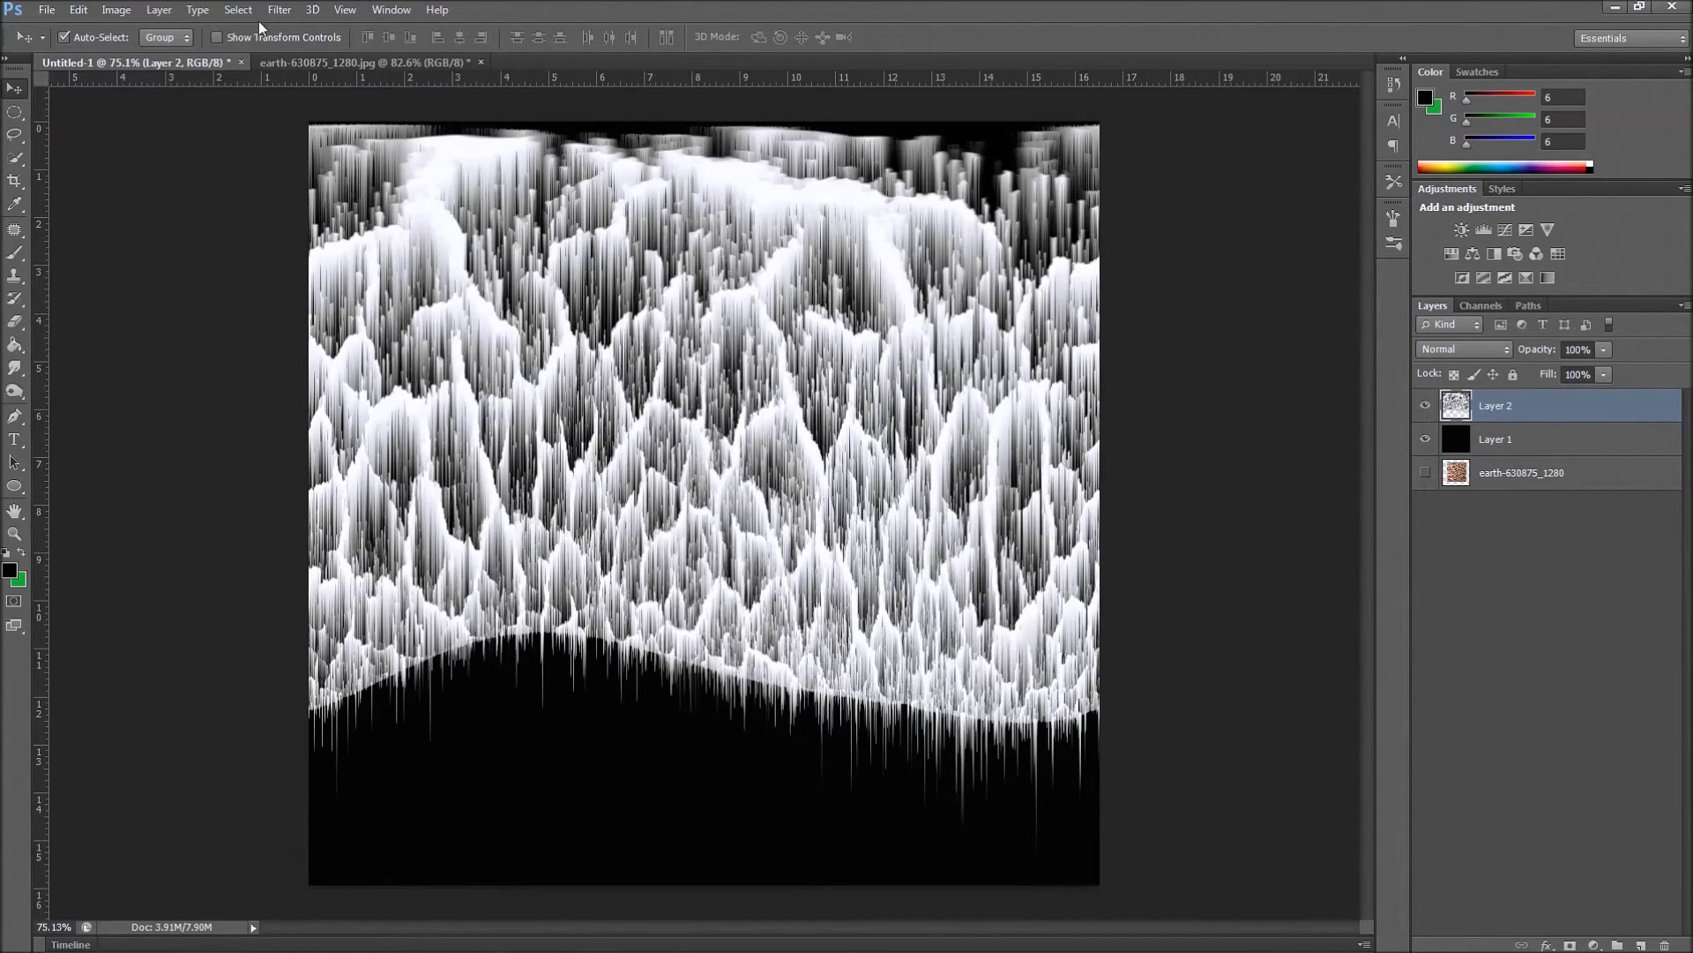
Apply Polar Coordinates set to Rectangular to Polar, wrapping the streaks into a spiky sphere
click(279, 10)
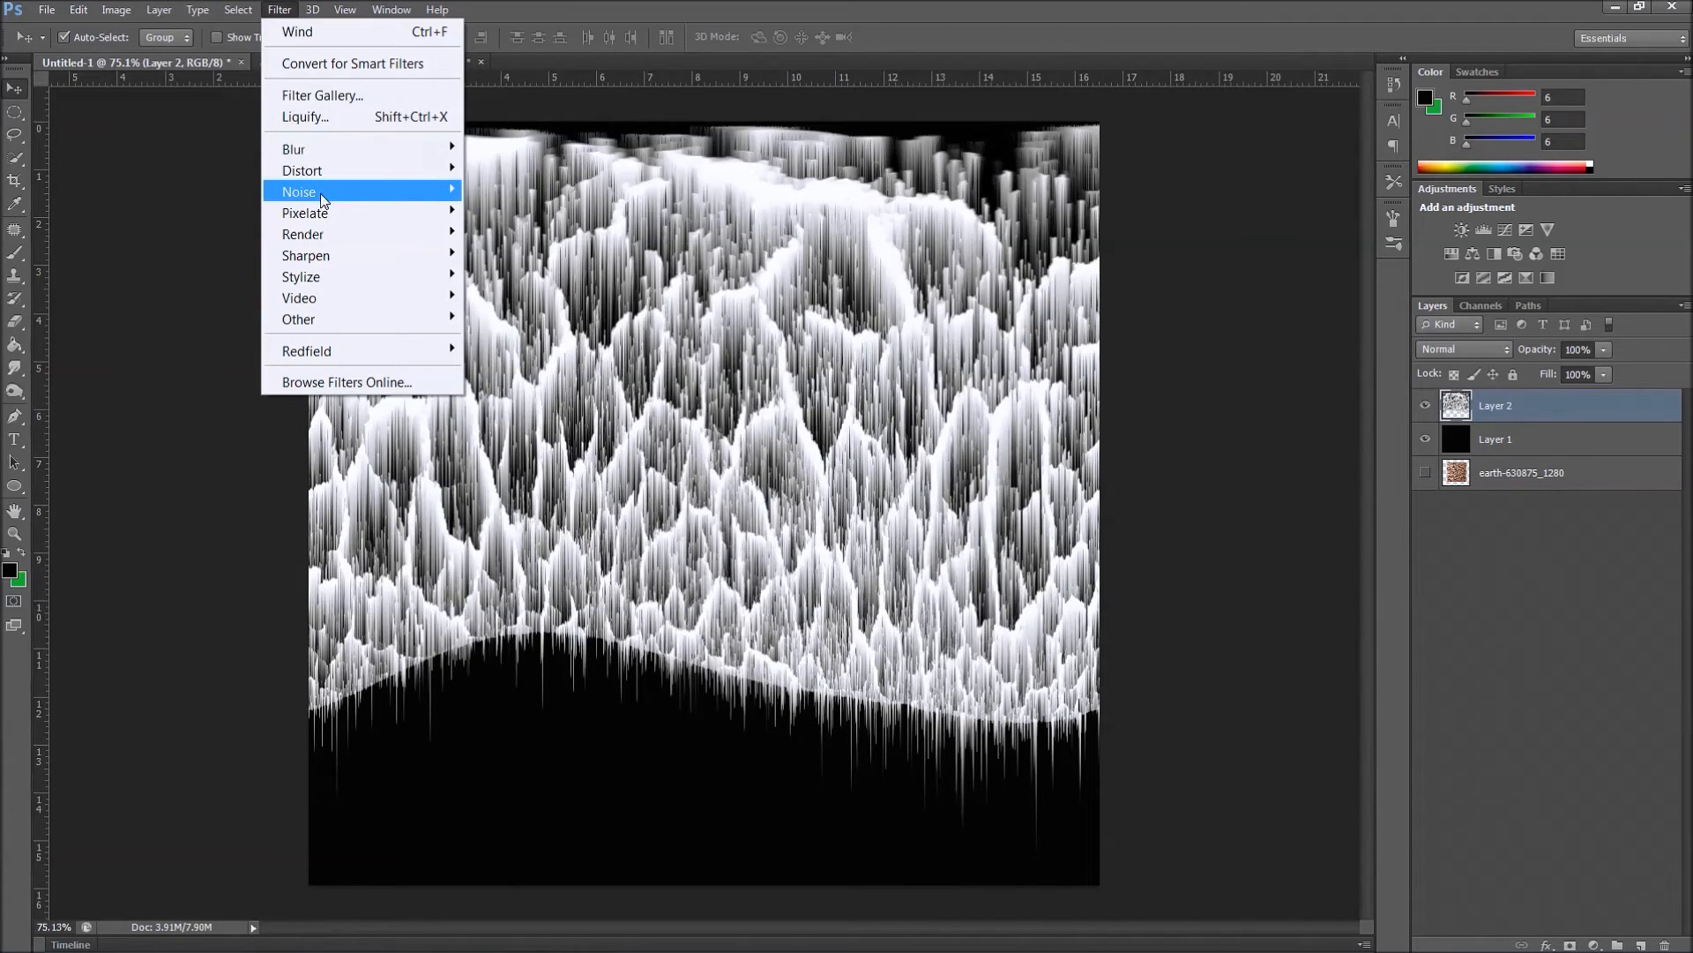
mouse_move(302, 170)
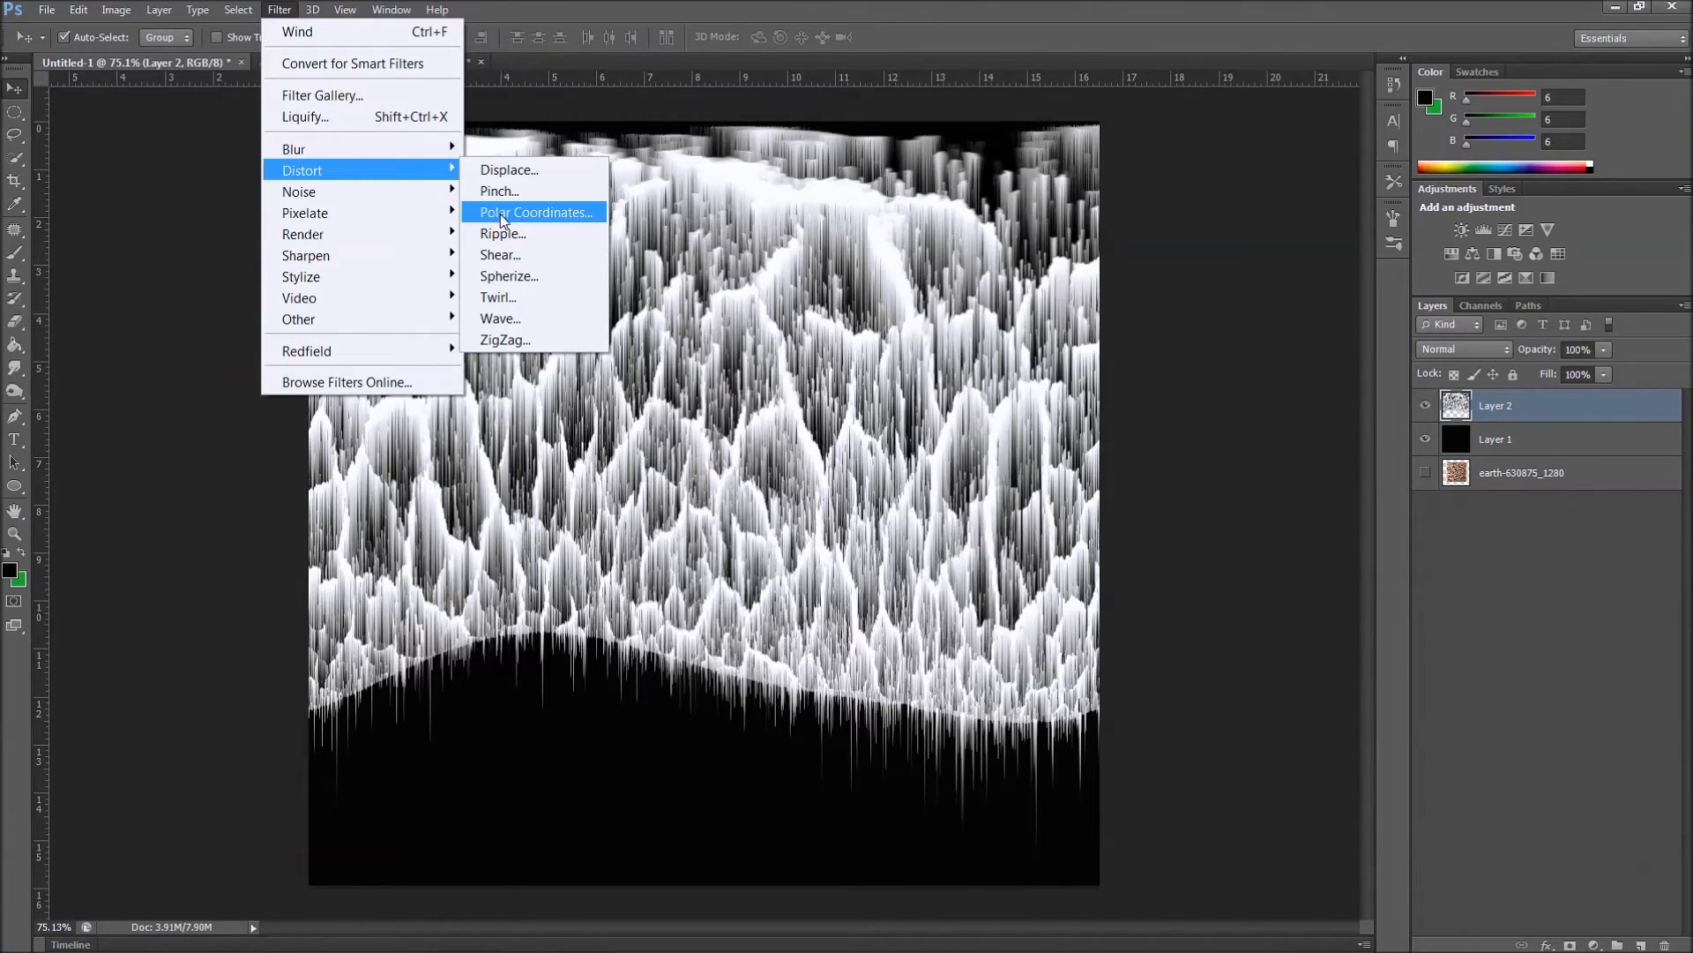
click(535, 212)
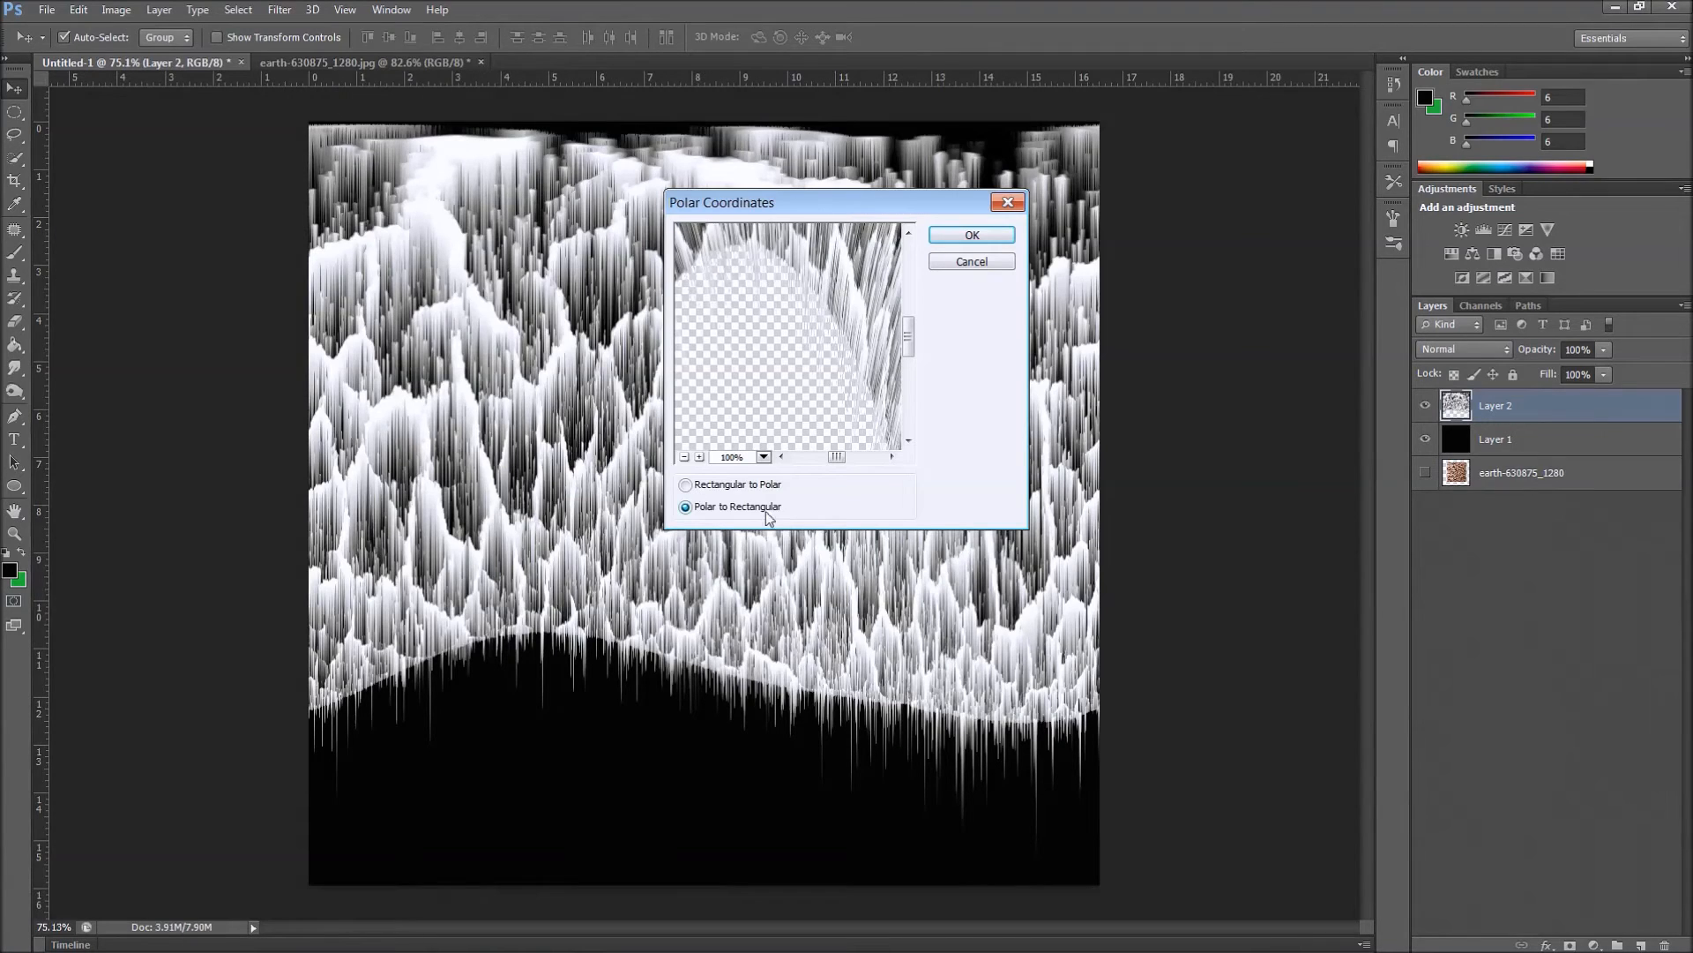
click(684, 484)
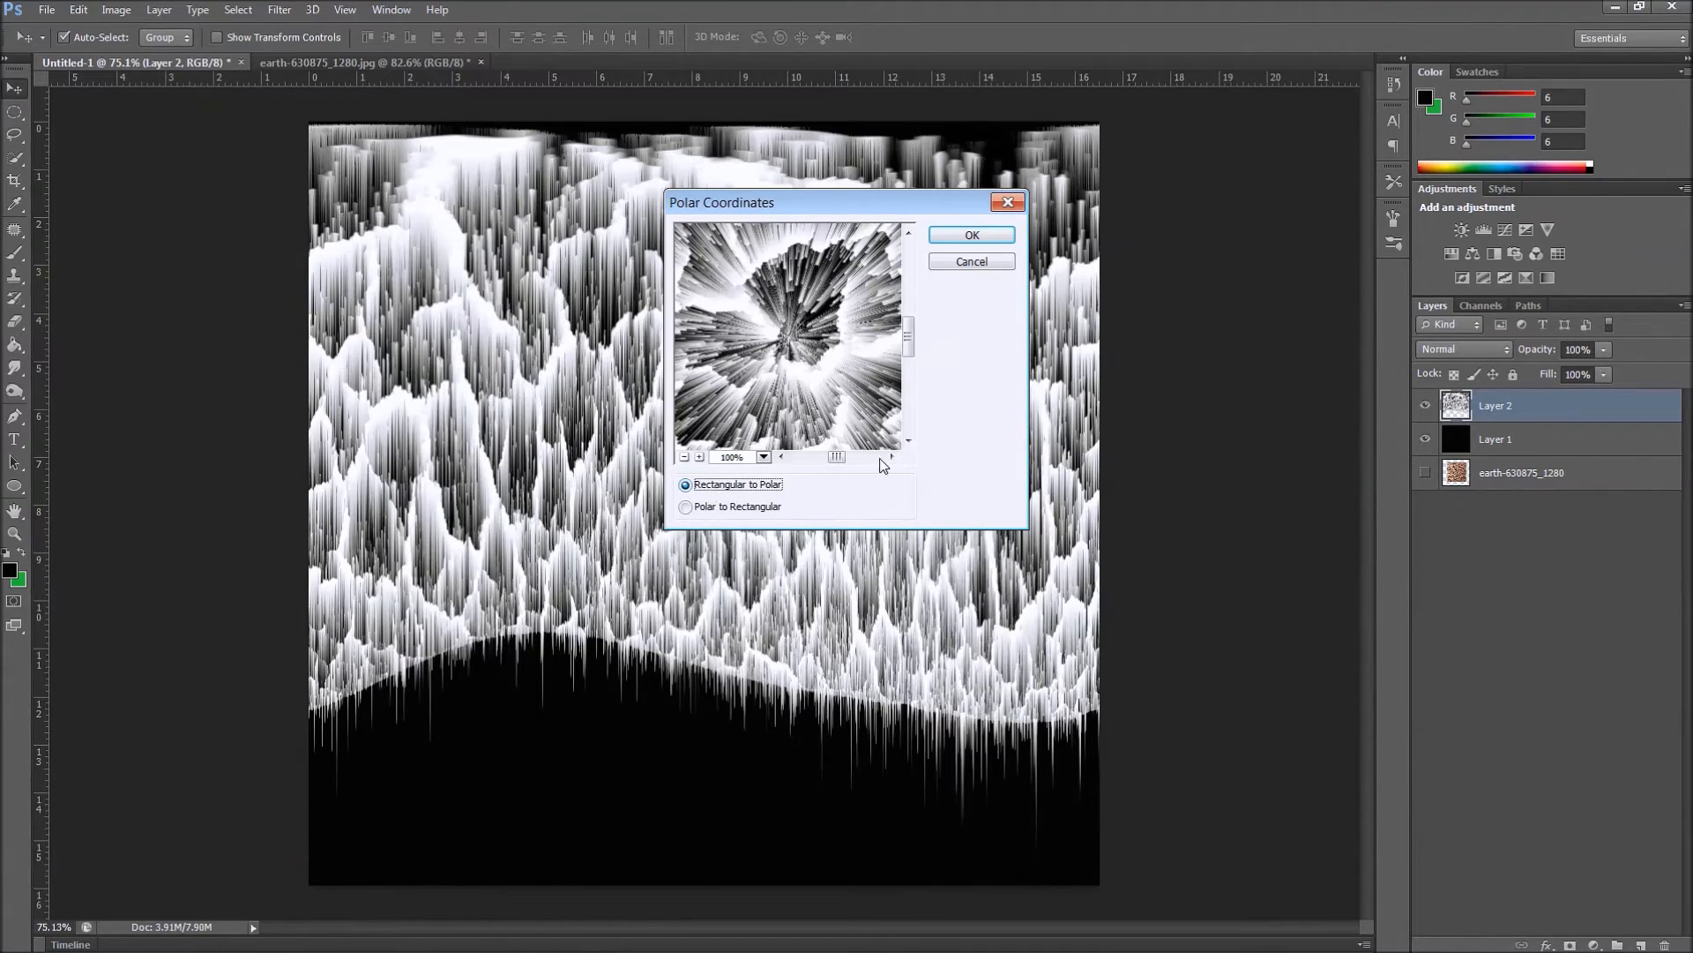
click(970, 234)
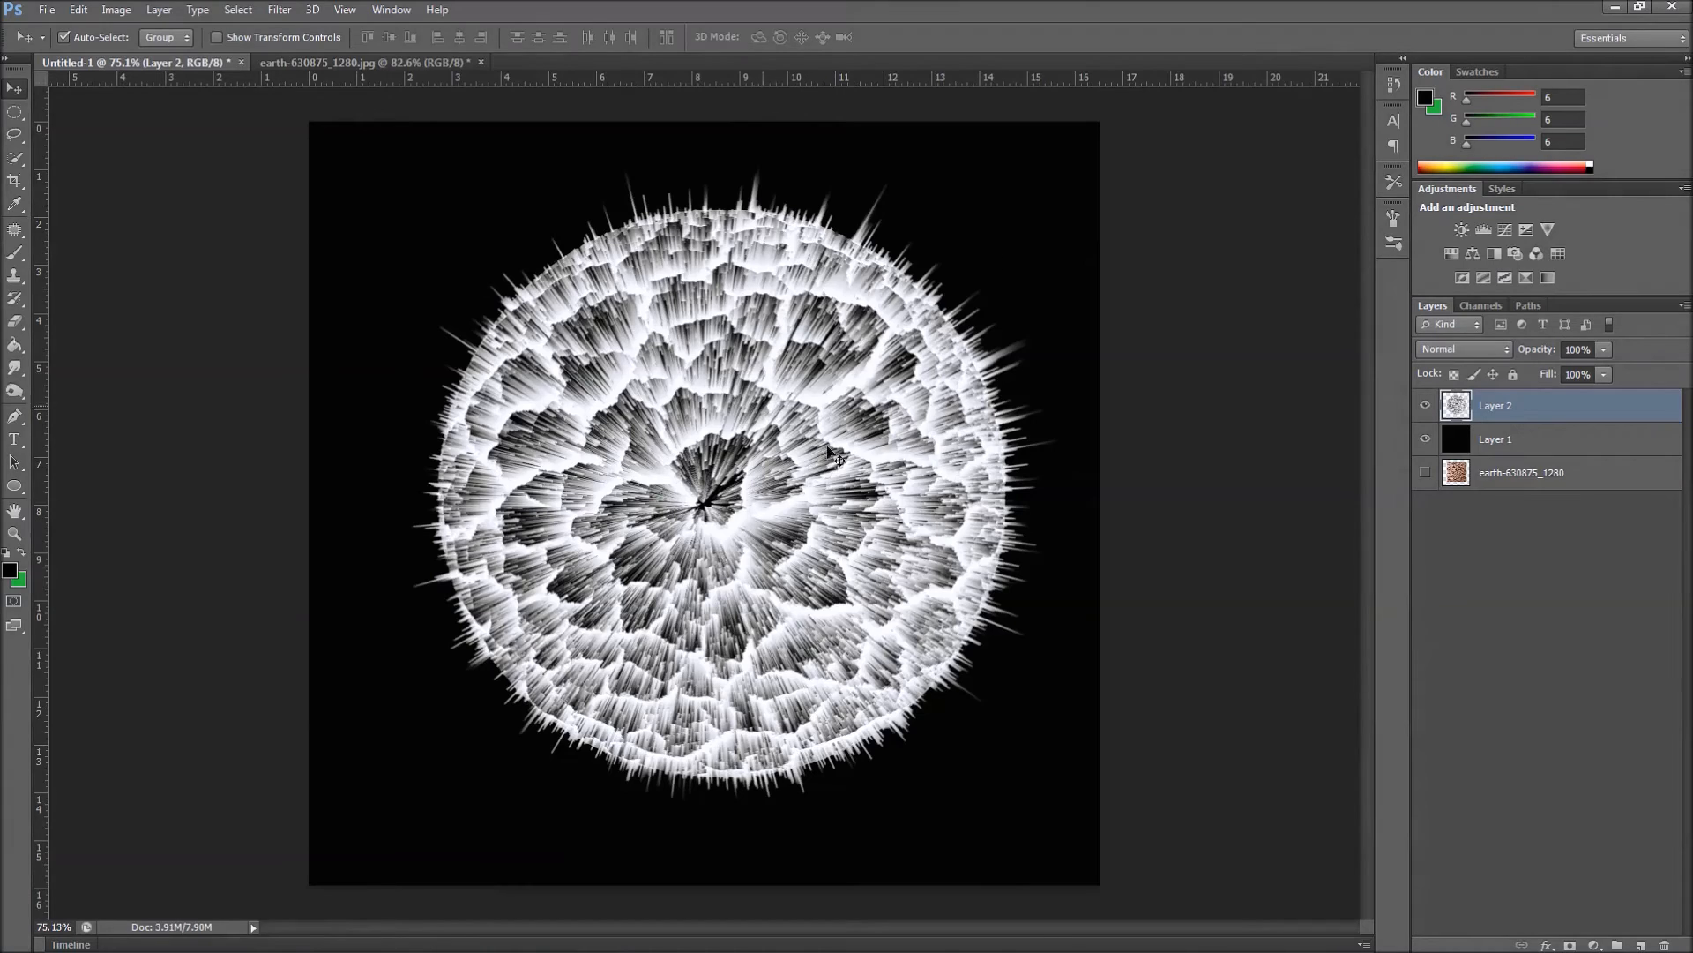
mouse_move(756, 529)
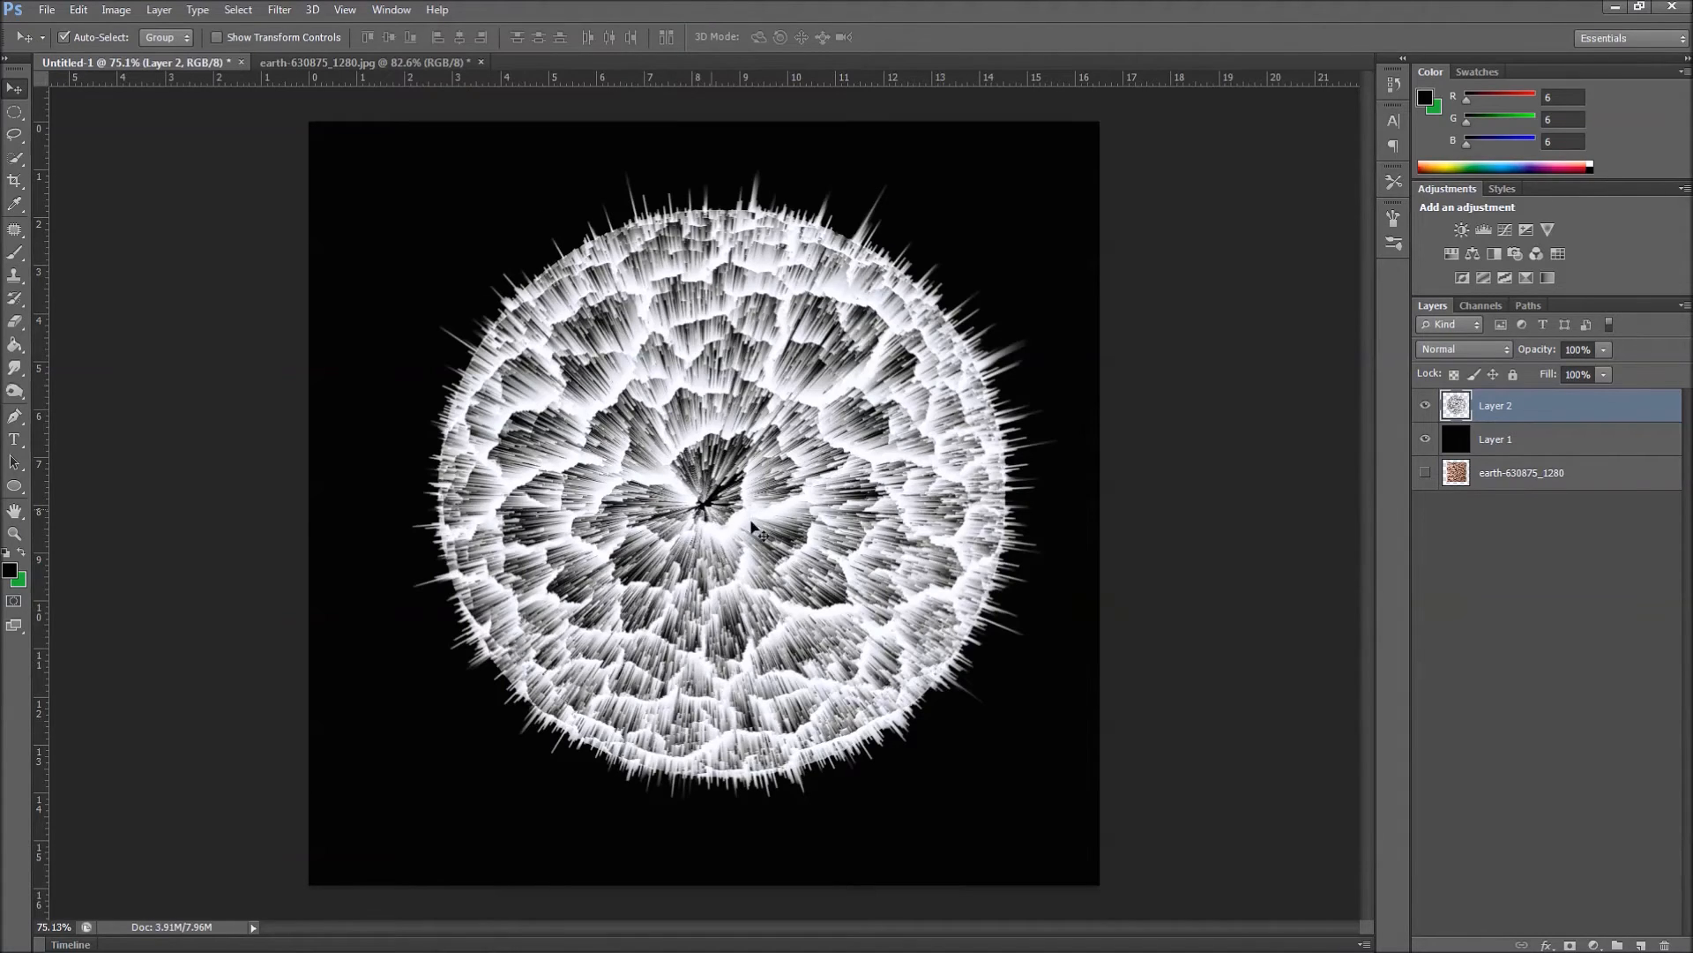
mouse_move(691, 416)
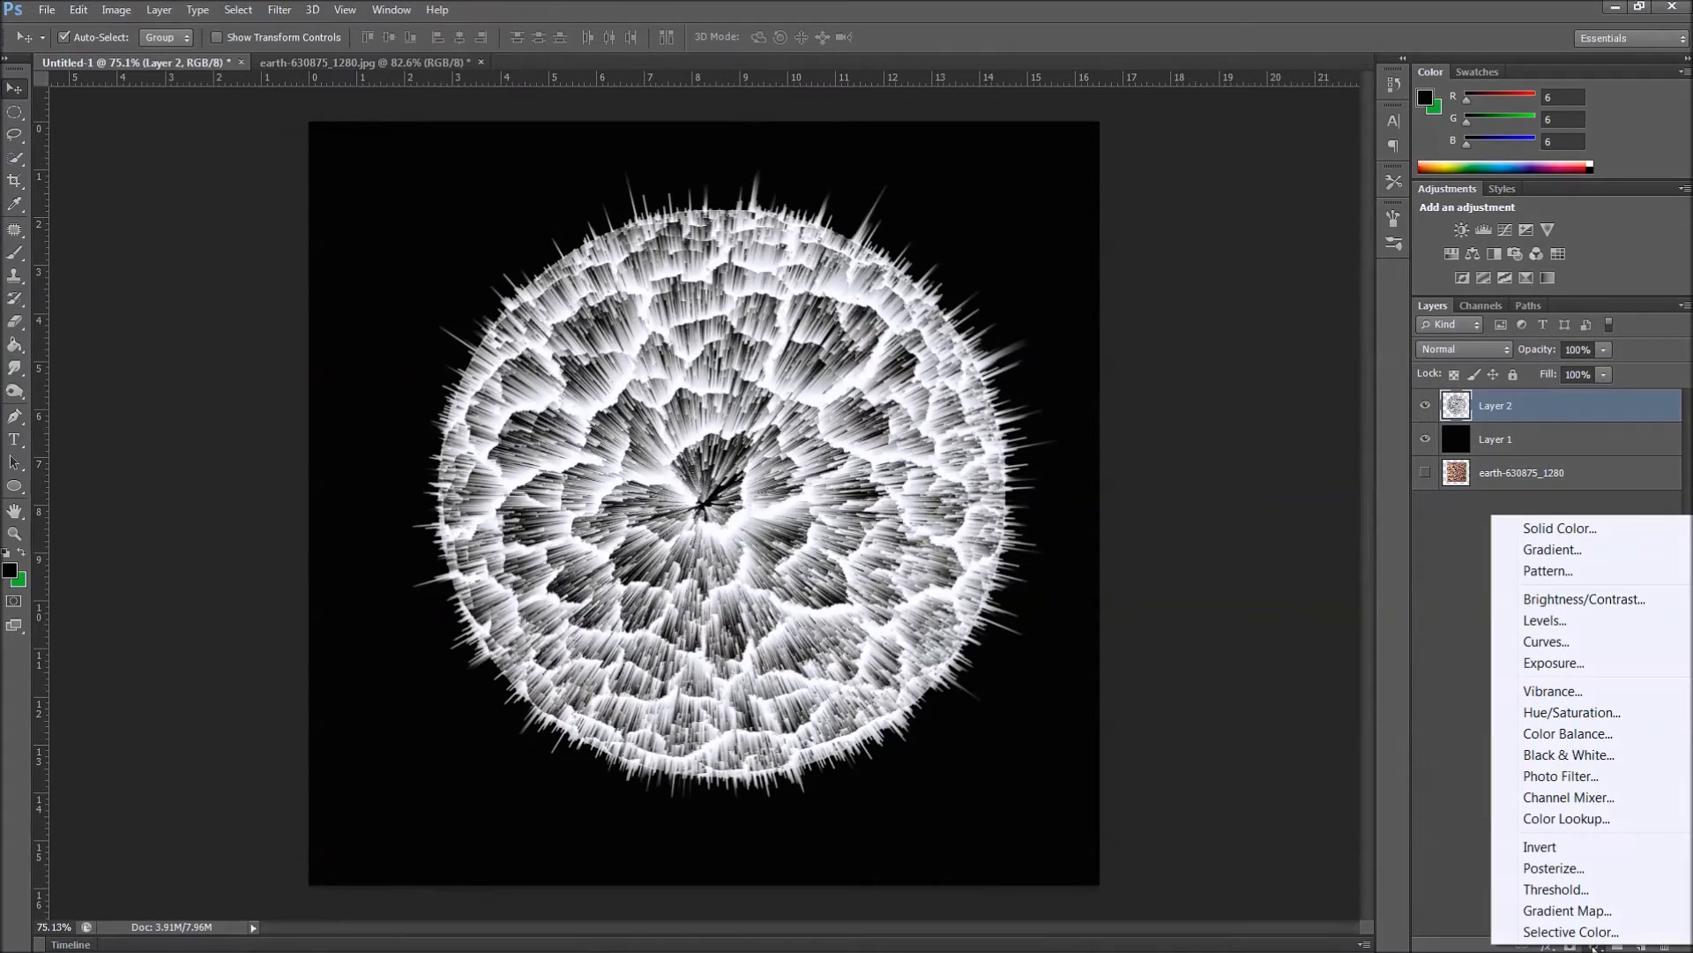
Add a colorized Hue/Saturation layer with Hue about 193 and Saturation 67 for an icy blue tint
click(1572, 712)
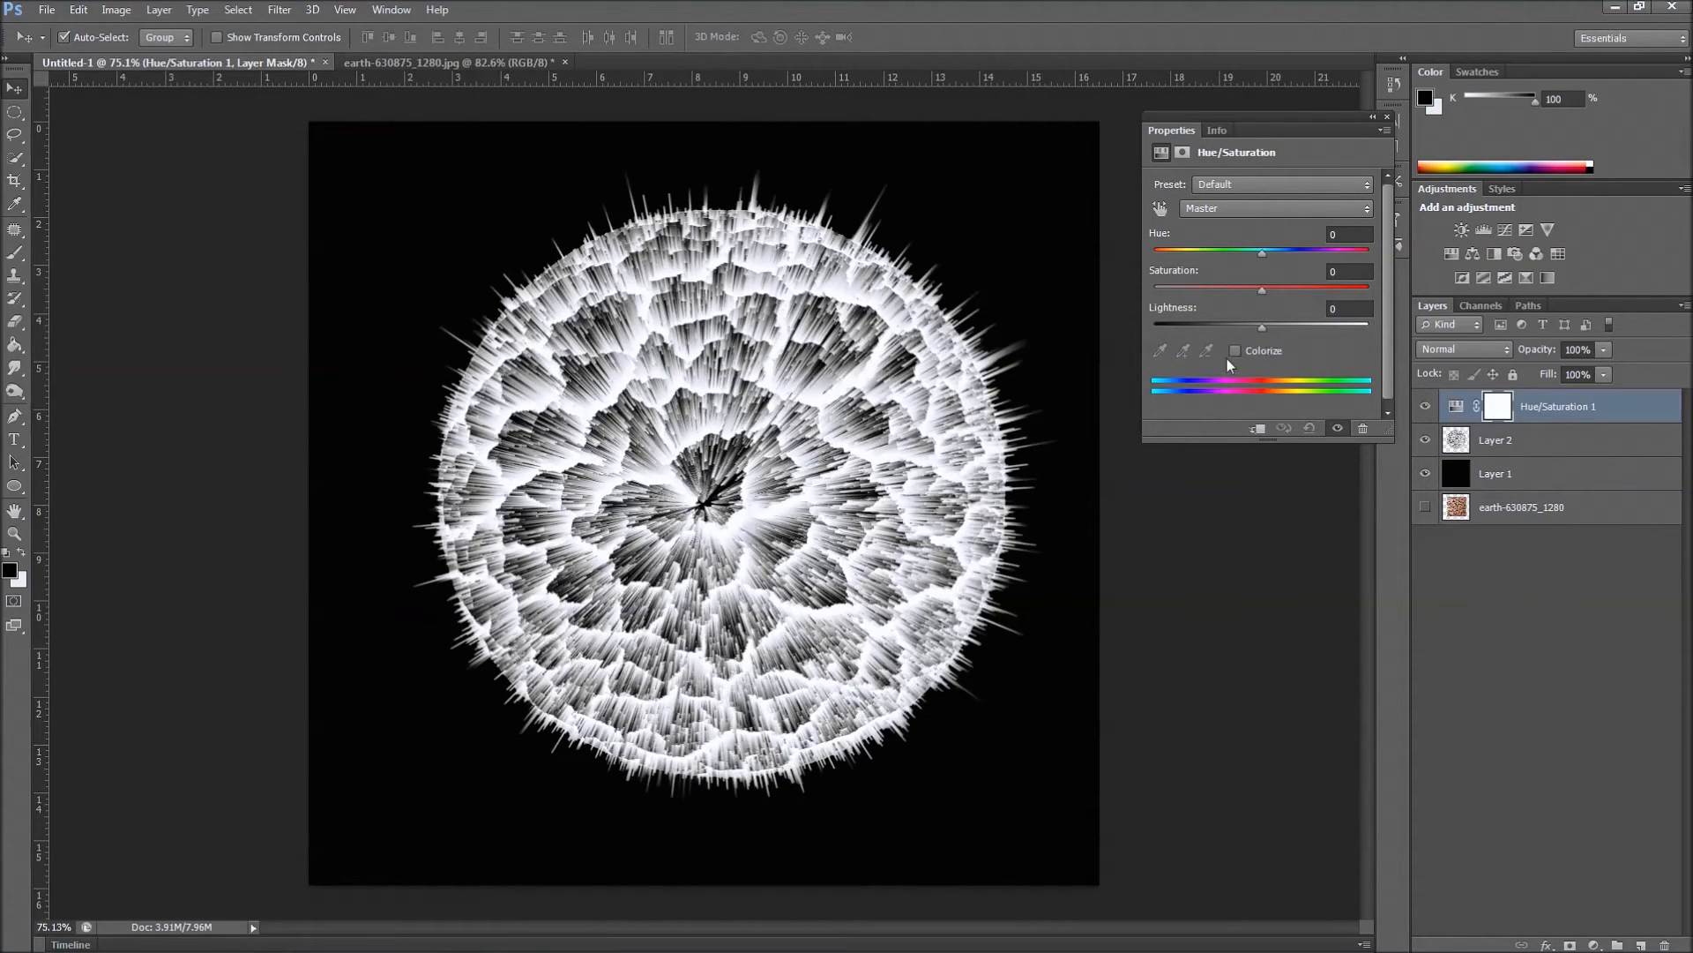
click(1234, 350)
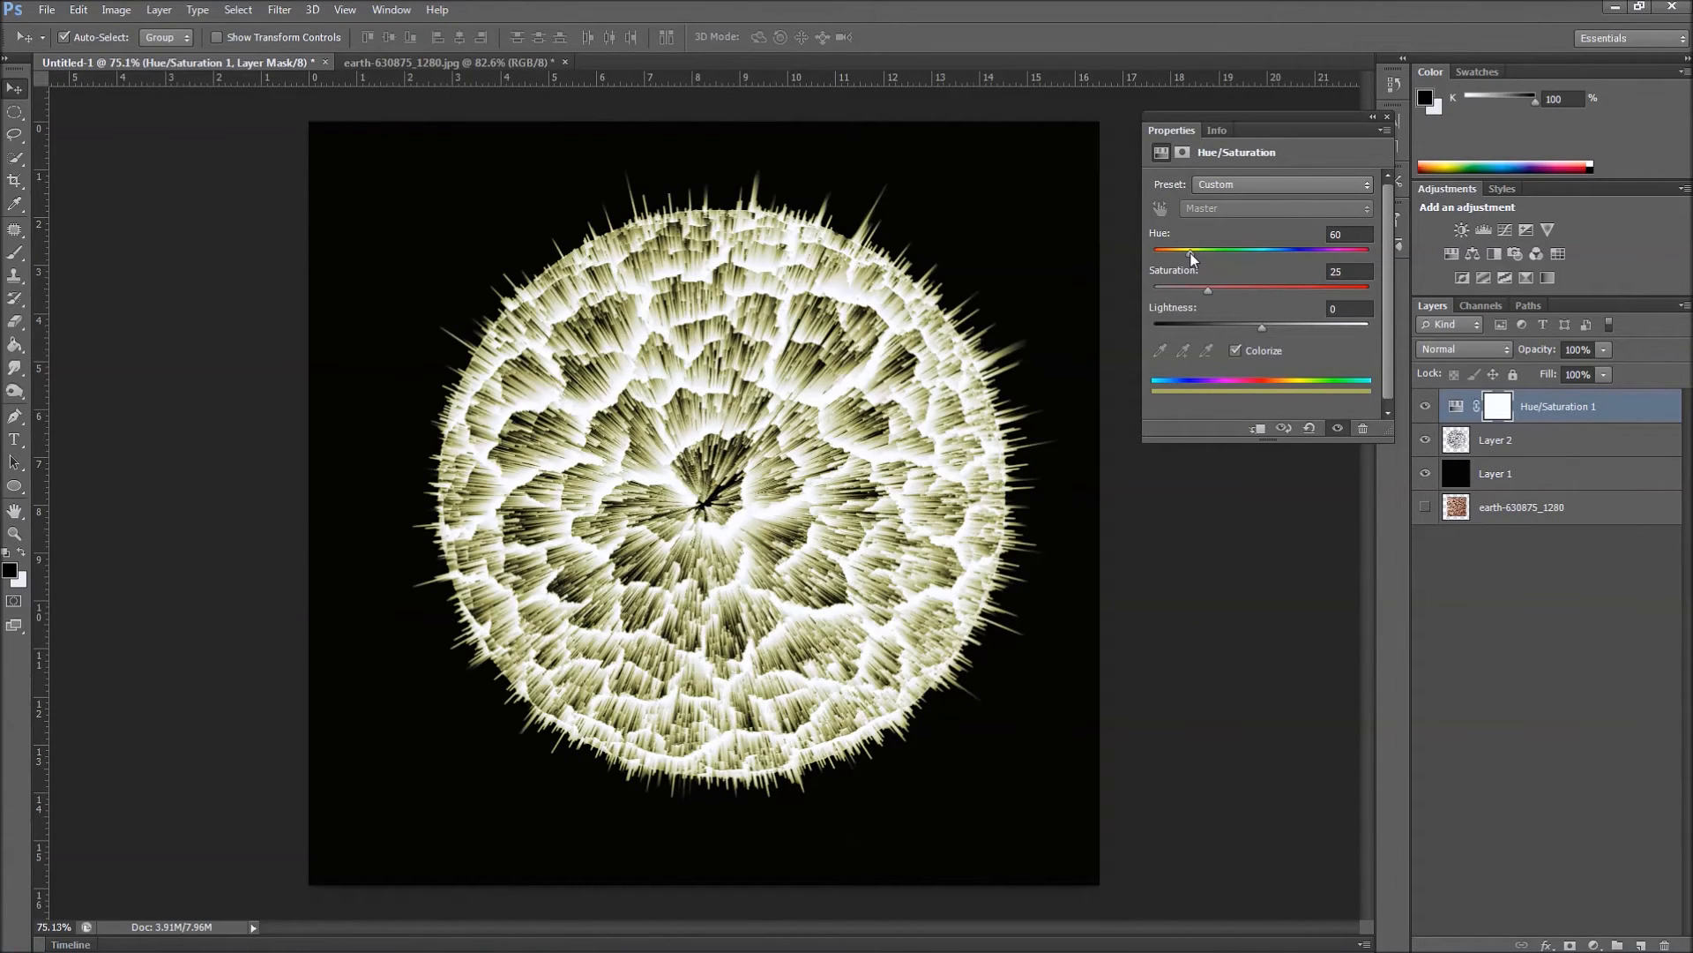
drag(1190, 250, 1283, 250)
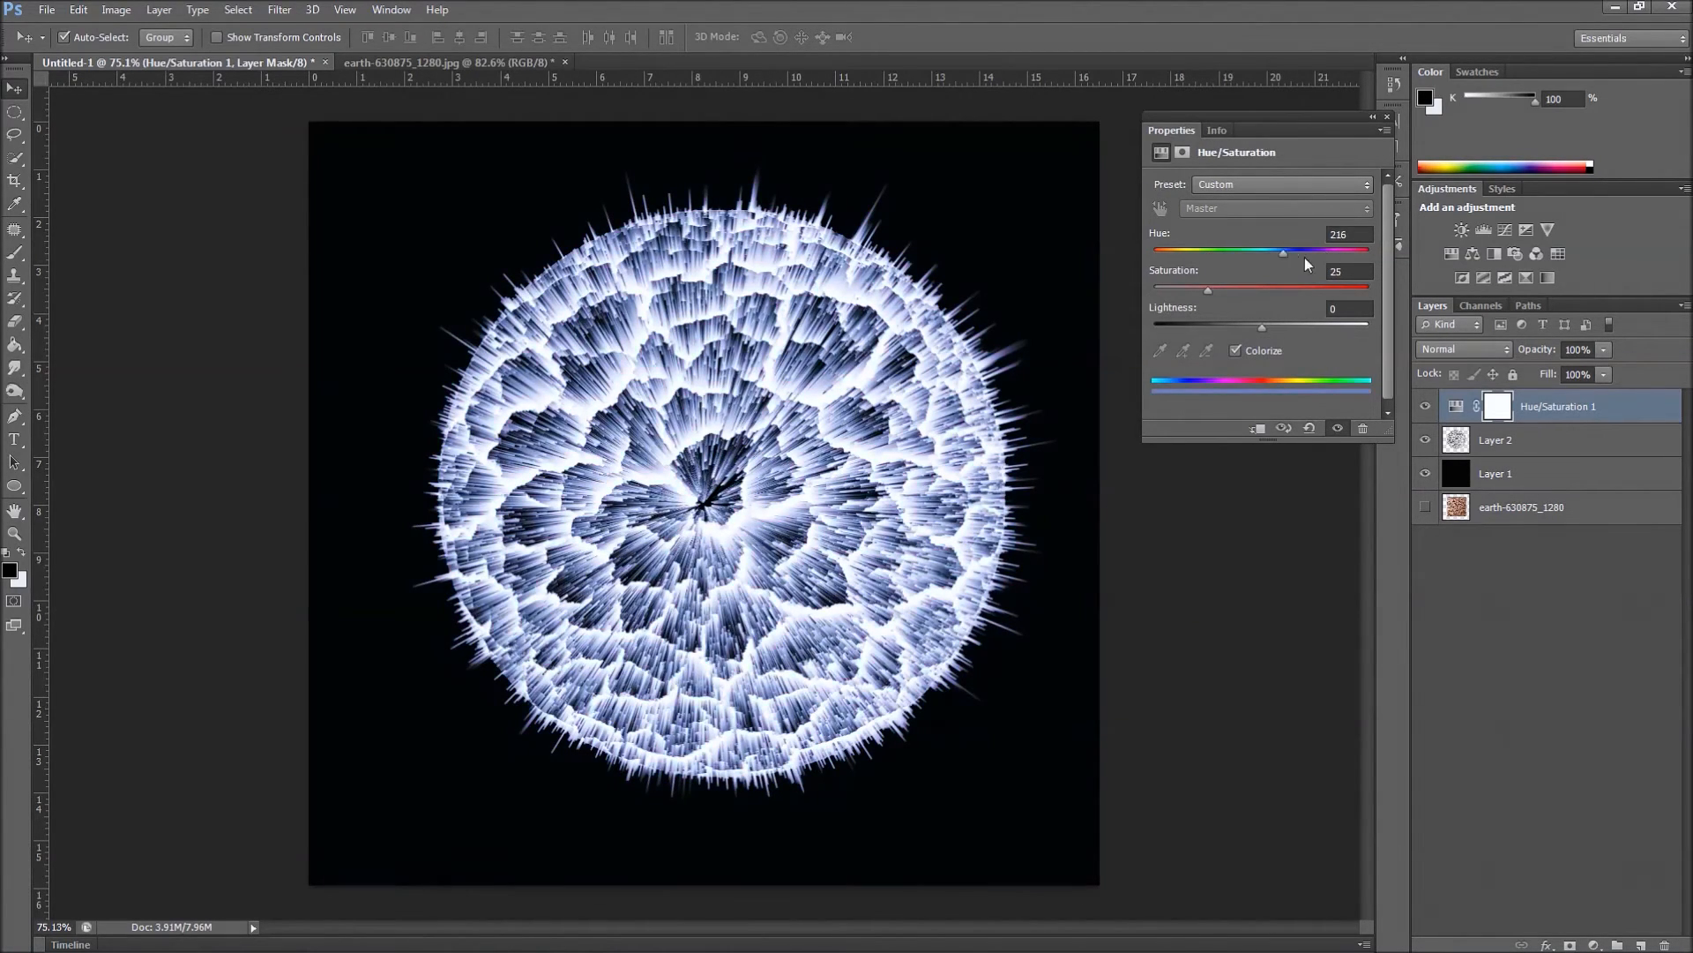
drag(1283, 249, 1370, 250)
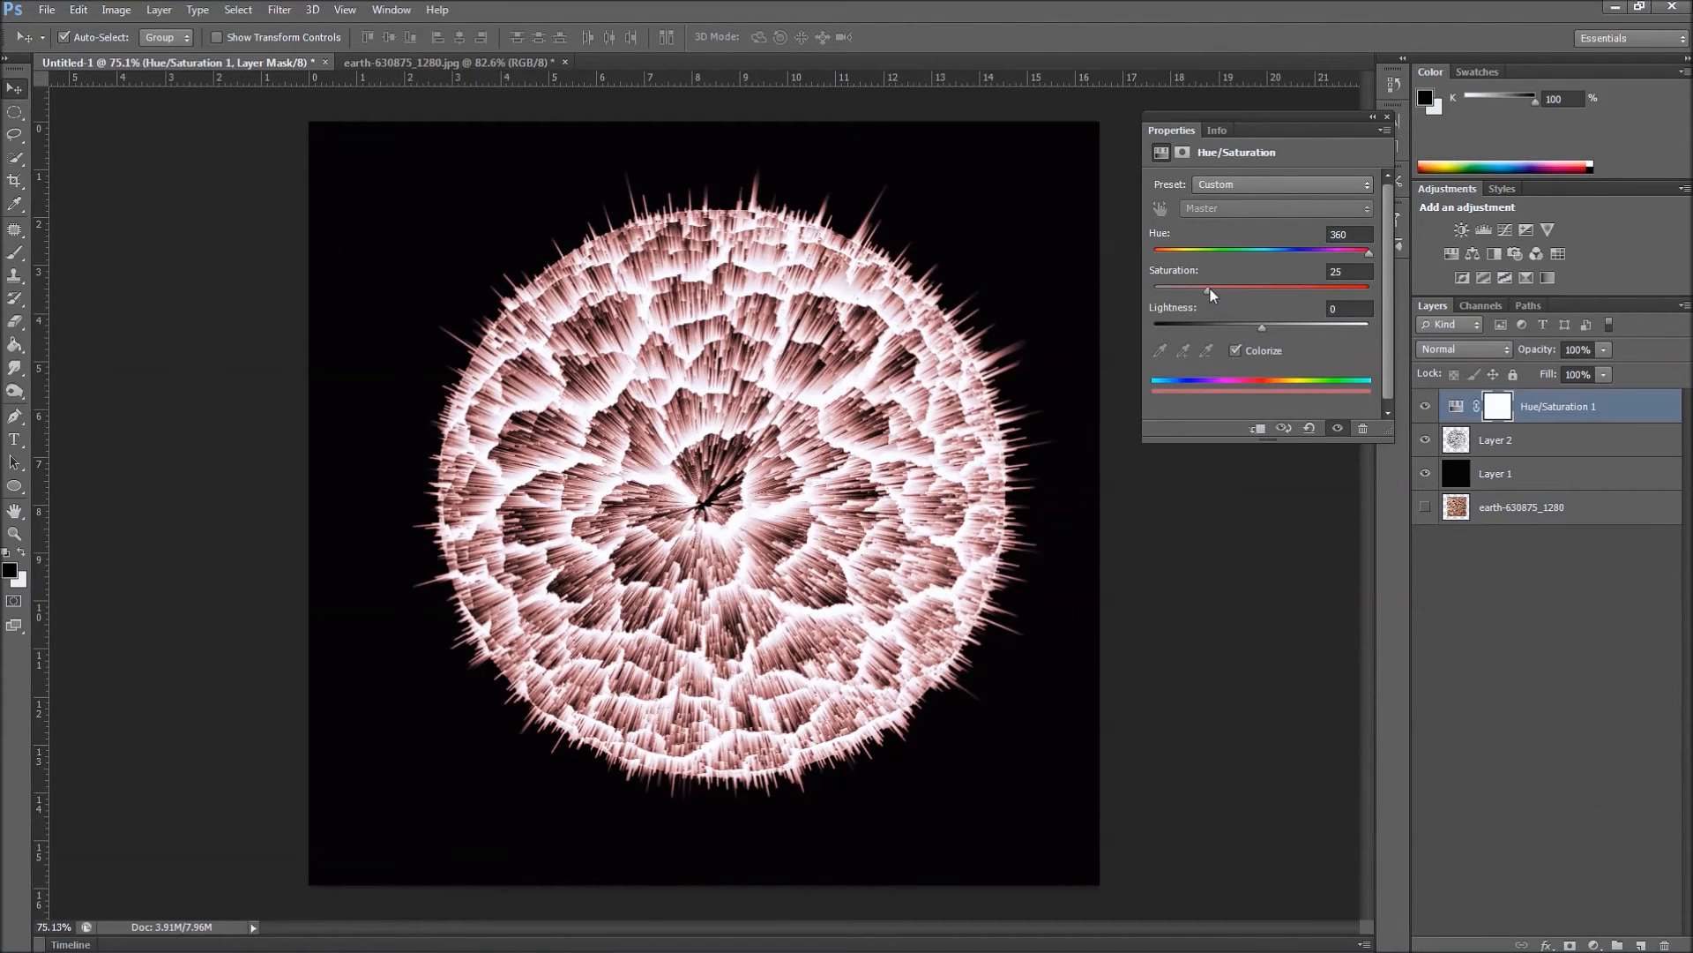
drag(1196, 289, 1296, 289)
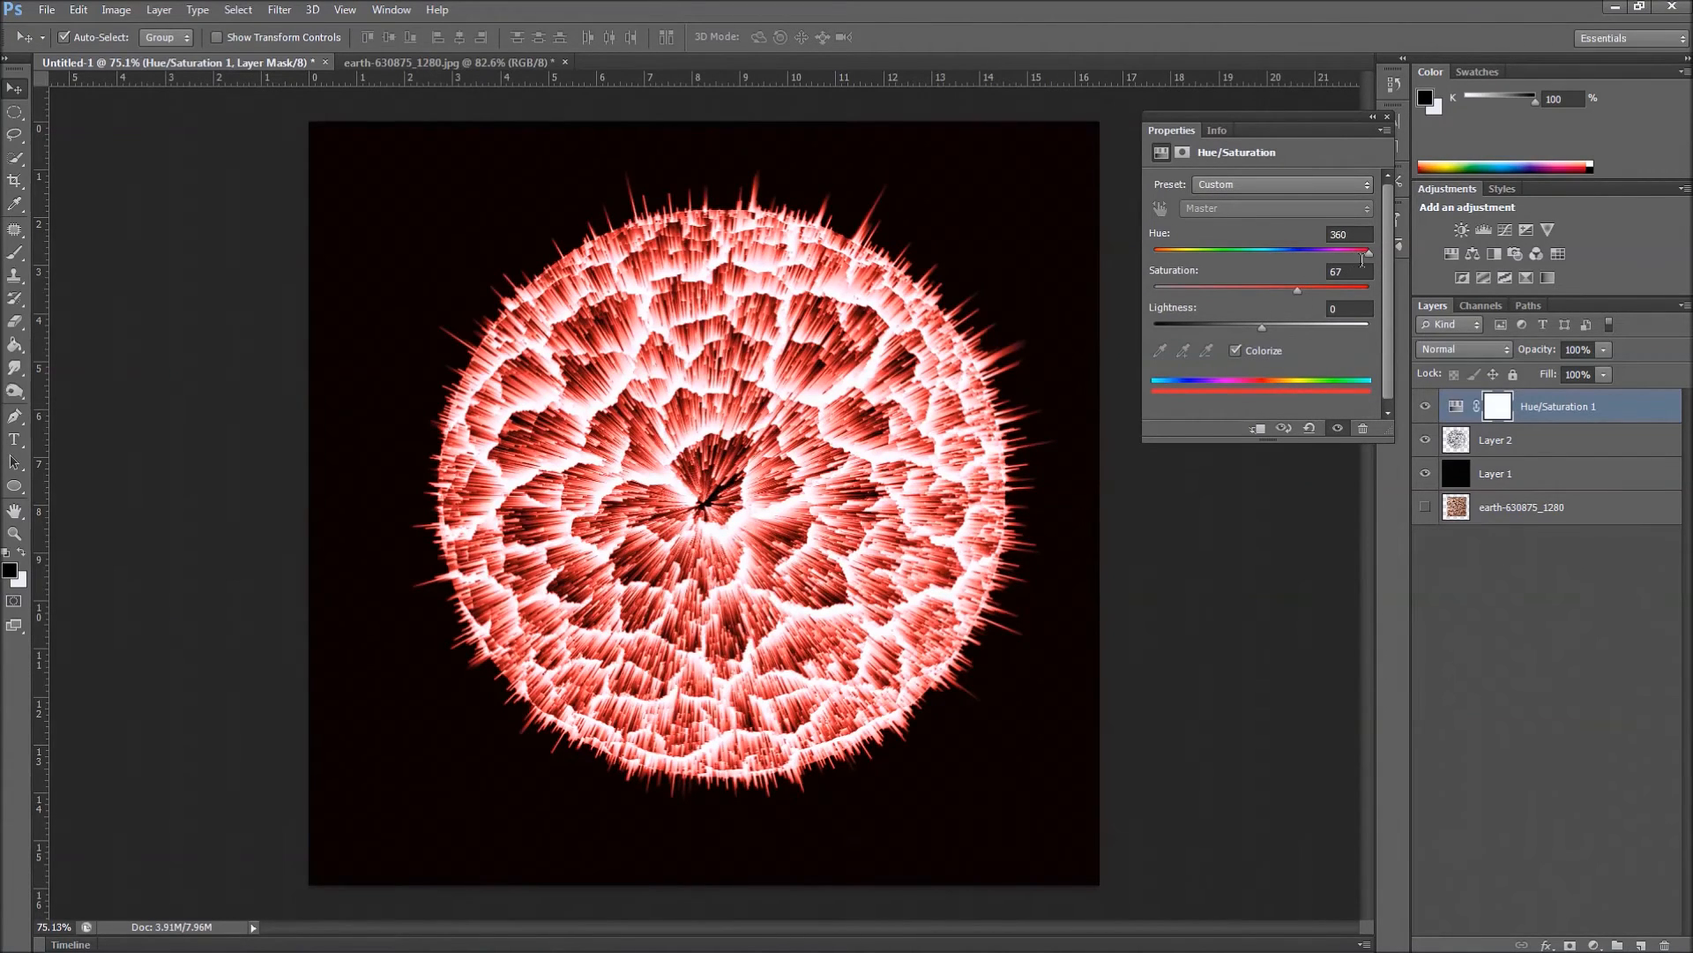
drag(1366, 250, 1272, 250)
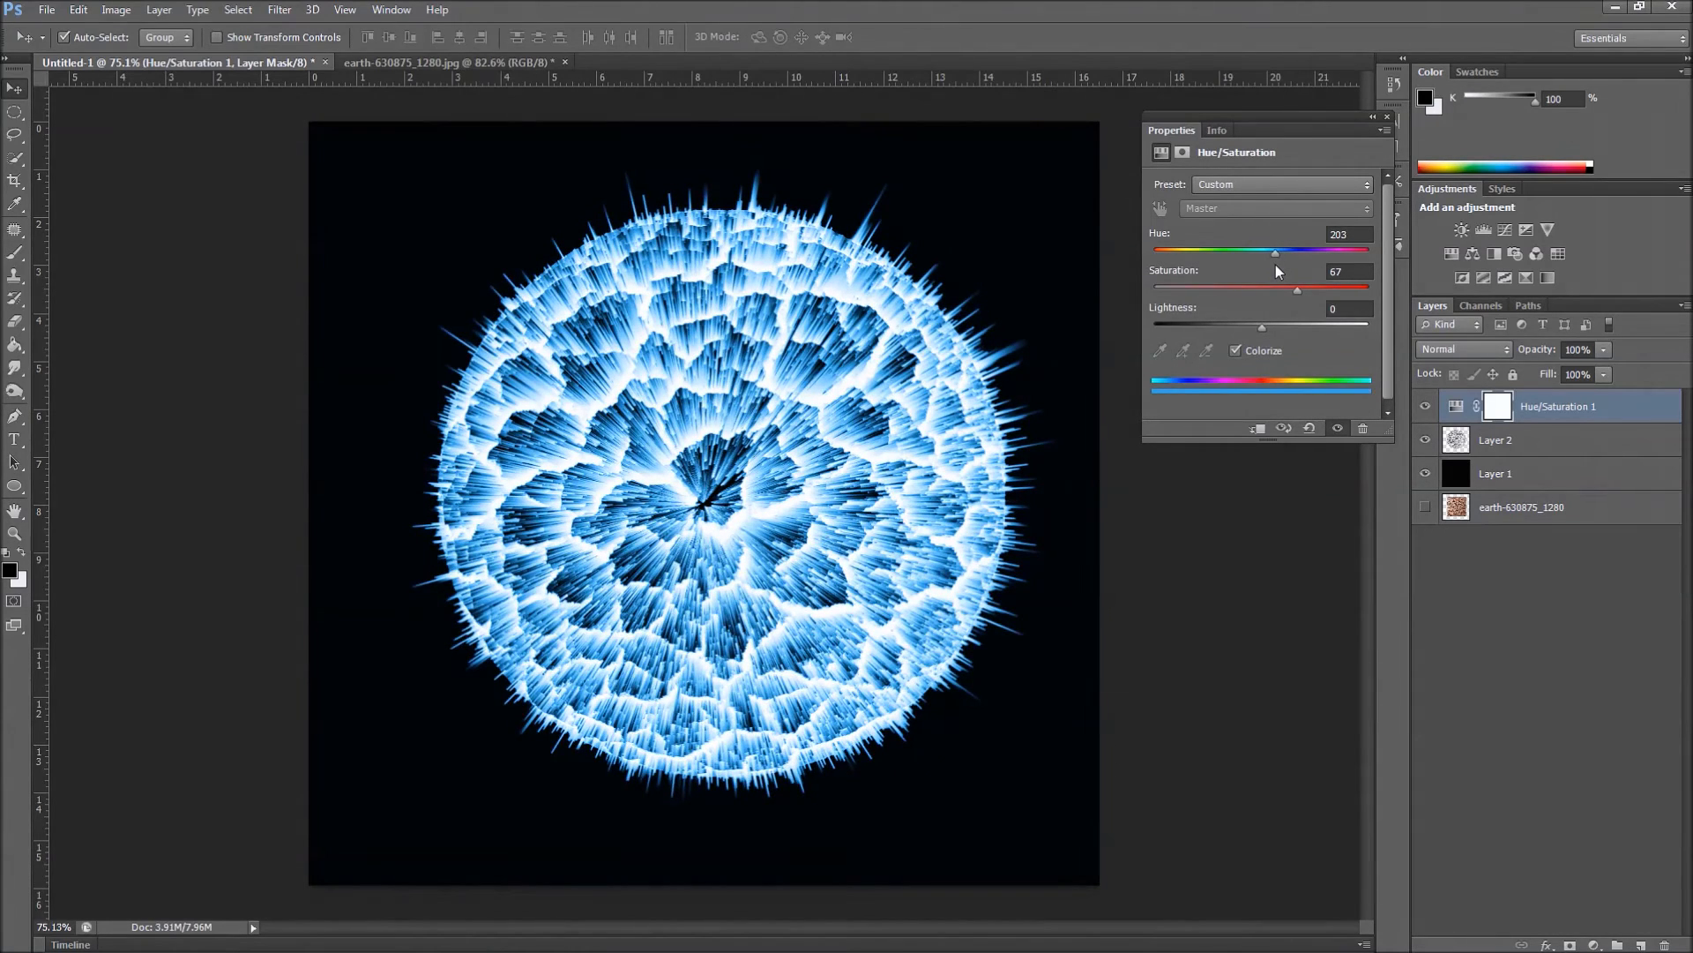
drag(1277, 250, 1270, 251)
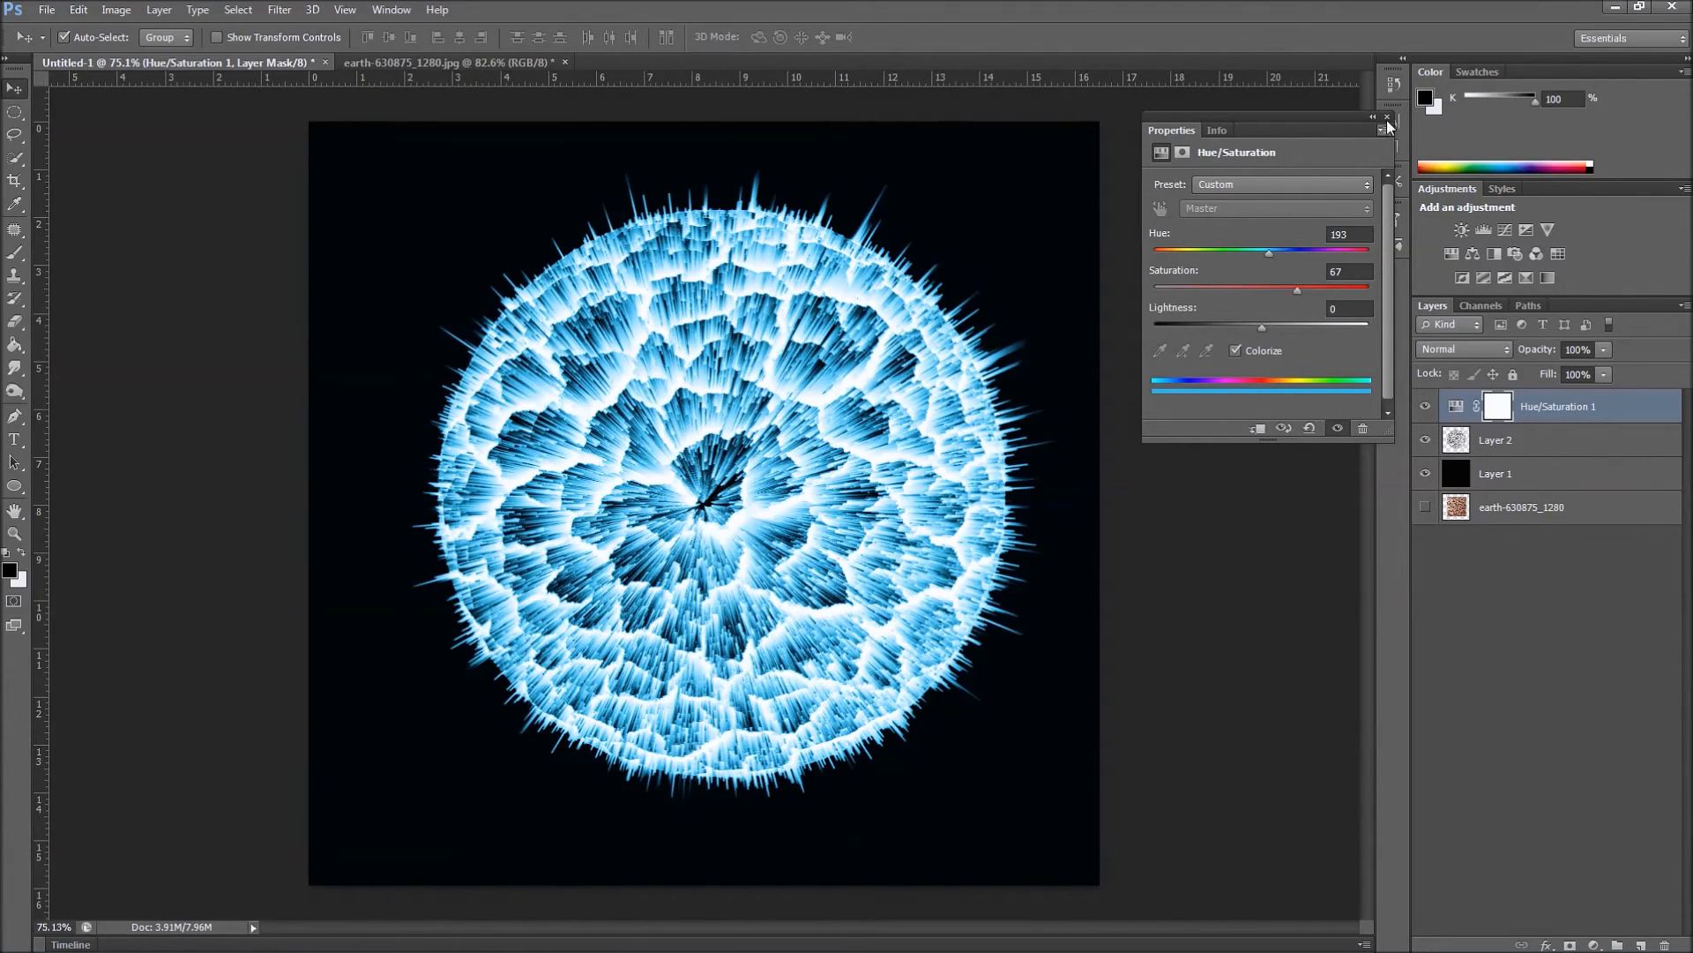
click(1386, 116)
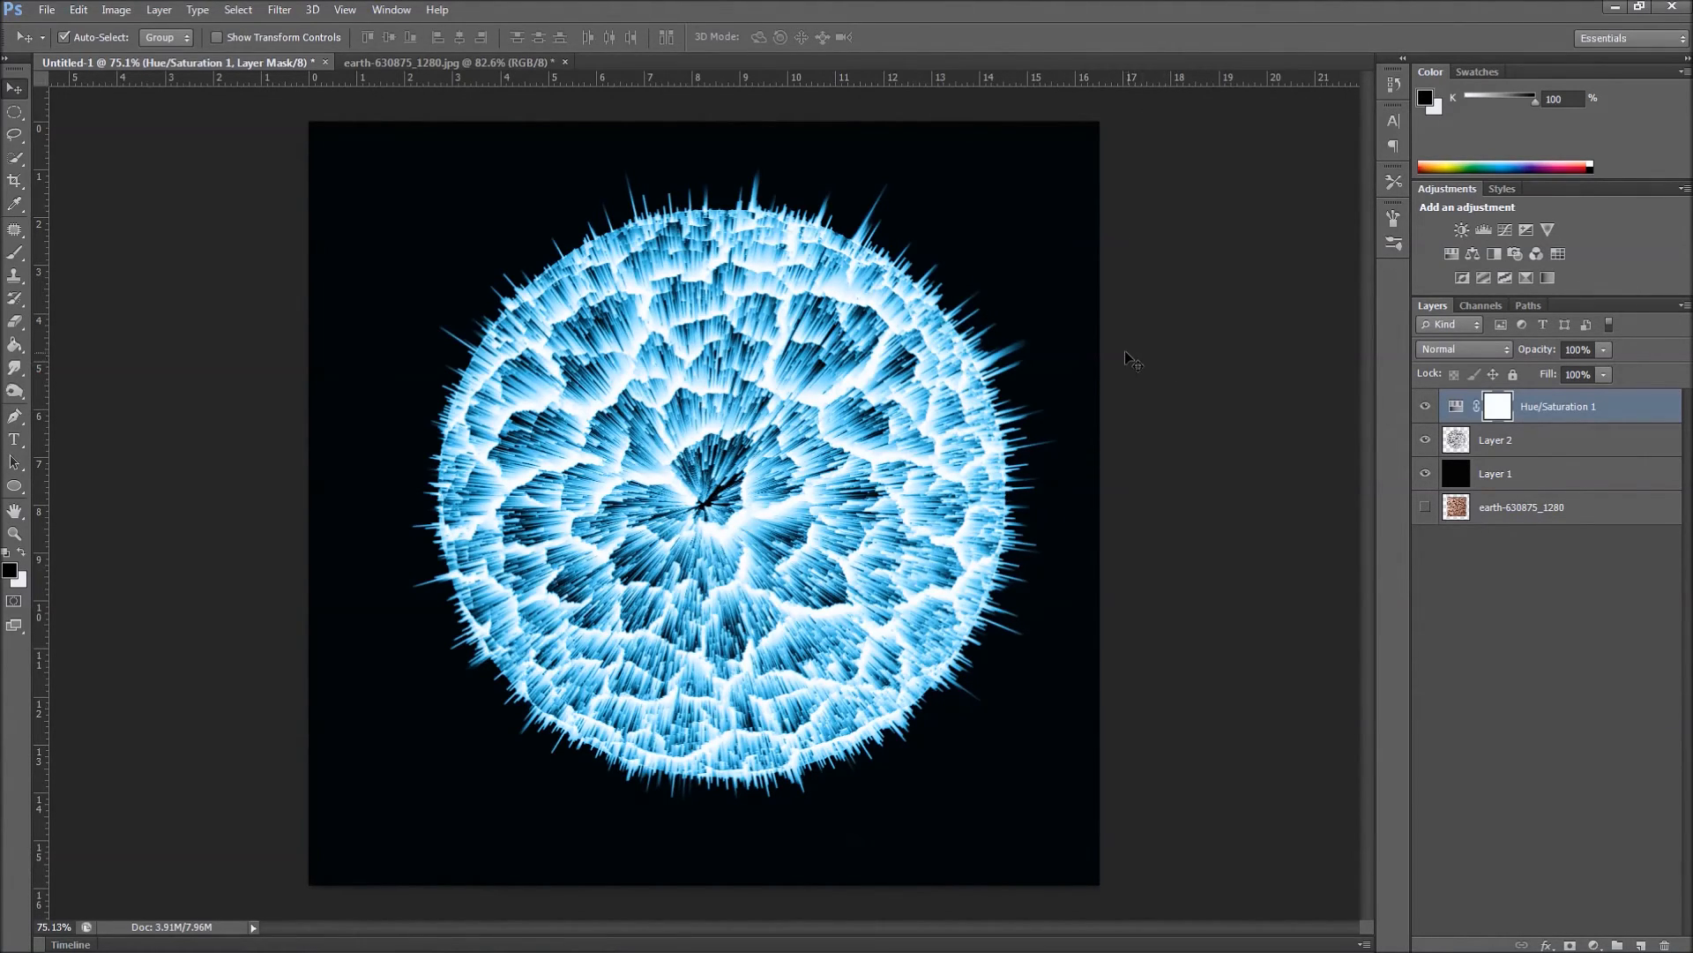
mouse_move(1150, 377)
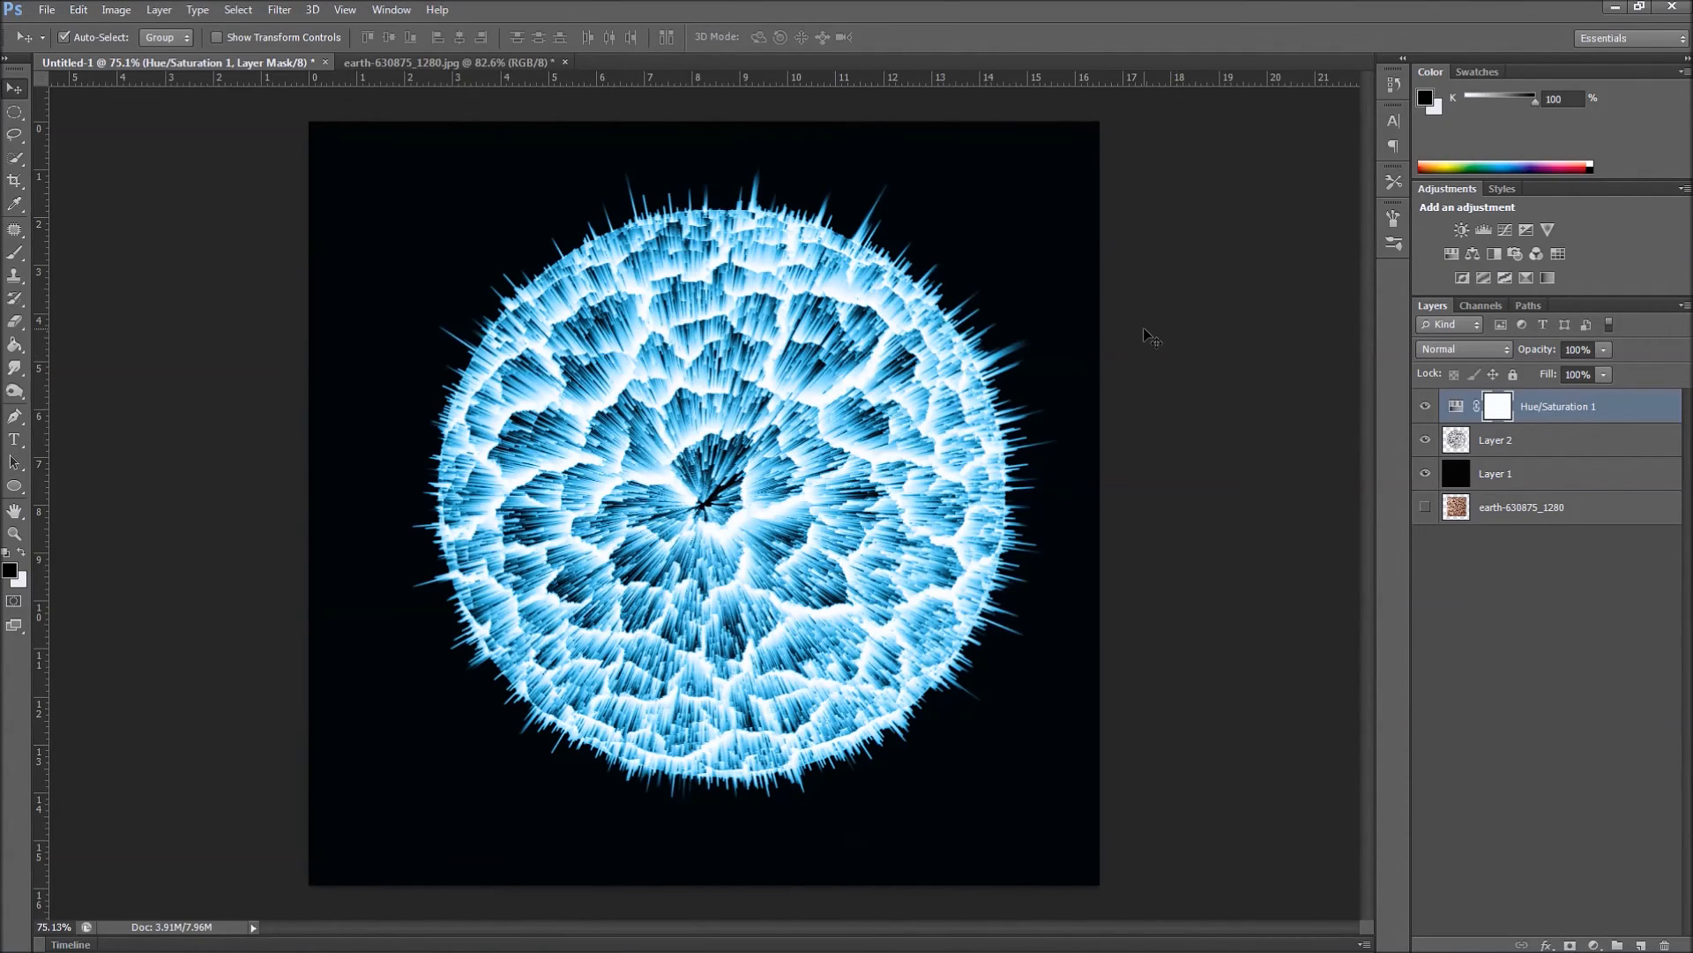
mouse_move(131, 317)
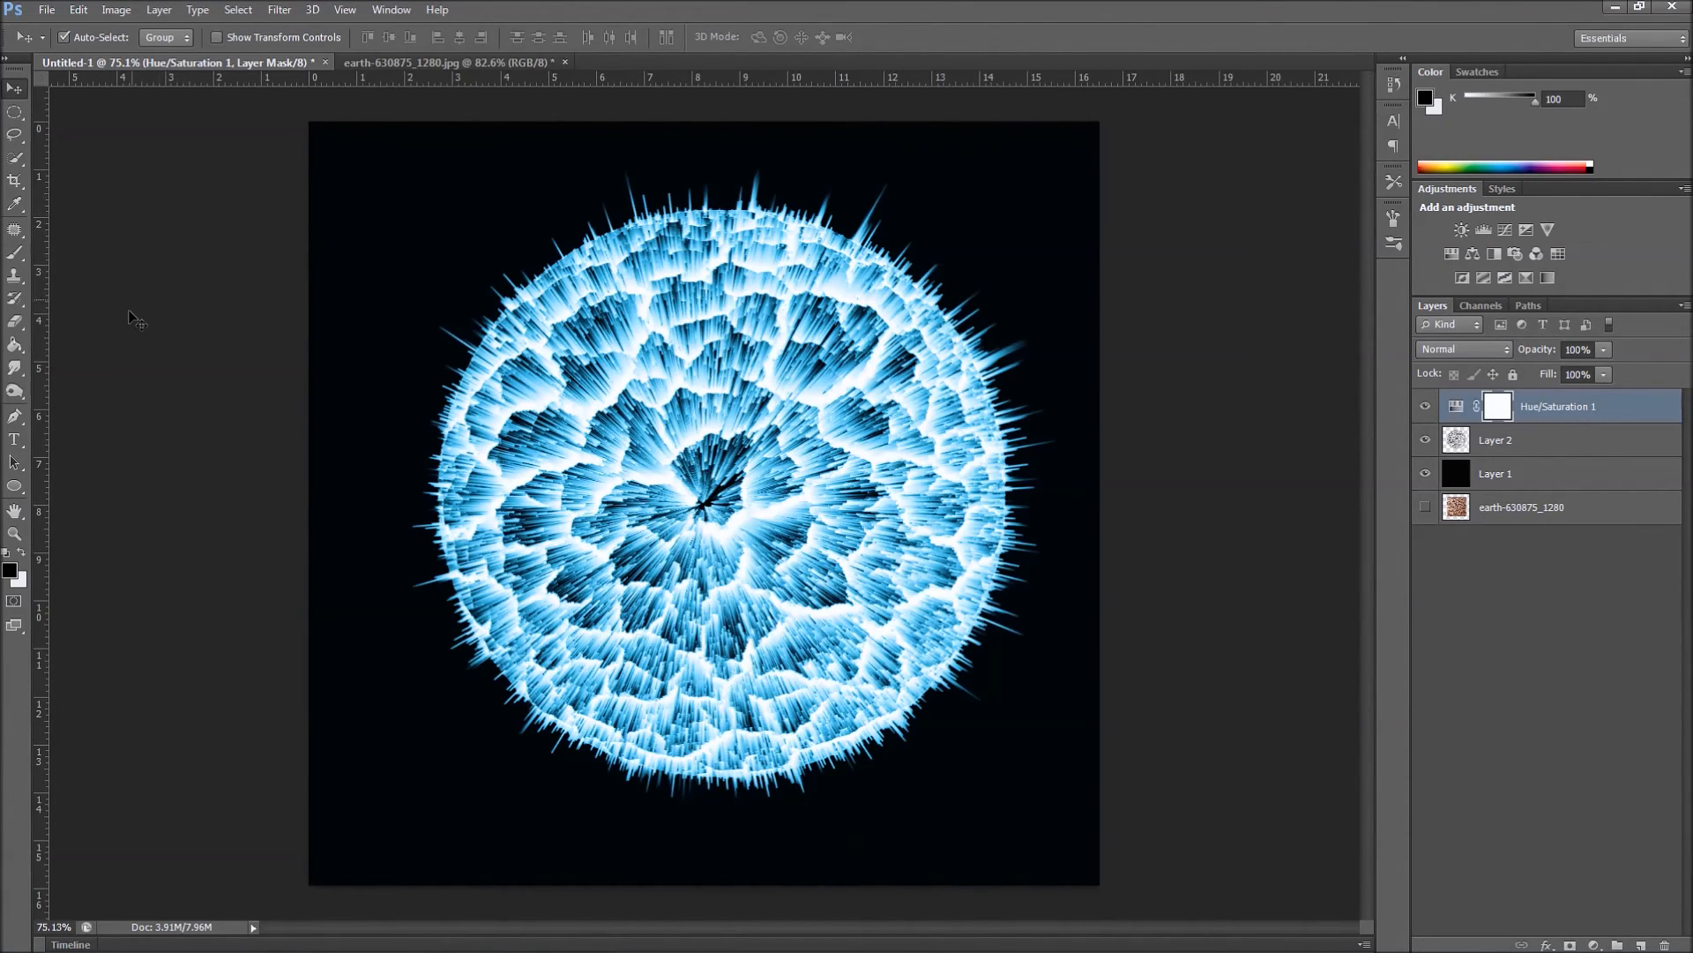